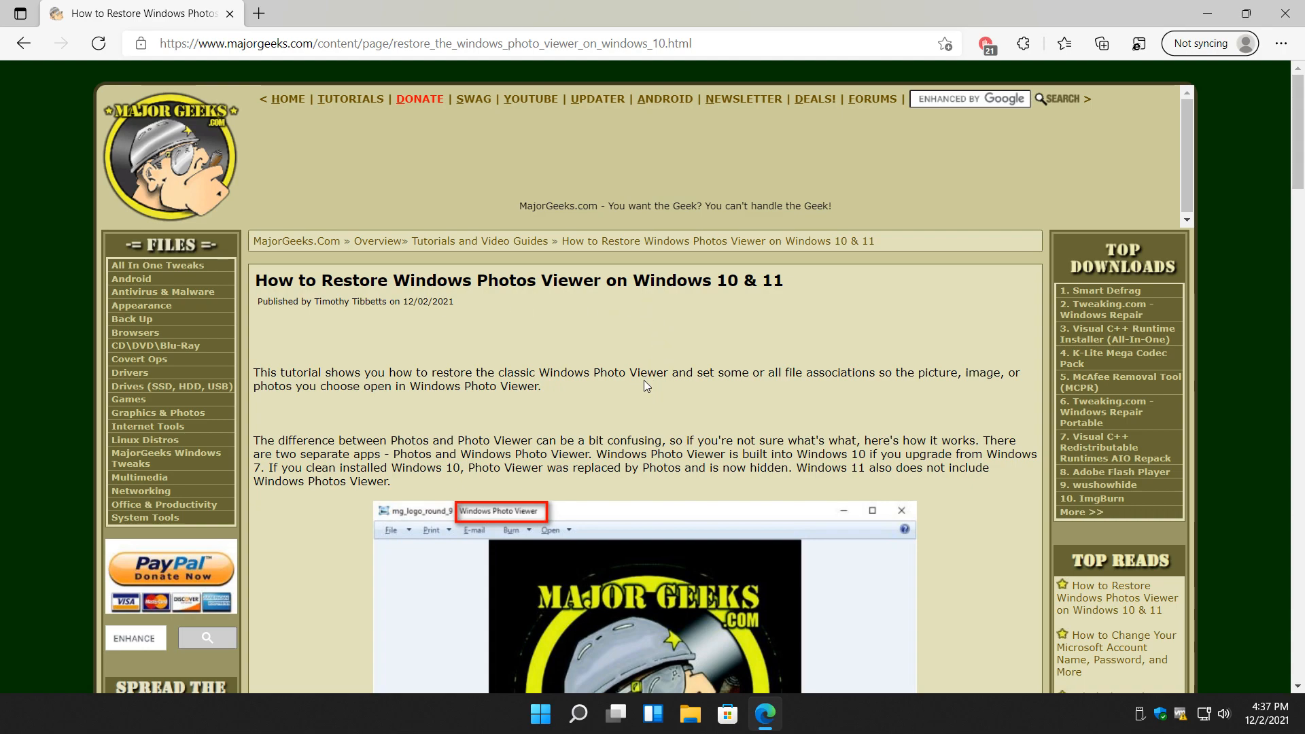
Download the Restore Windows Photo Viewer registry zip from MajorGeeks and show Edge's downloads list
scroll(down, 3)
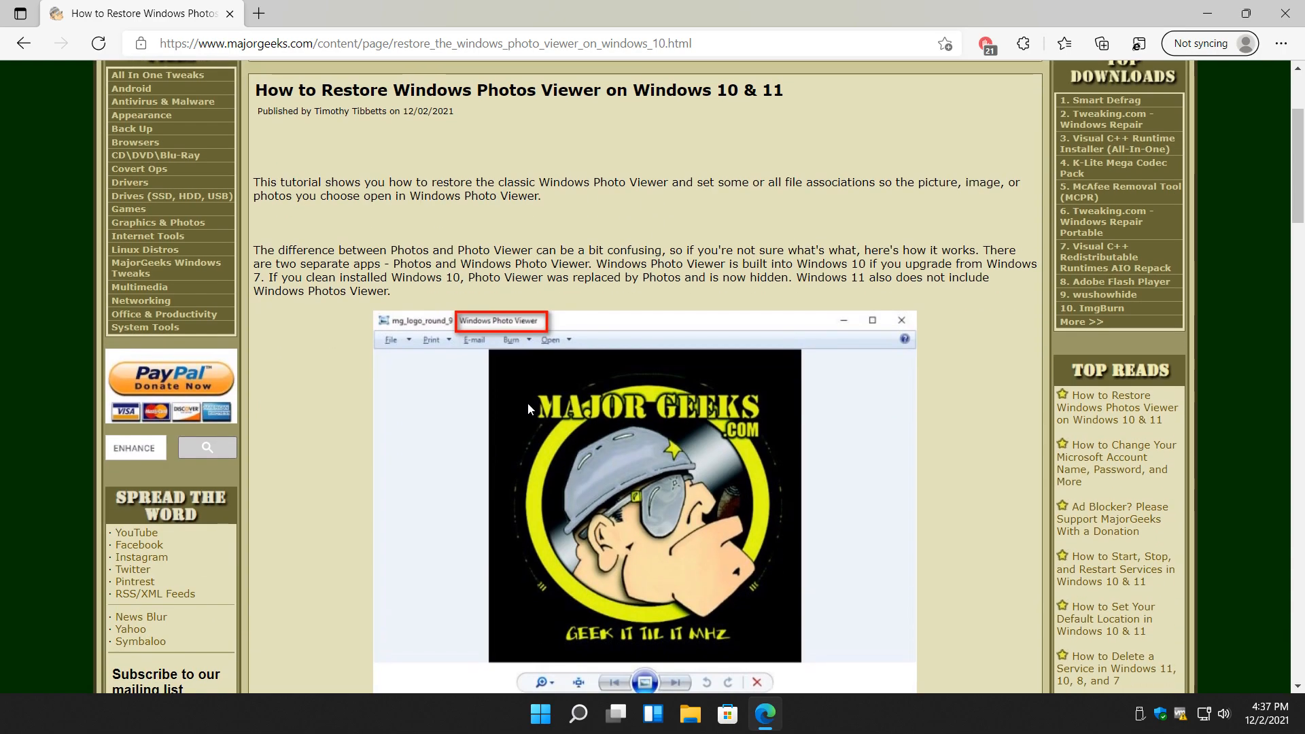
mouse_move(544, 381)
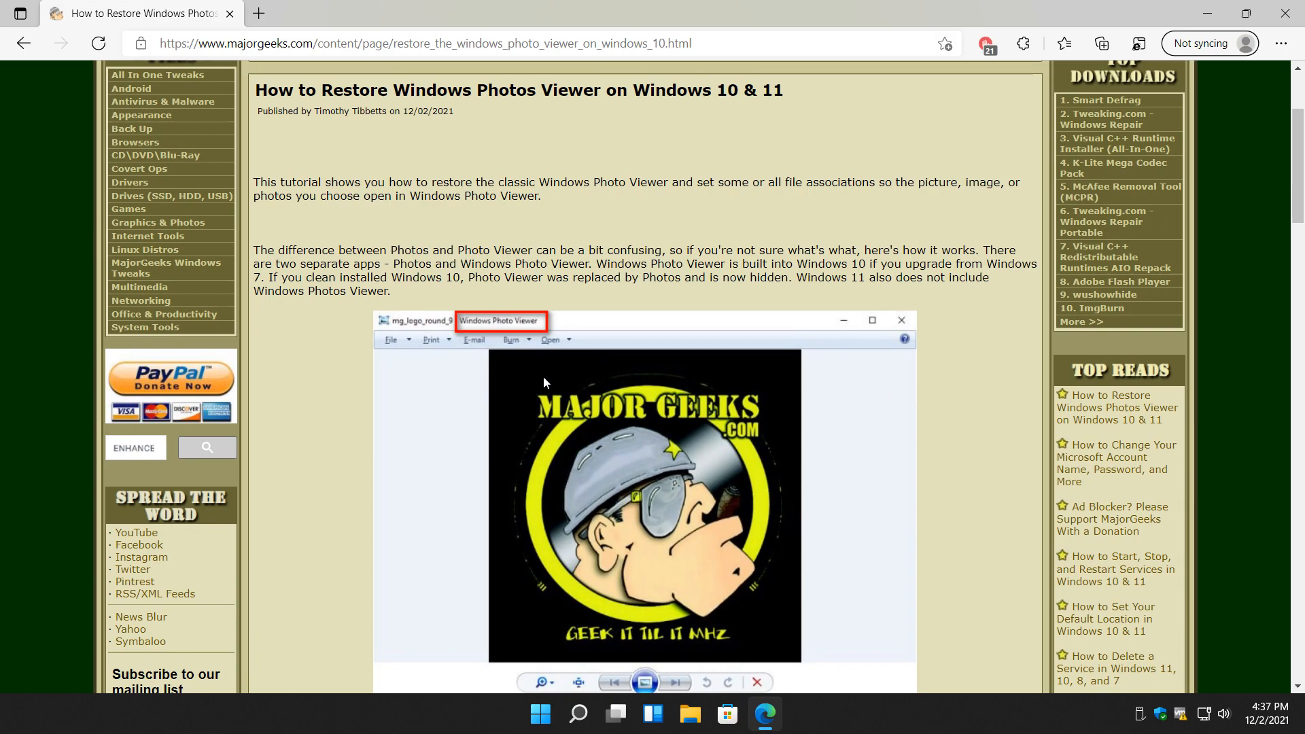
scroll(down, 3)
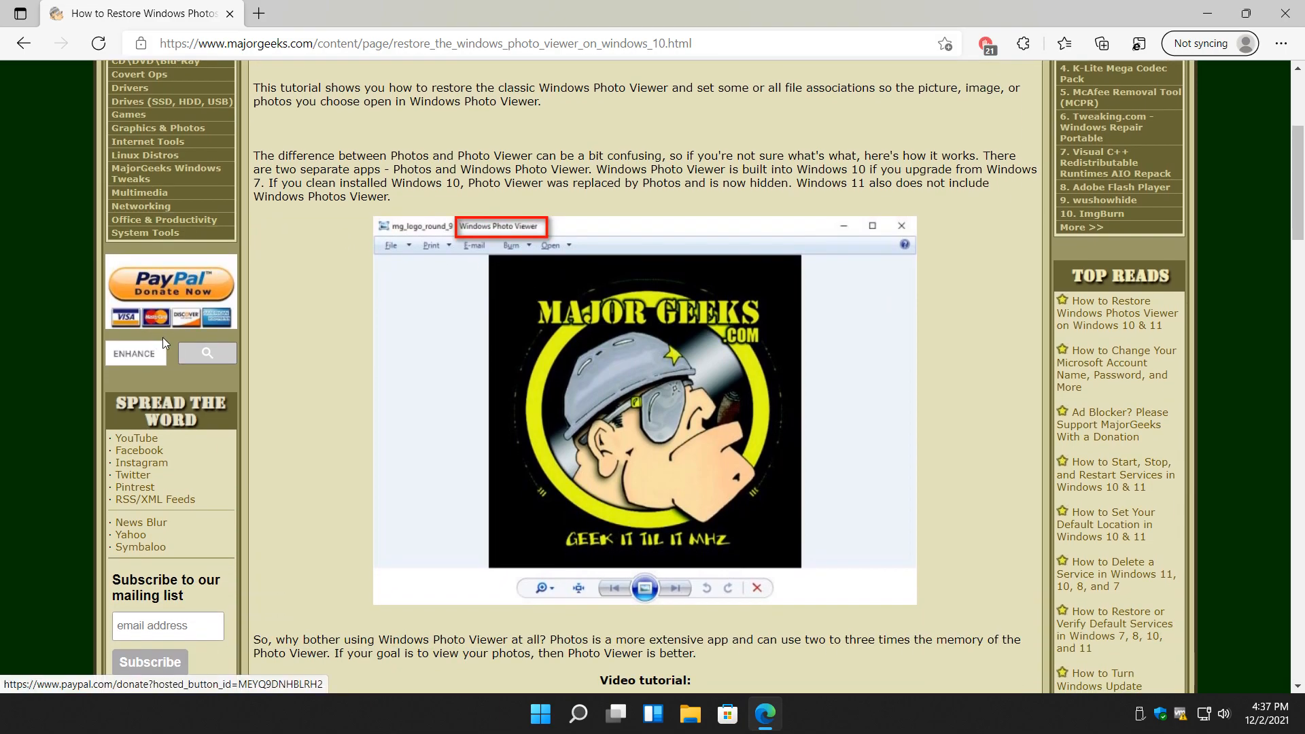
scroll(down, 3)
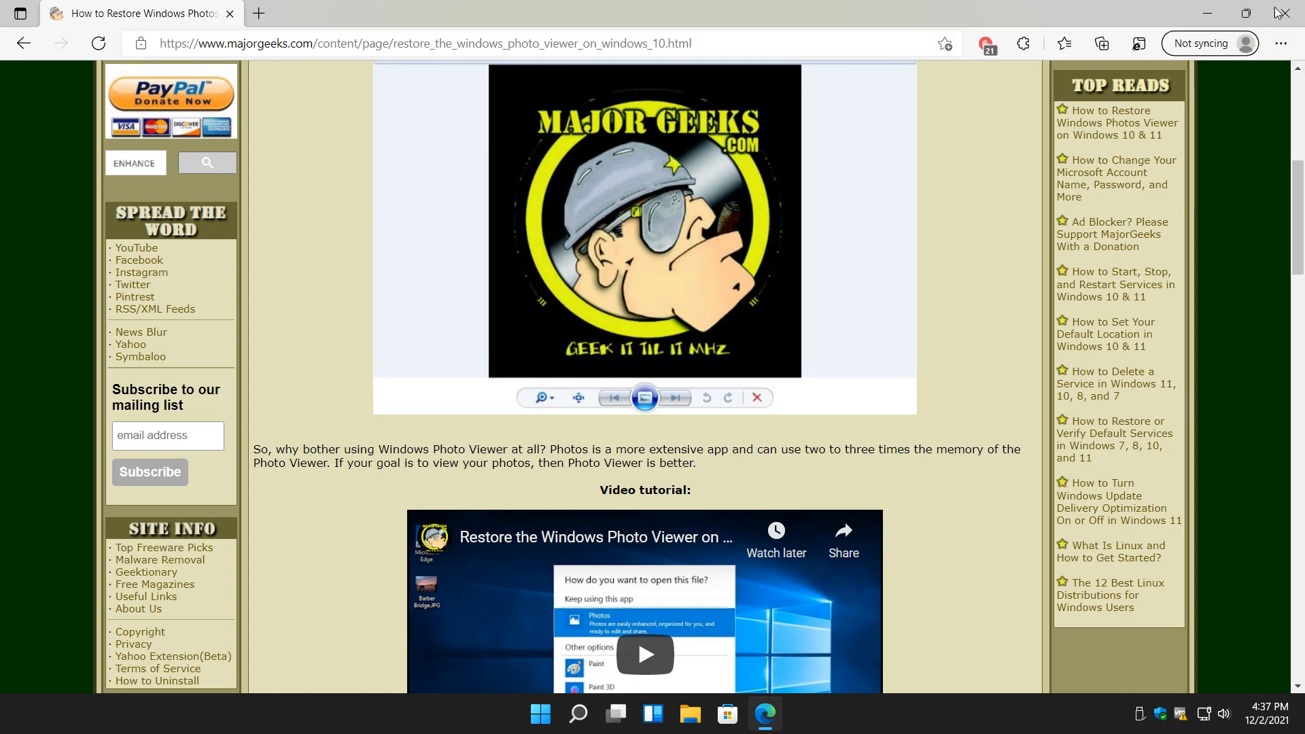
mouse_move(454, 317)
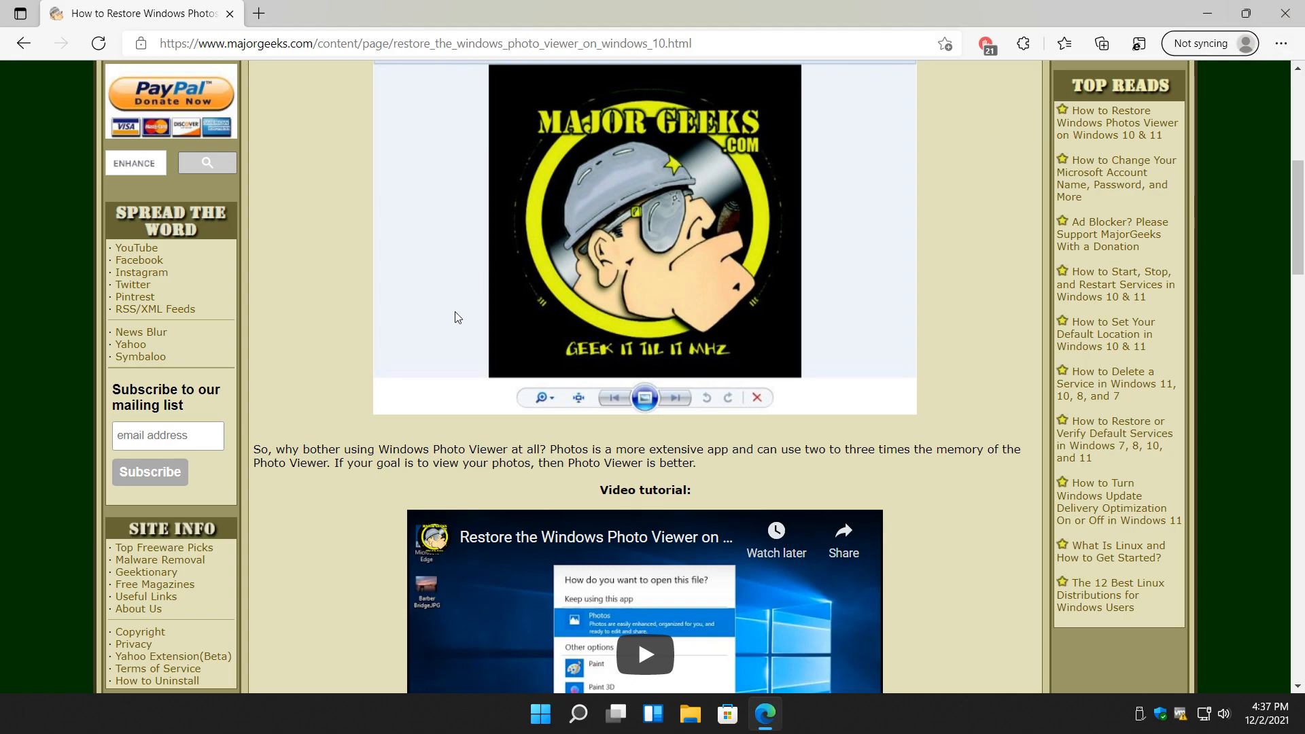
scroll(down, 3)
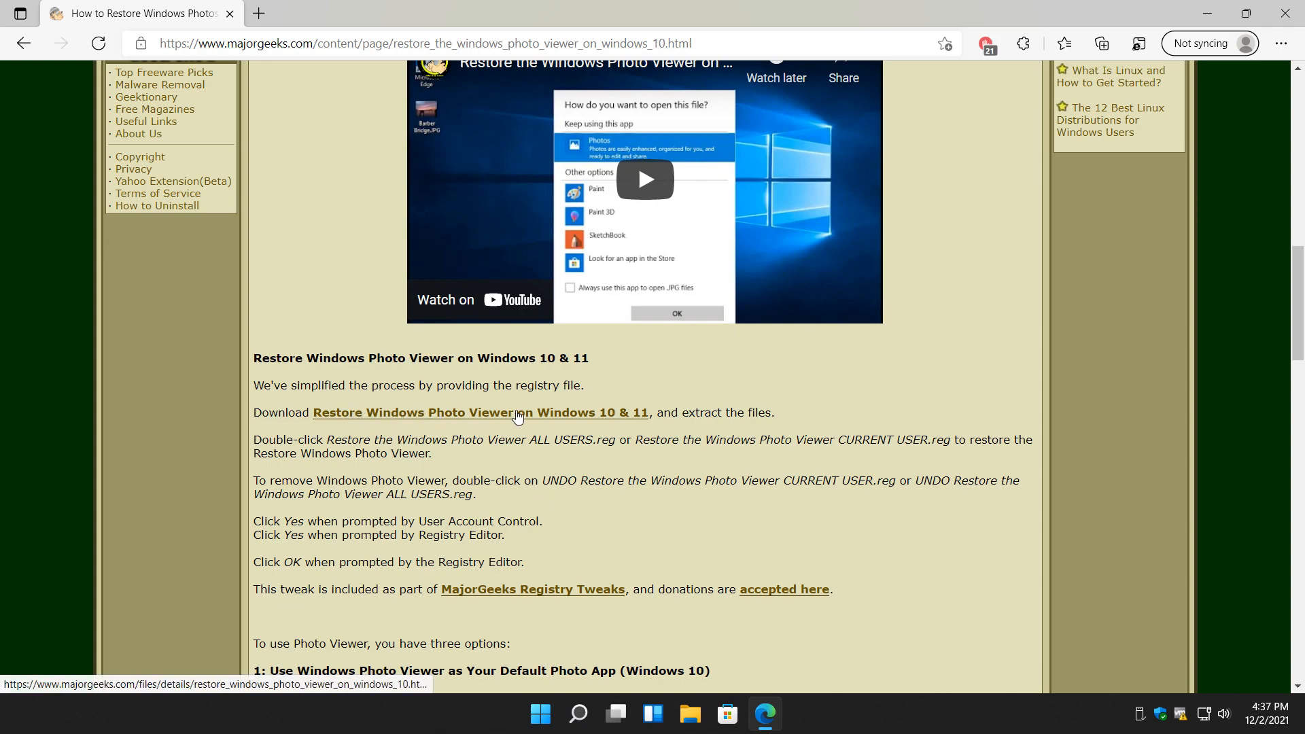
click(480, 412)
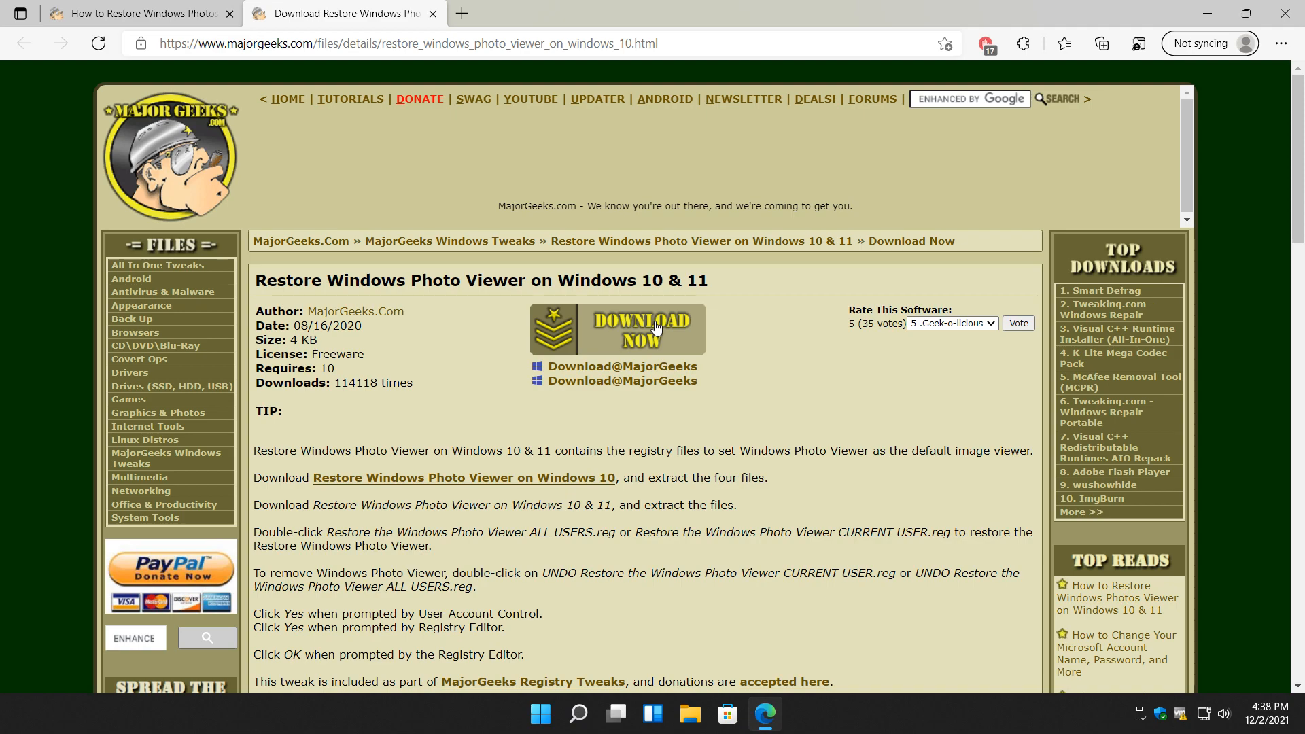
click(639, 326)
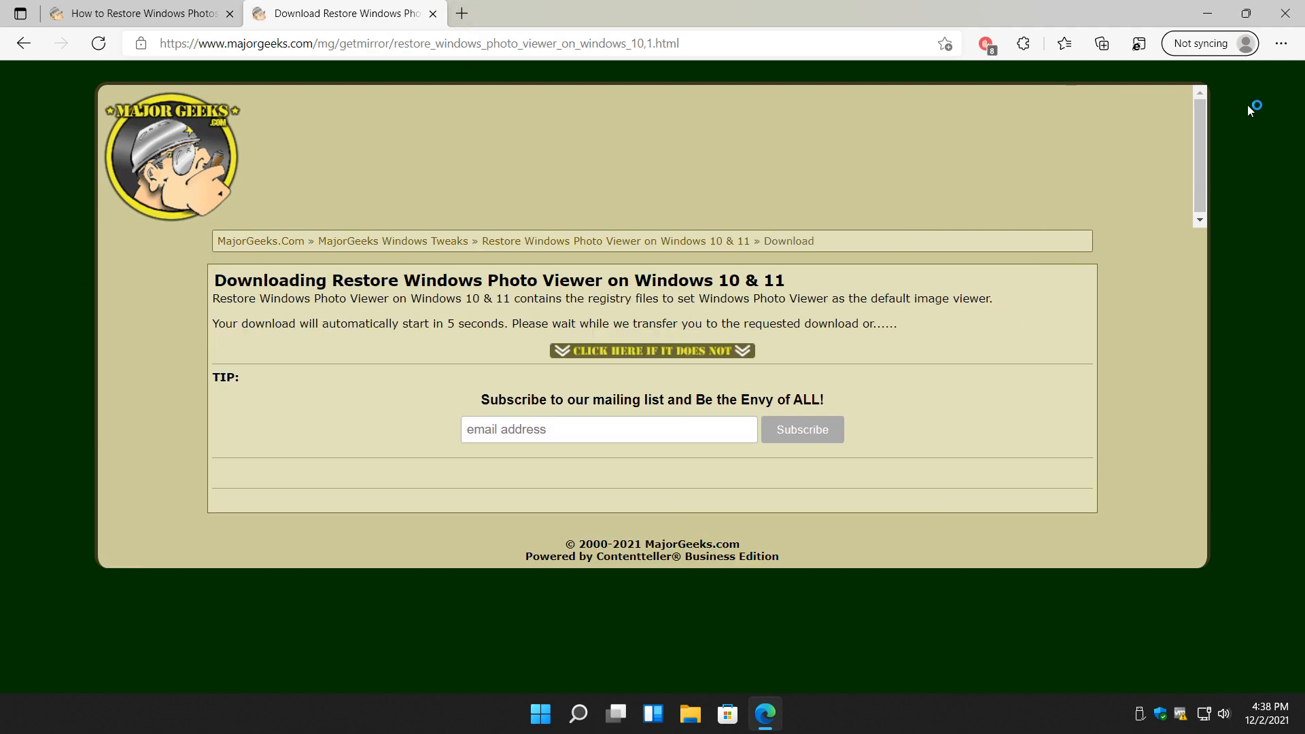
click(1100, 43)
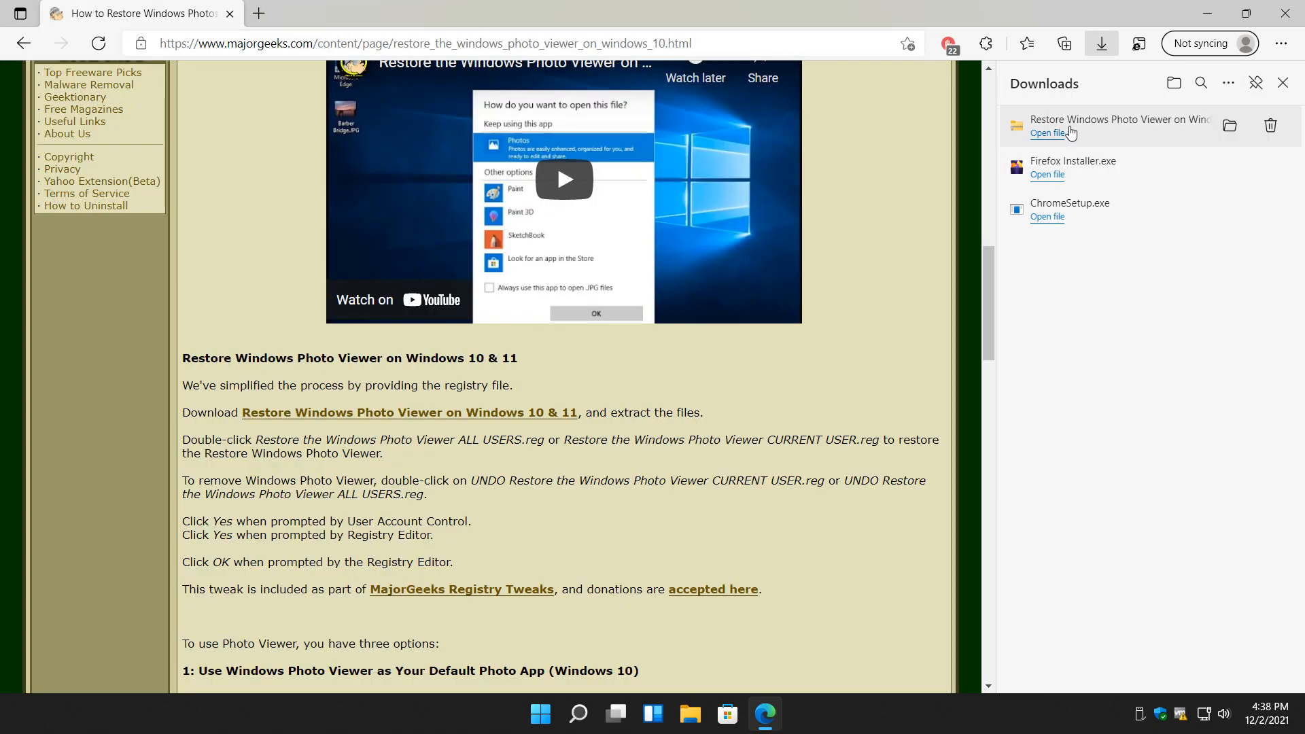
Extract the downloaded zip, widen the Name column, and select the ALL USERS.reg file
click(1046, 133)
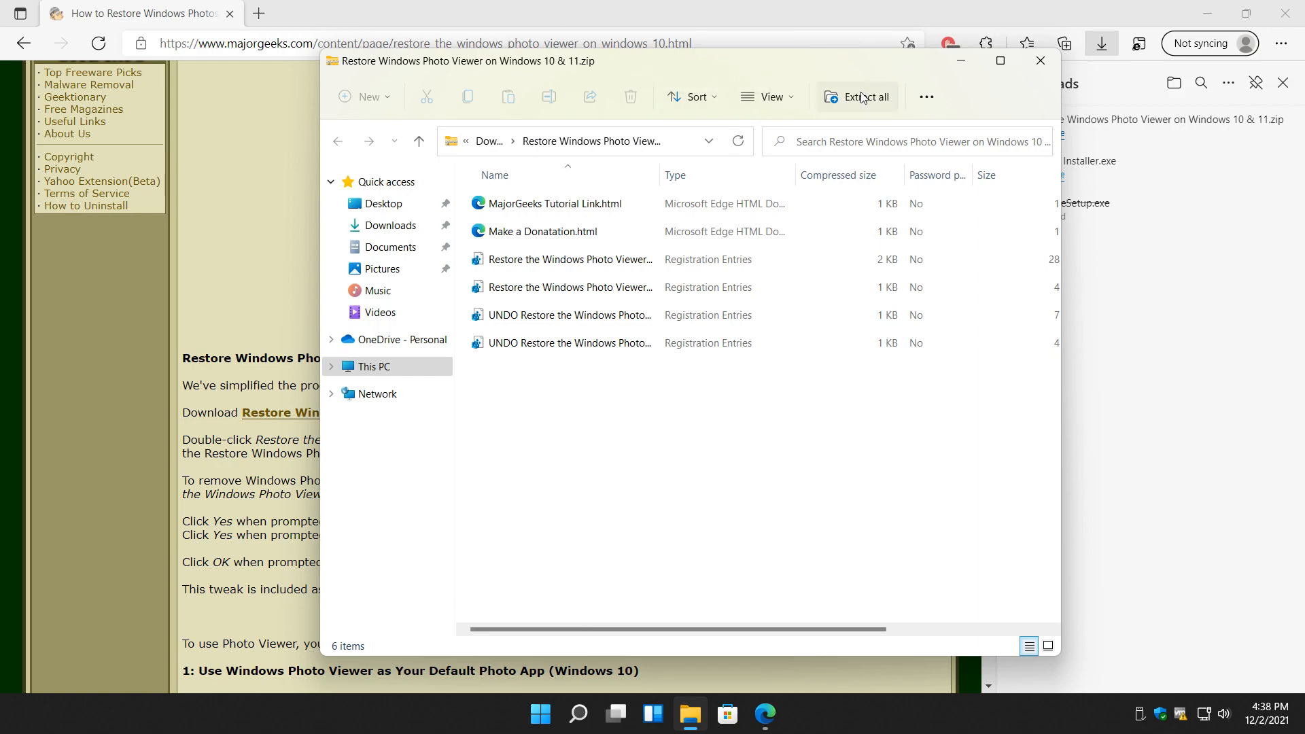
click(857, 96)
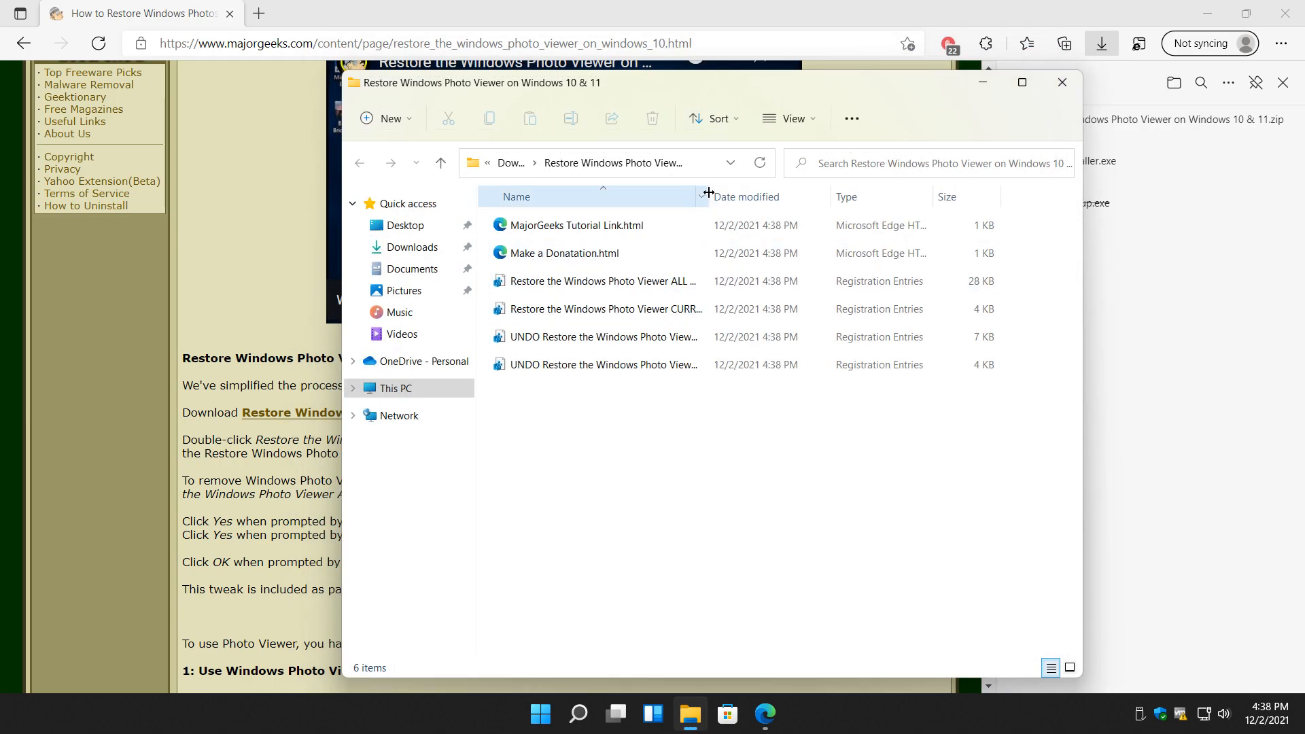
click(619, 280)
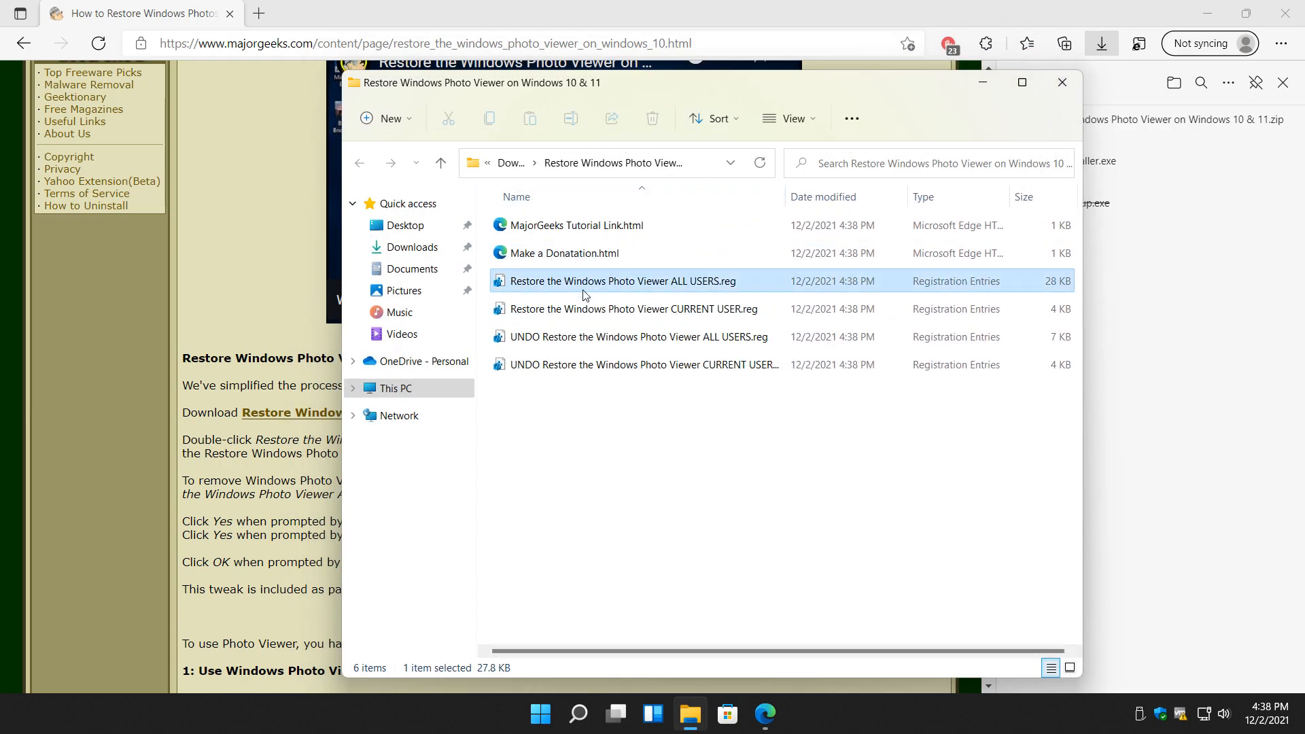
click(632, 309)
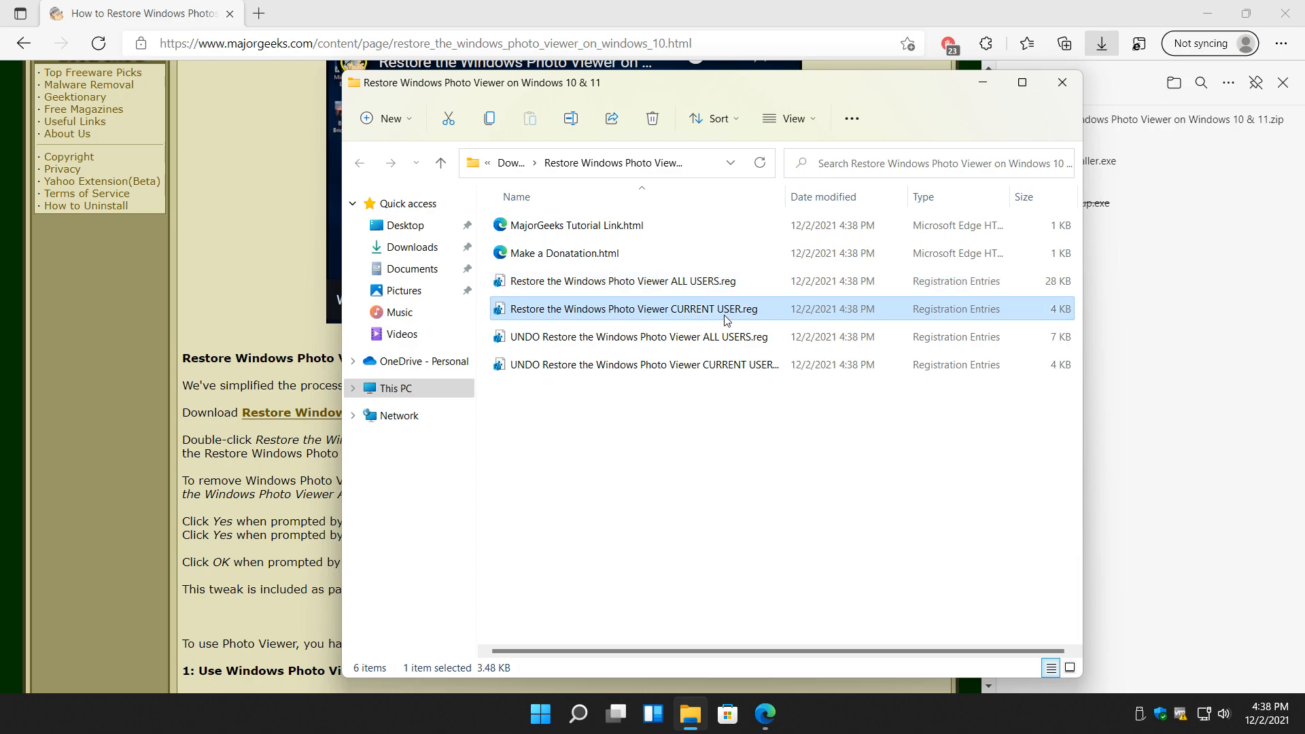
mouse_move(615, 344)
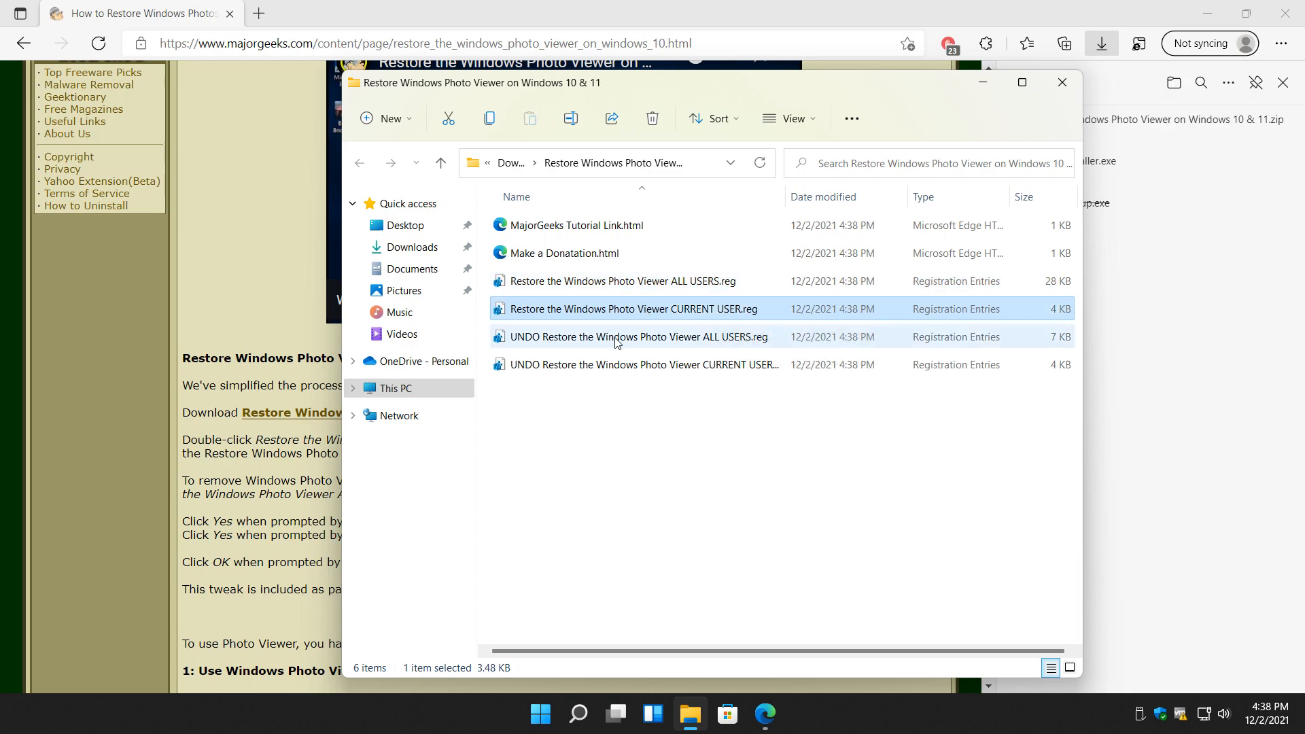
click(637, 336)
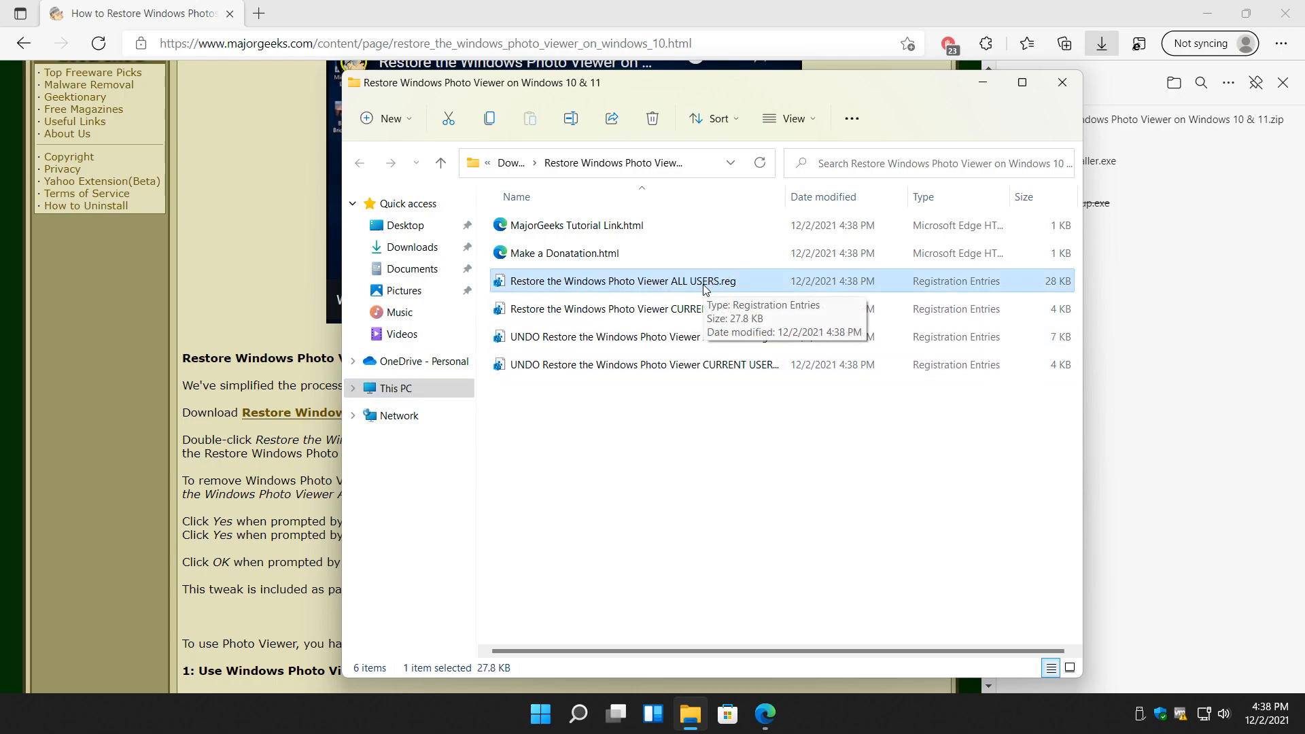
Run the Restore Windows Photo Viewer ALL USERS.reg file, approving every security and registry prompt
double_click(619, 280)
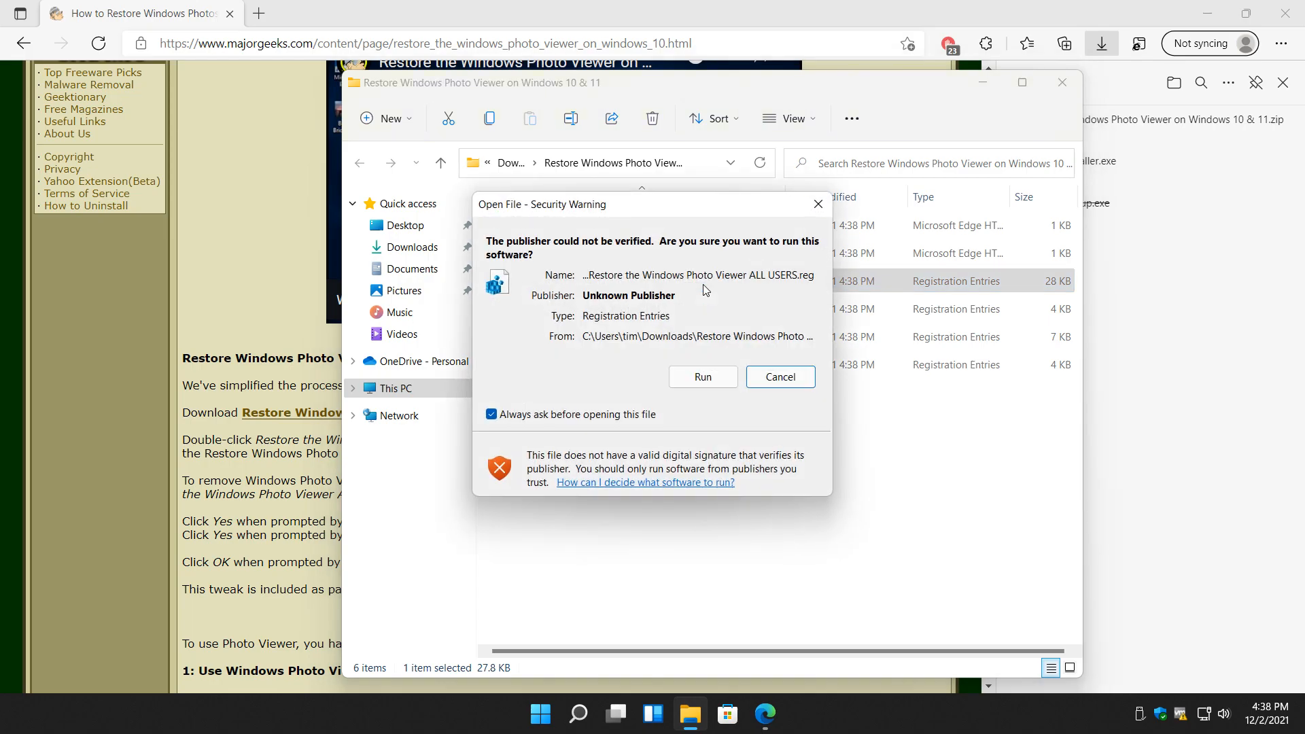
click(702, 377)
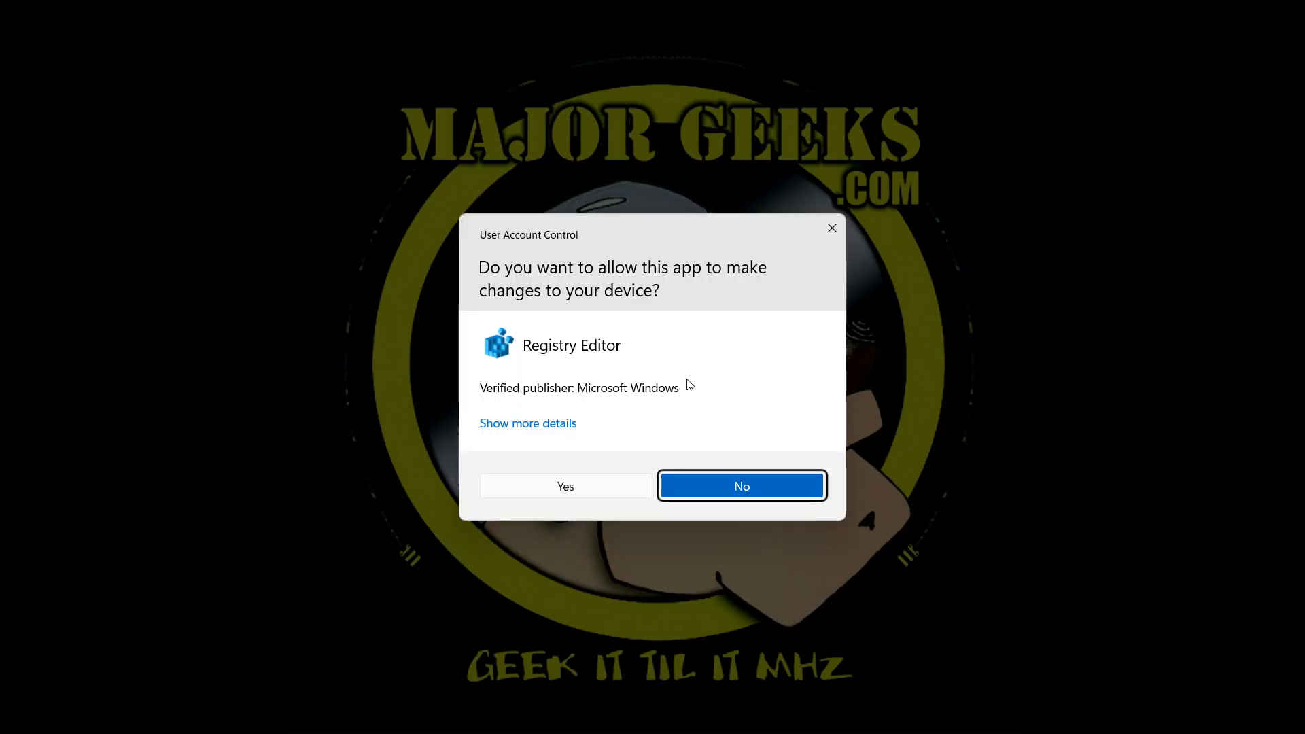
click(564, 486)
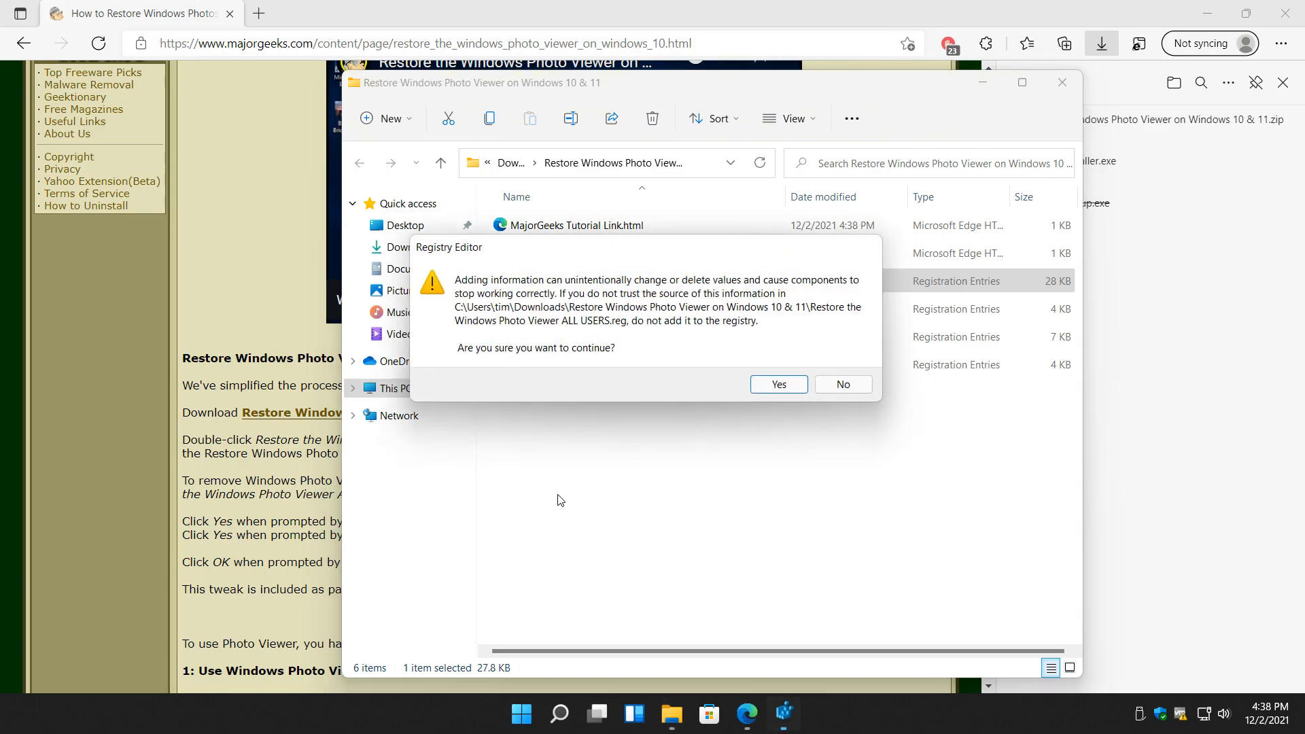
click(776, 383)
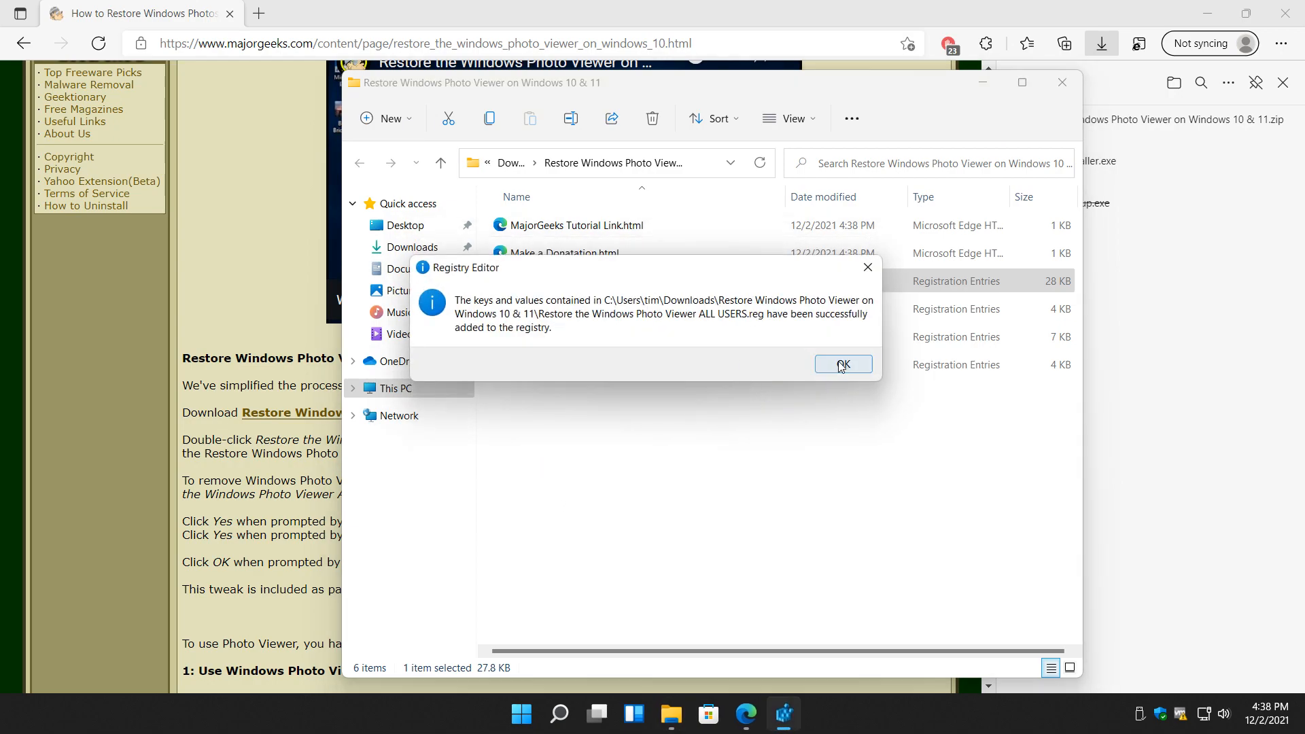
click(841, 364)
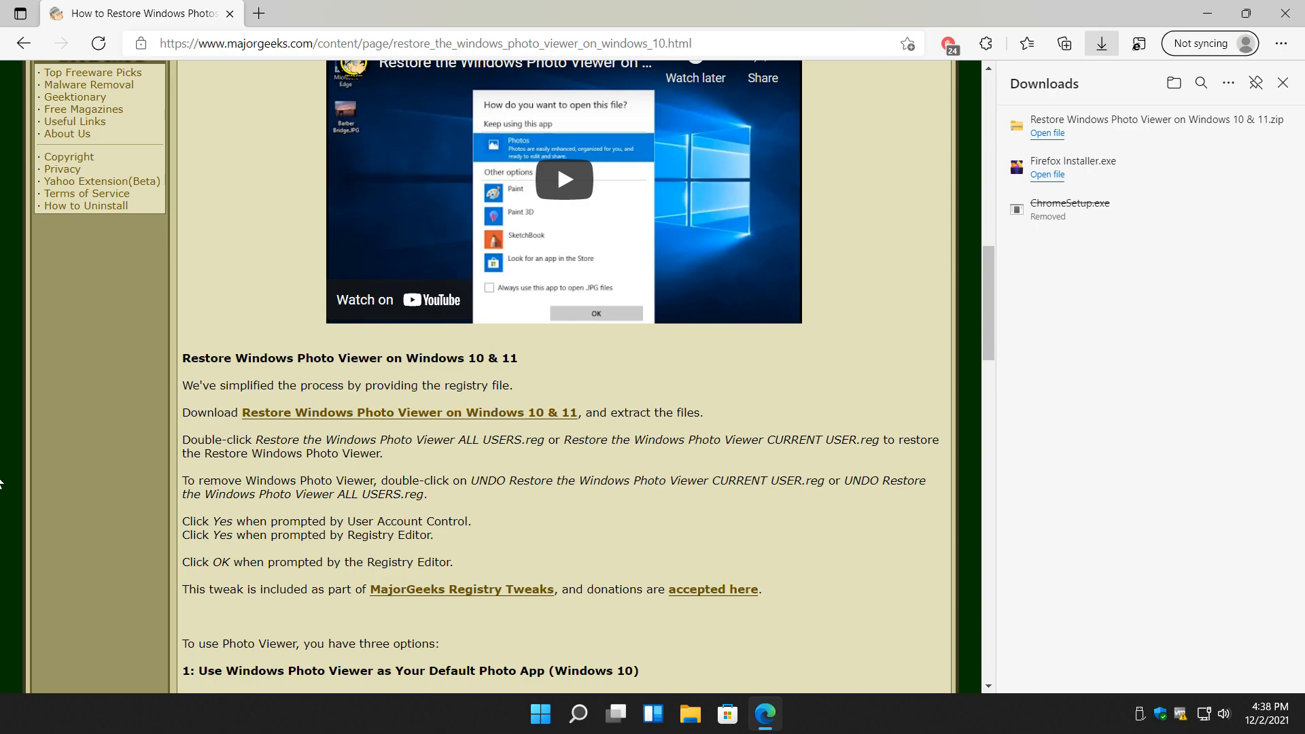
mouse_move(33, 416)
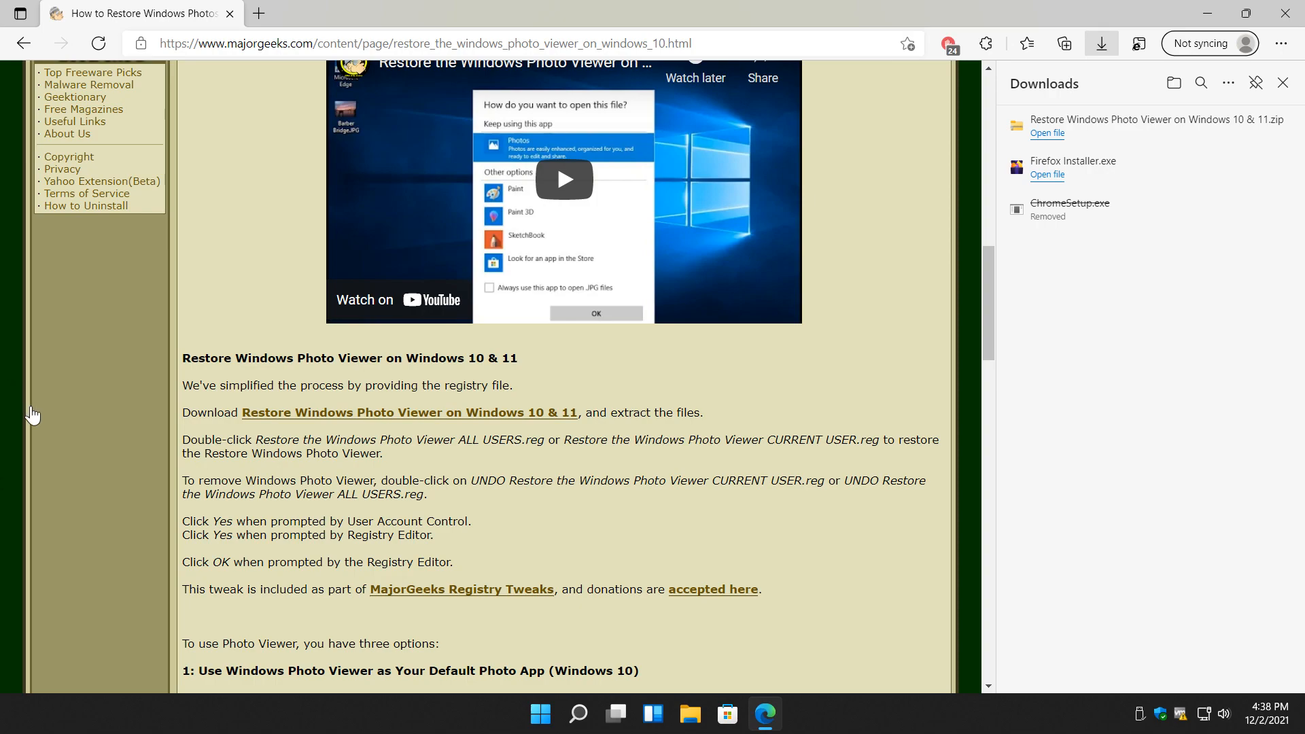
mouse_move(141, 384)
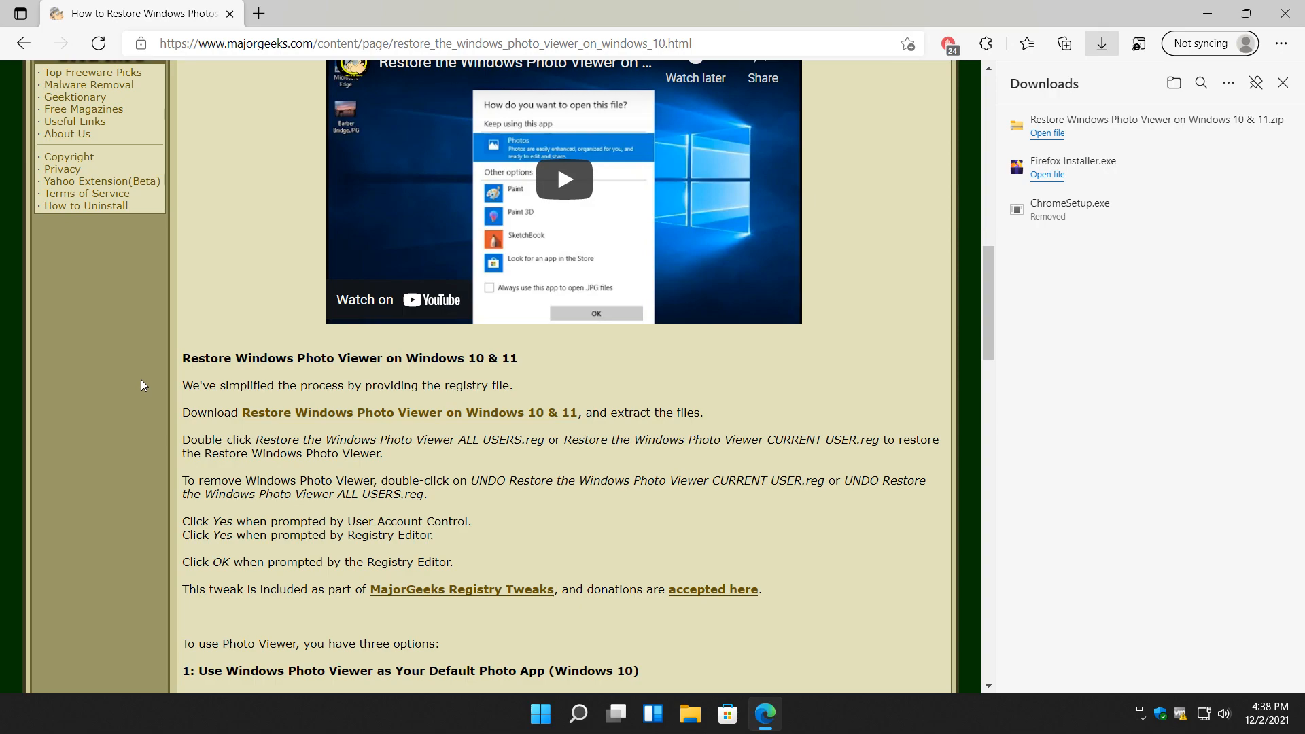
scroll(down, 3)
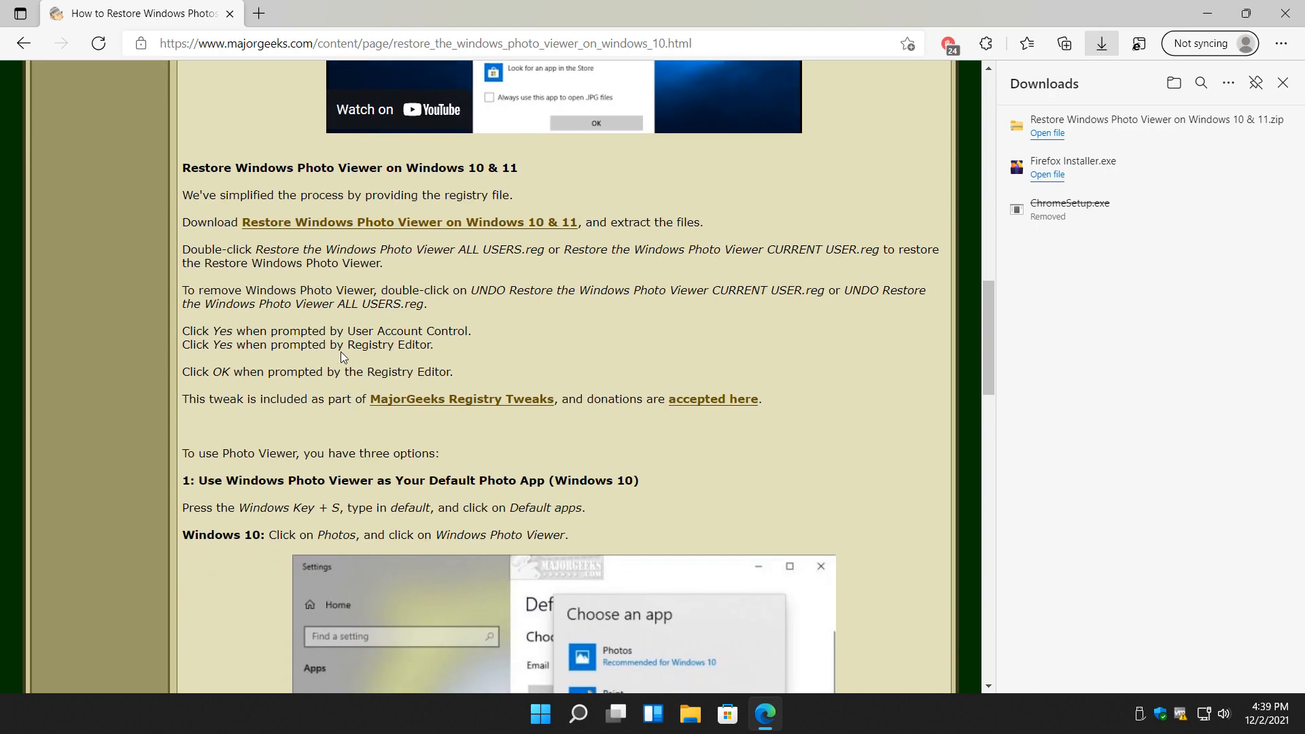
scroll(down, 3)
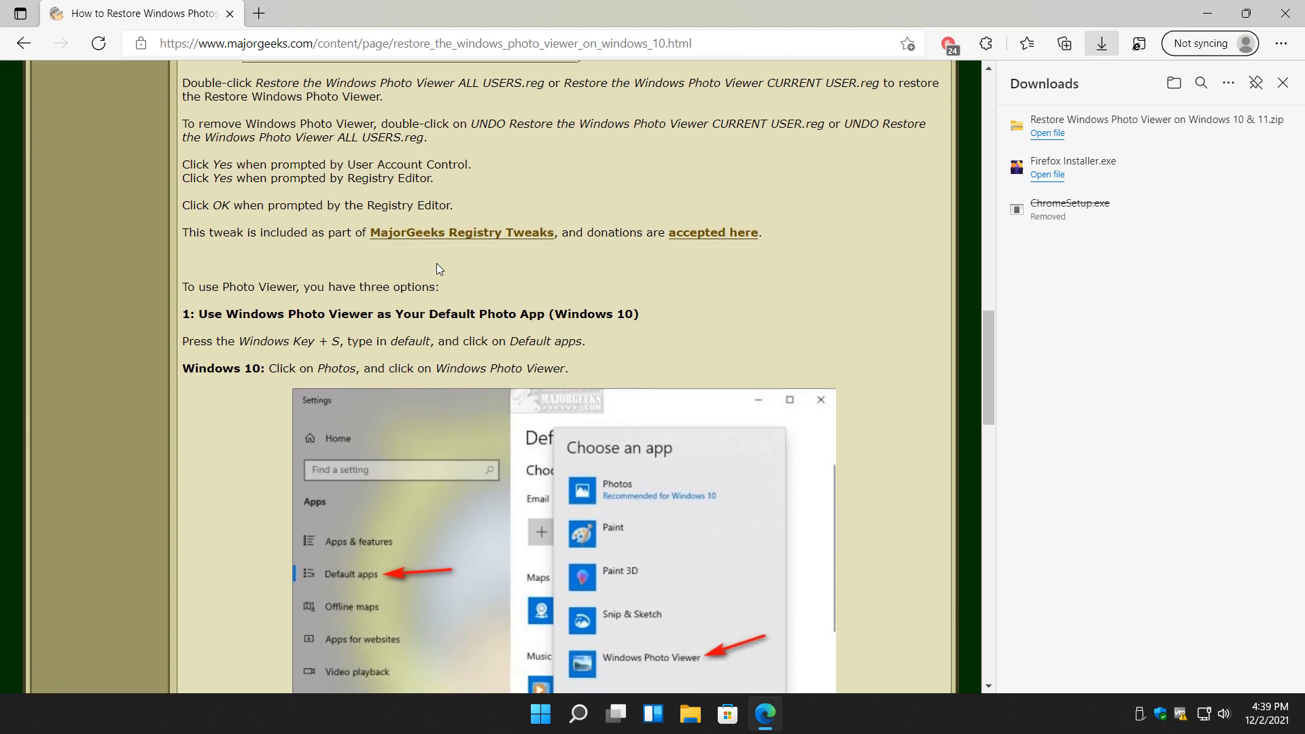
scroll(down, 3)
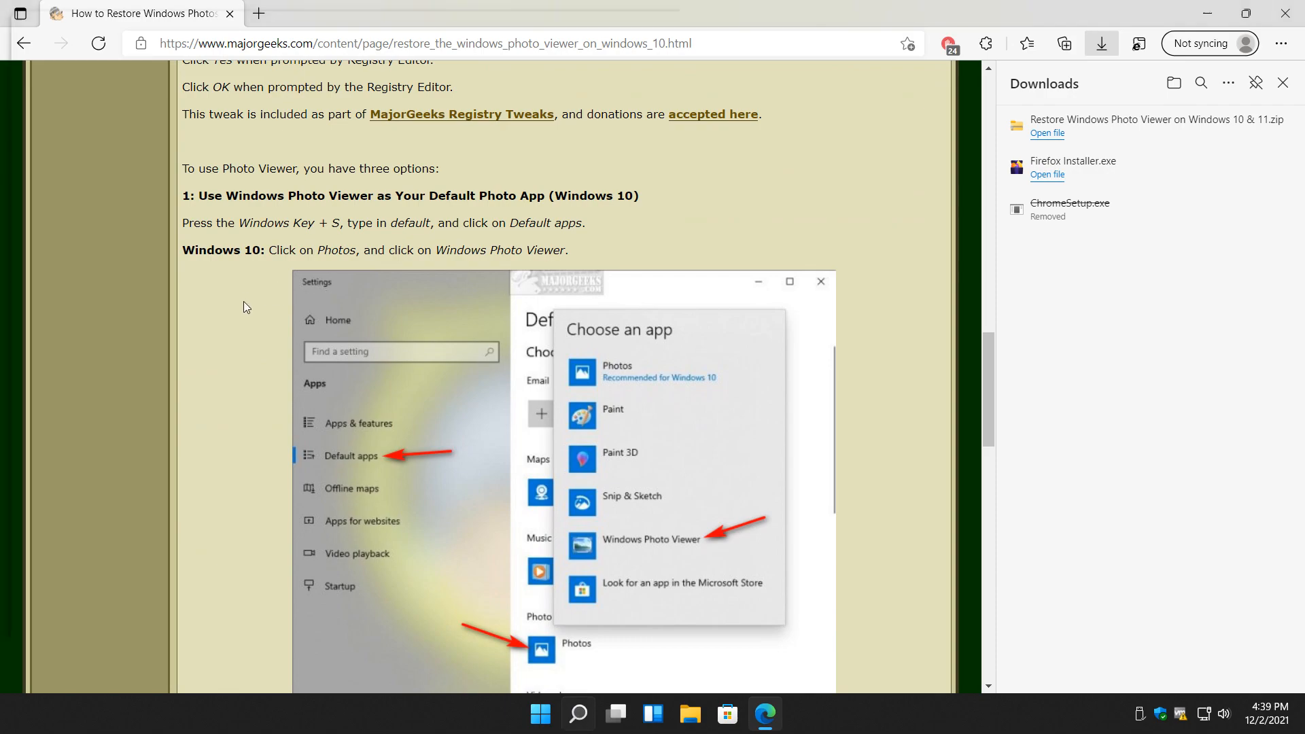
Search Windows for 'defa' and open the Default apps system setting
click(577, 713)
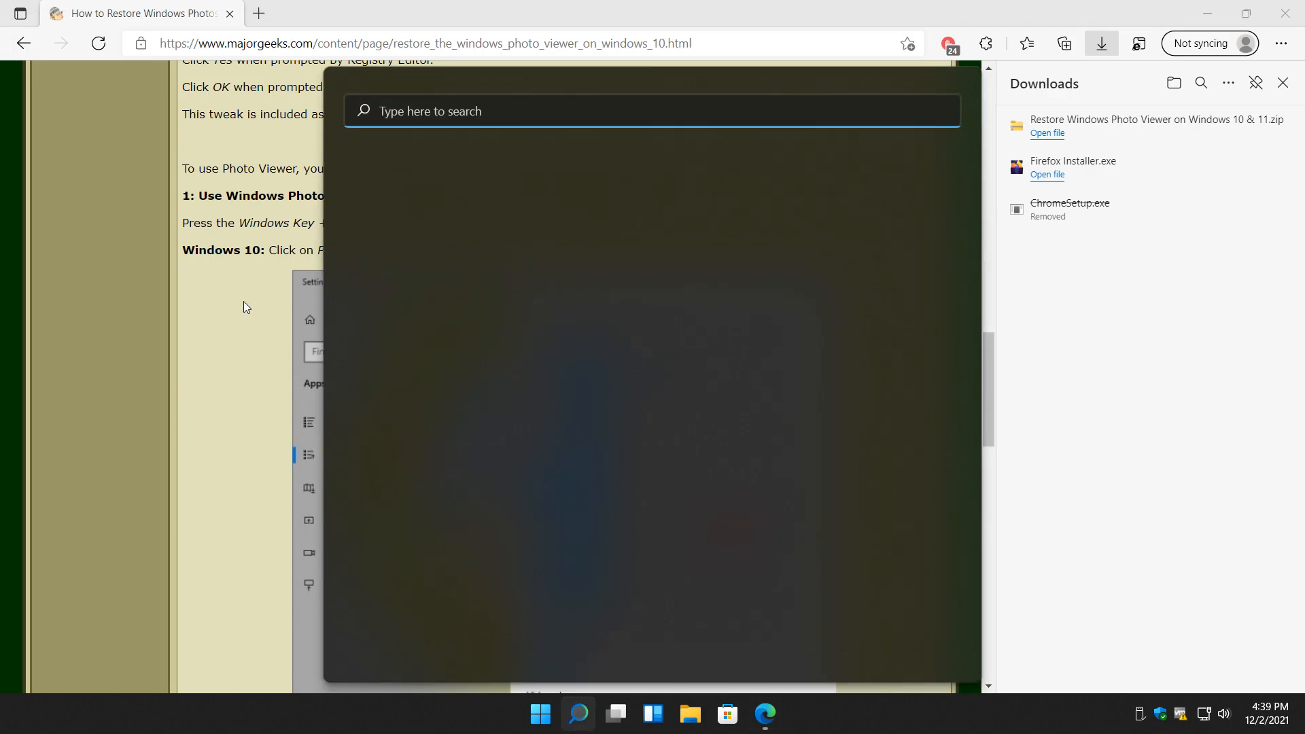
text(default)
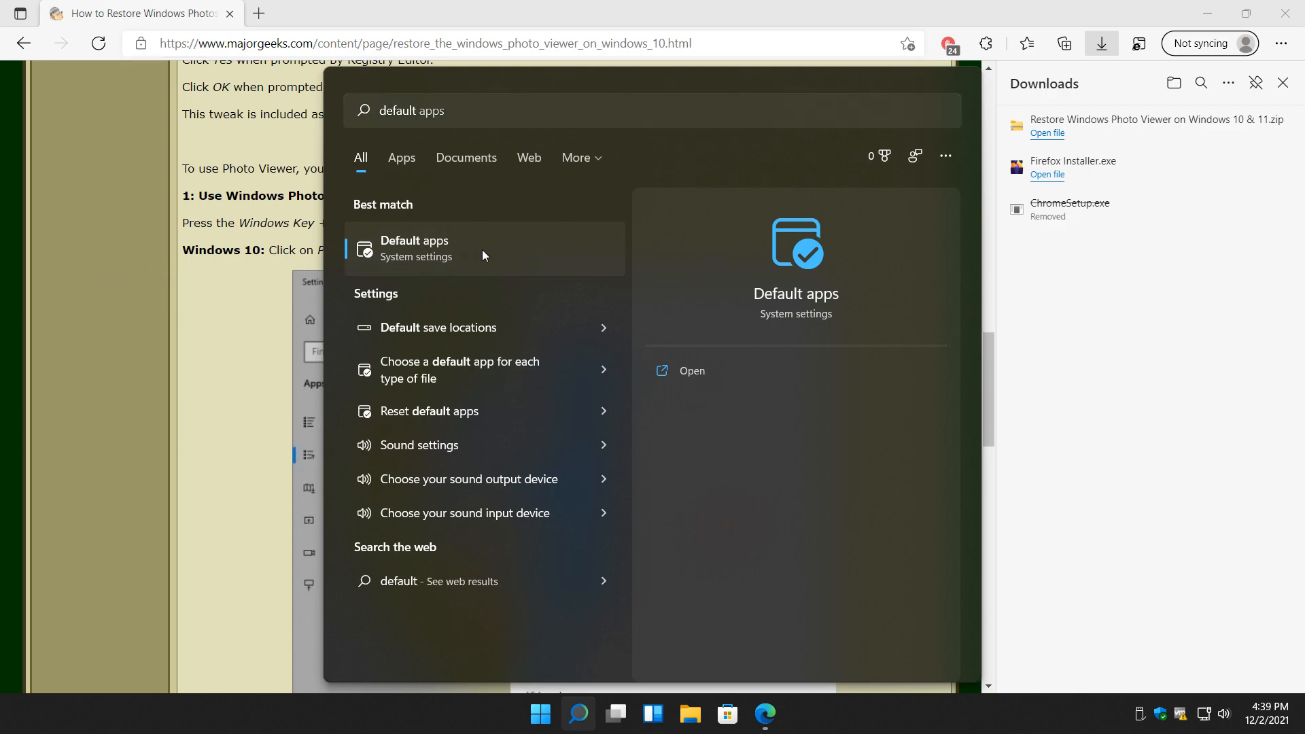
click(415, 248)
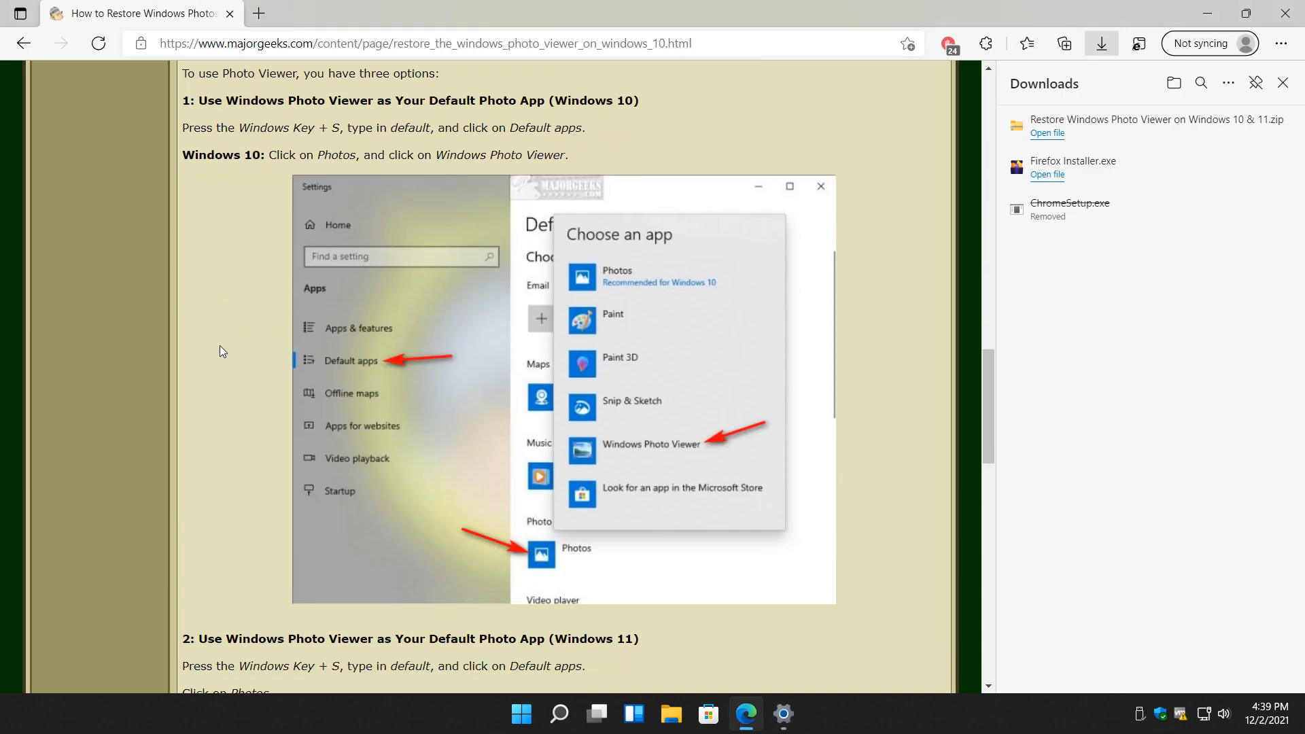
Scroll the article toward the Windows 11 instructions and switch to Settings' Photos defaults page
scroll(down, 3)
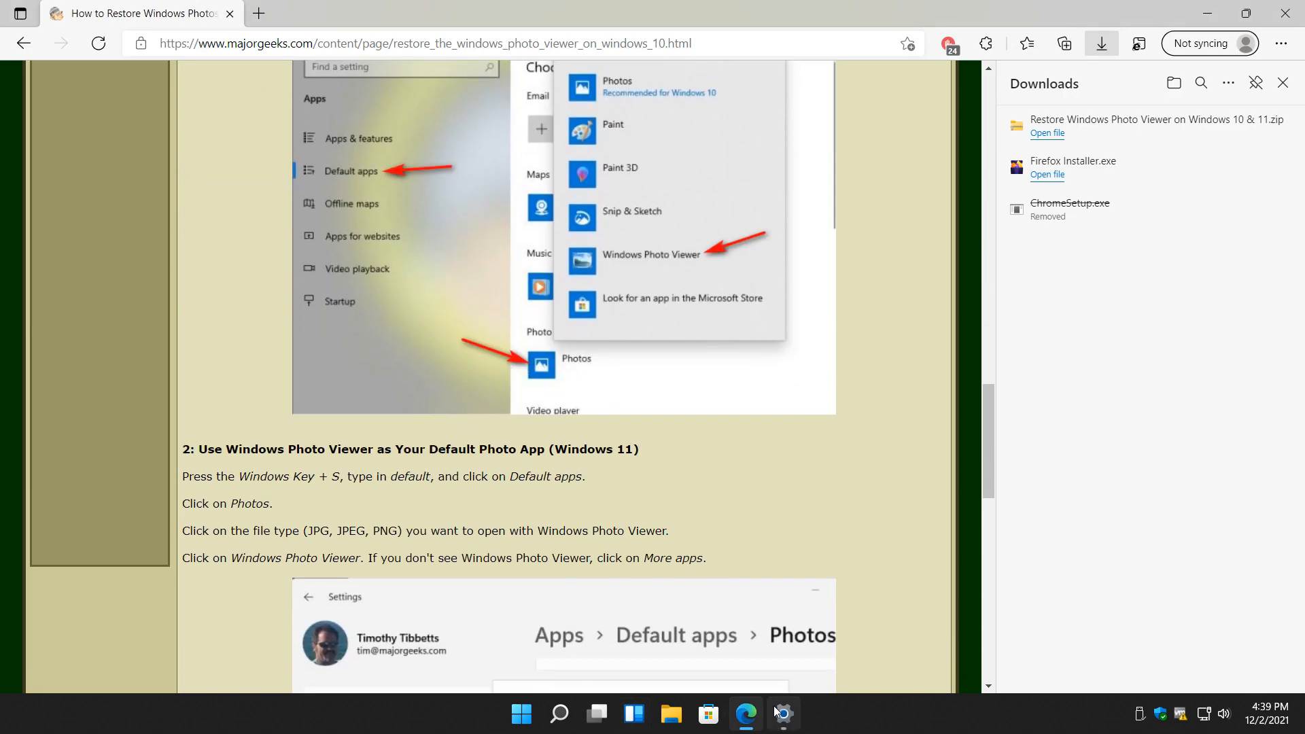
click(781, 712)
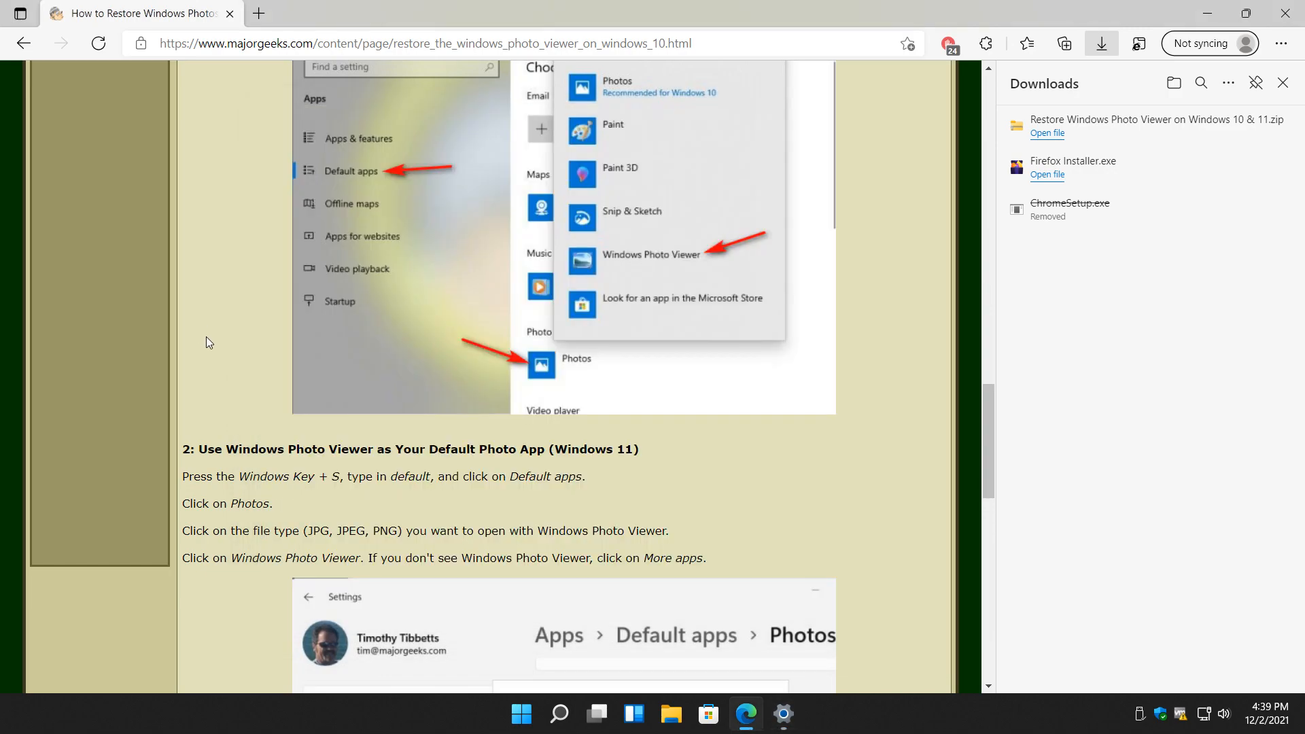
mouse_move(574, 365)
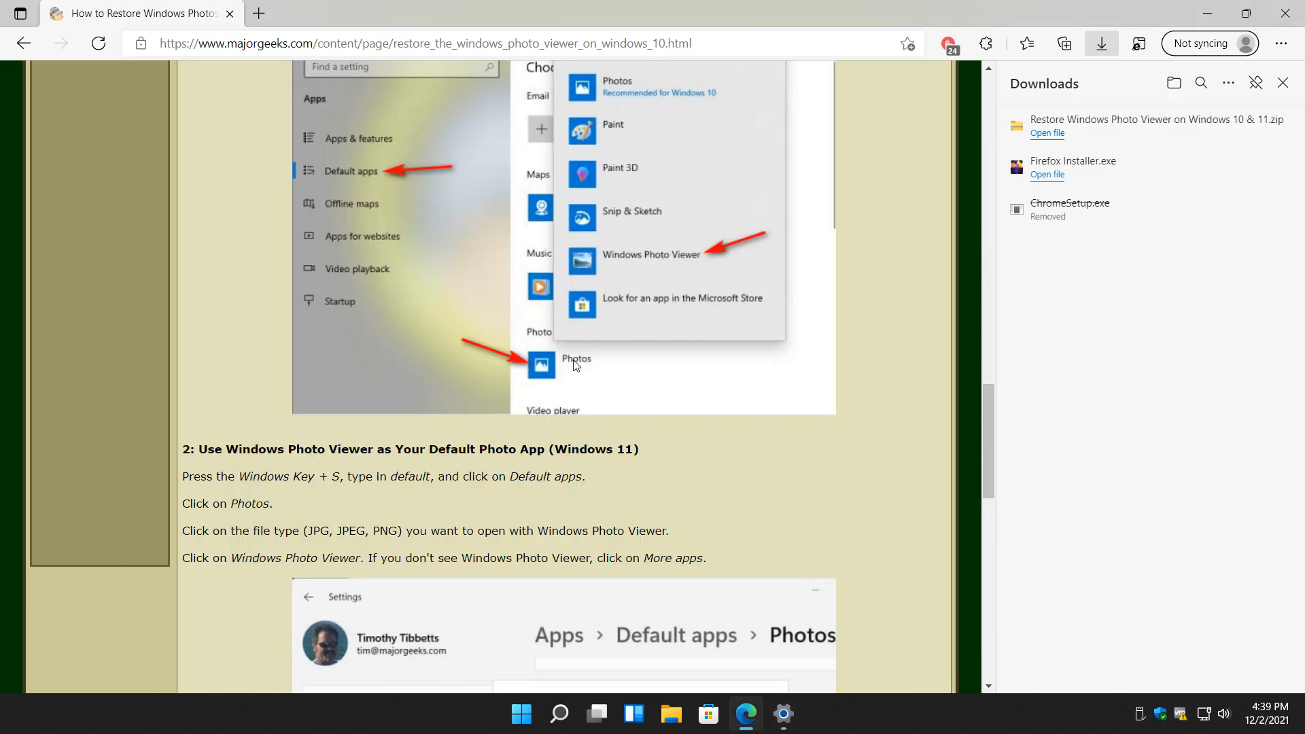
mouse_move(641, 281)
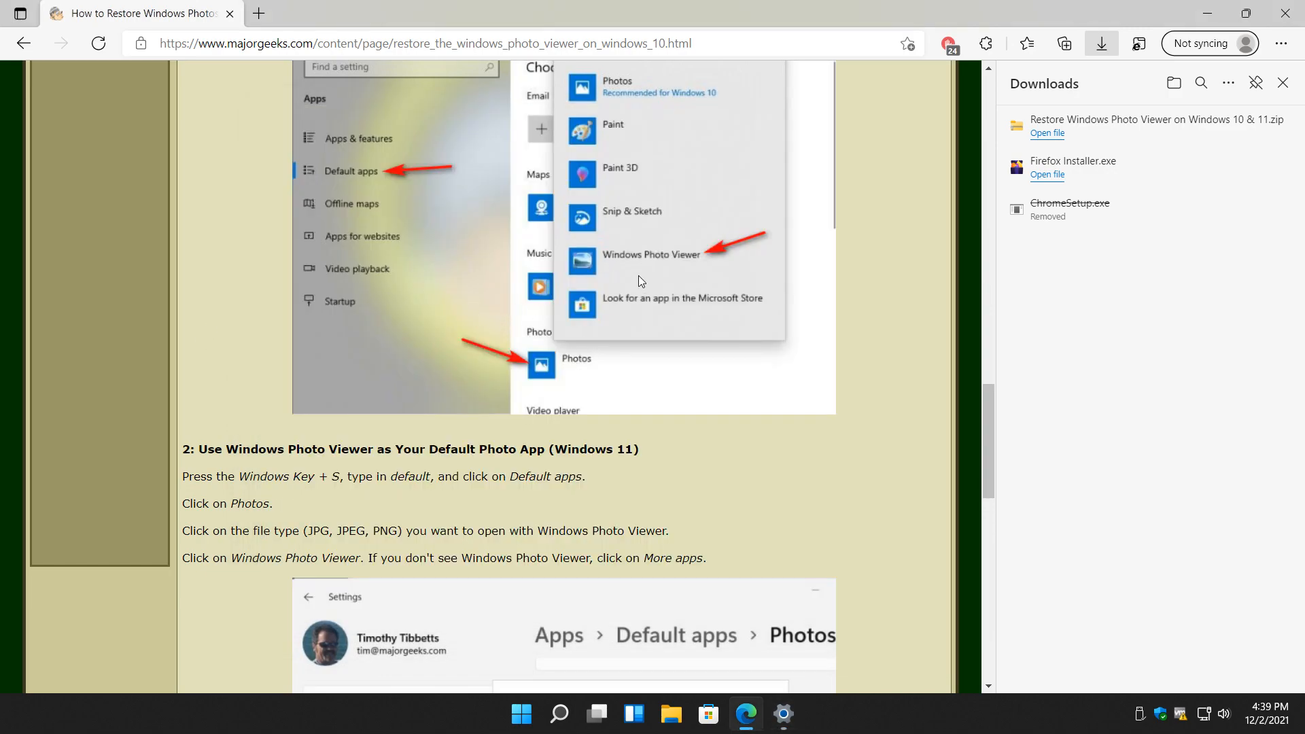
mouse_move(498, 406)
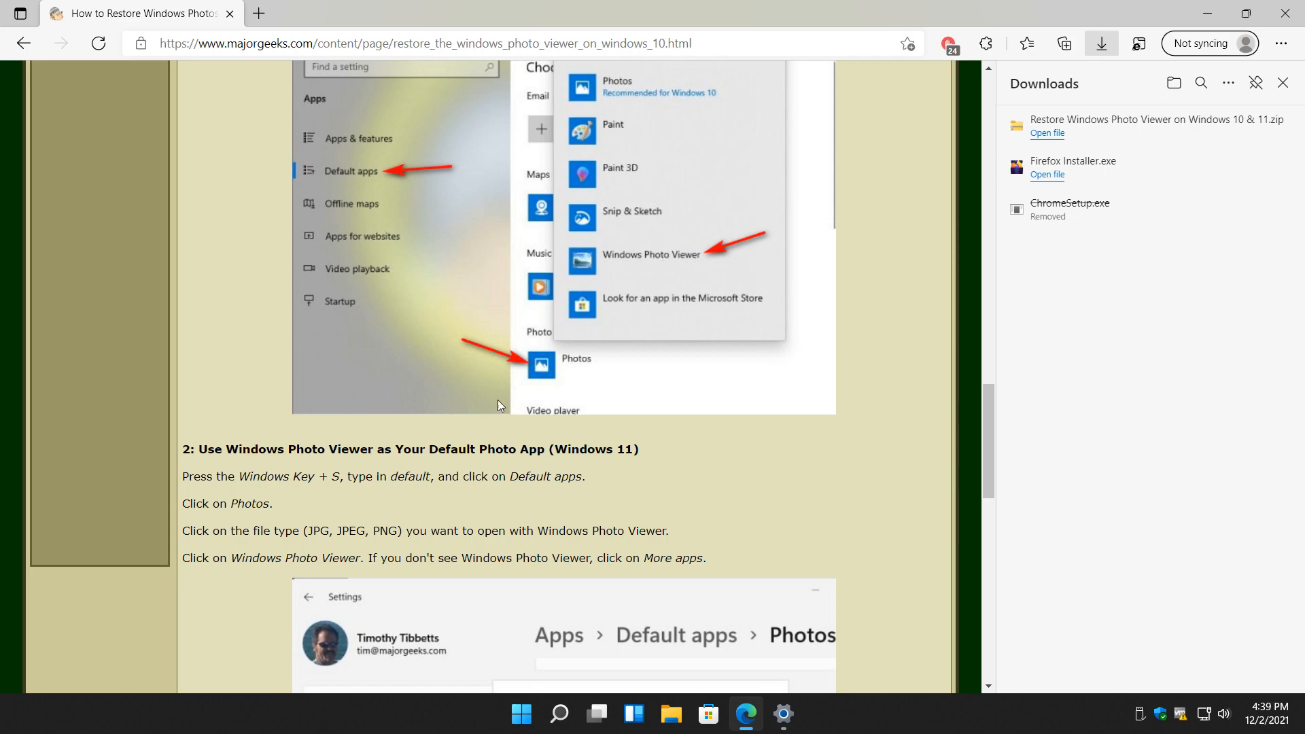
click(782, 714)
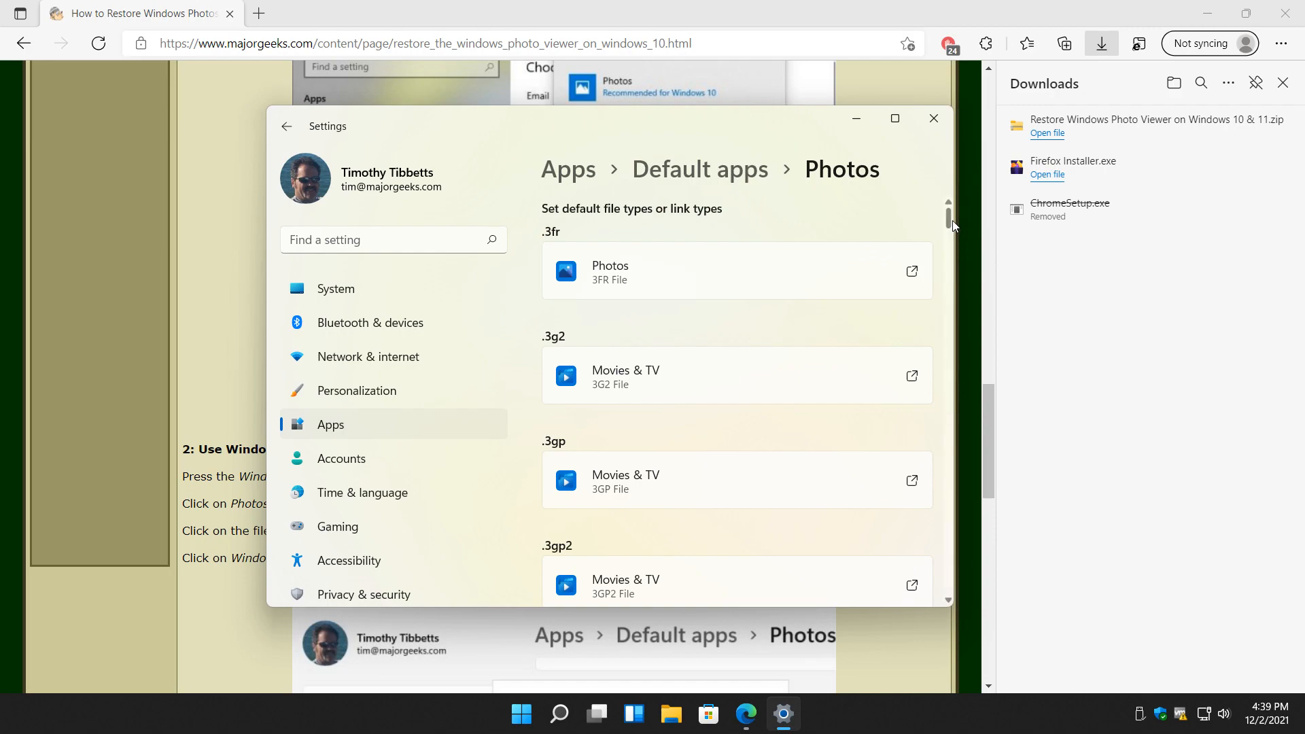
Scroll the Photos file-type list down to the .jpeg and .jpg entries
scroll(down, 3)
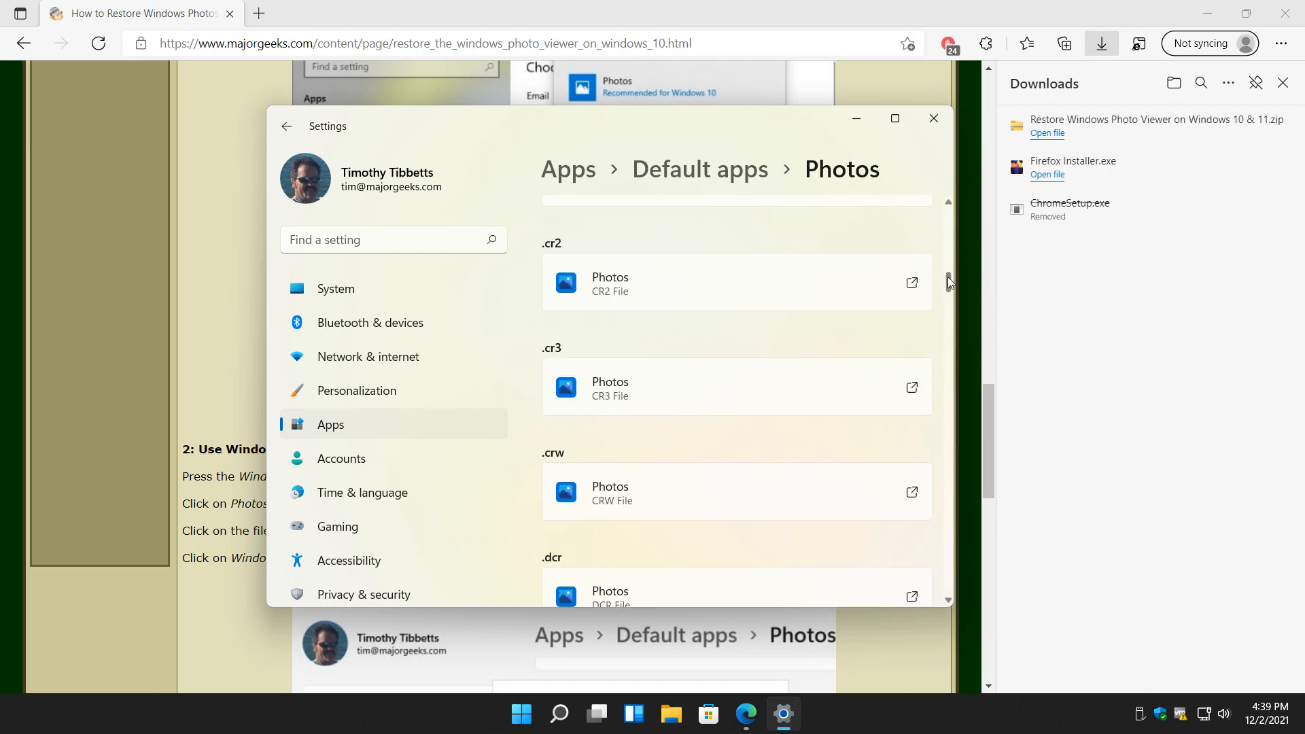
scroll(down, 3)
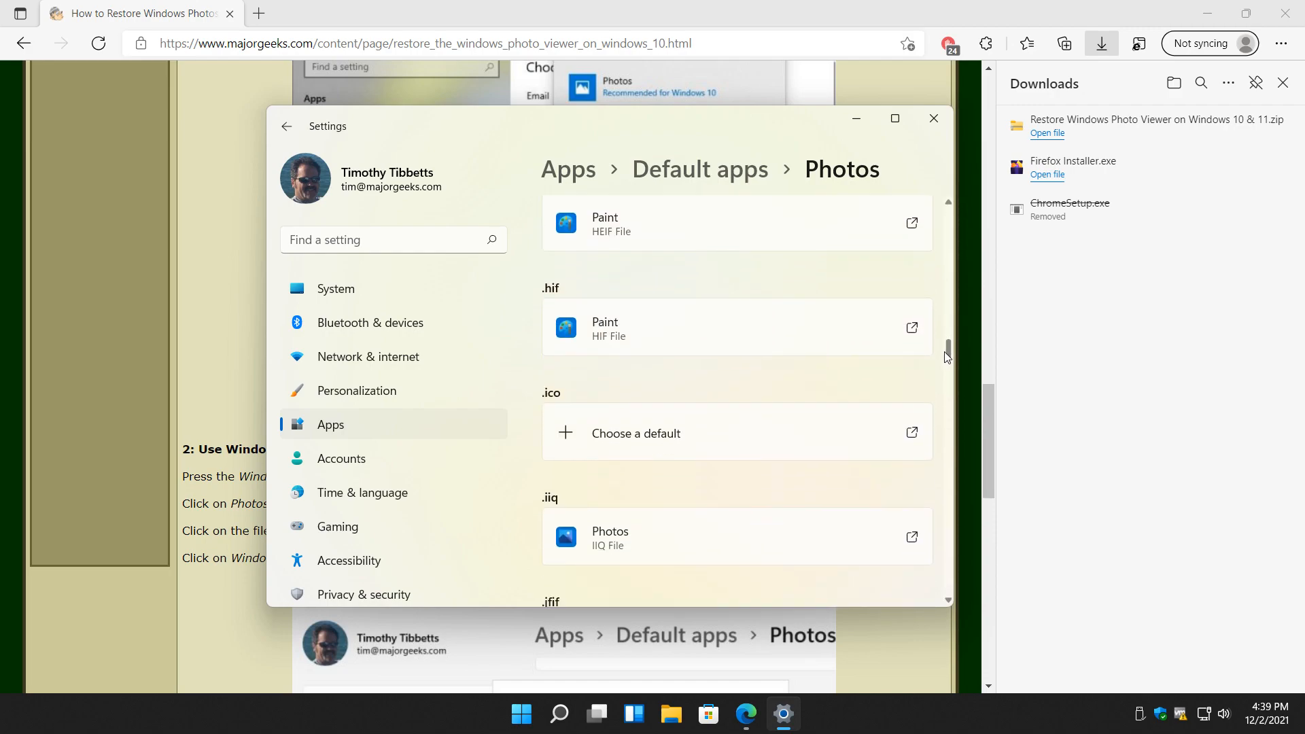
scroll(down, 3)
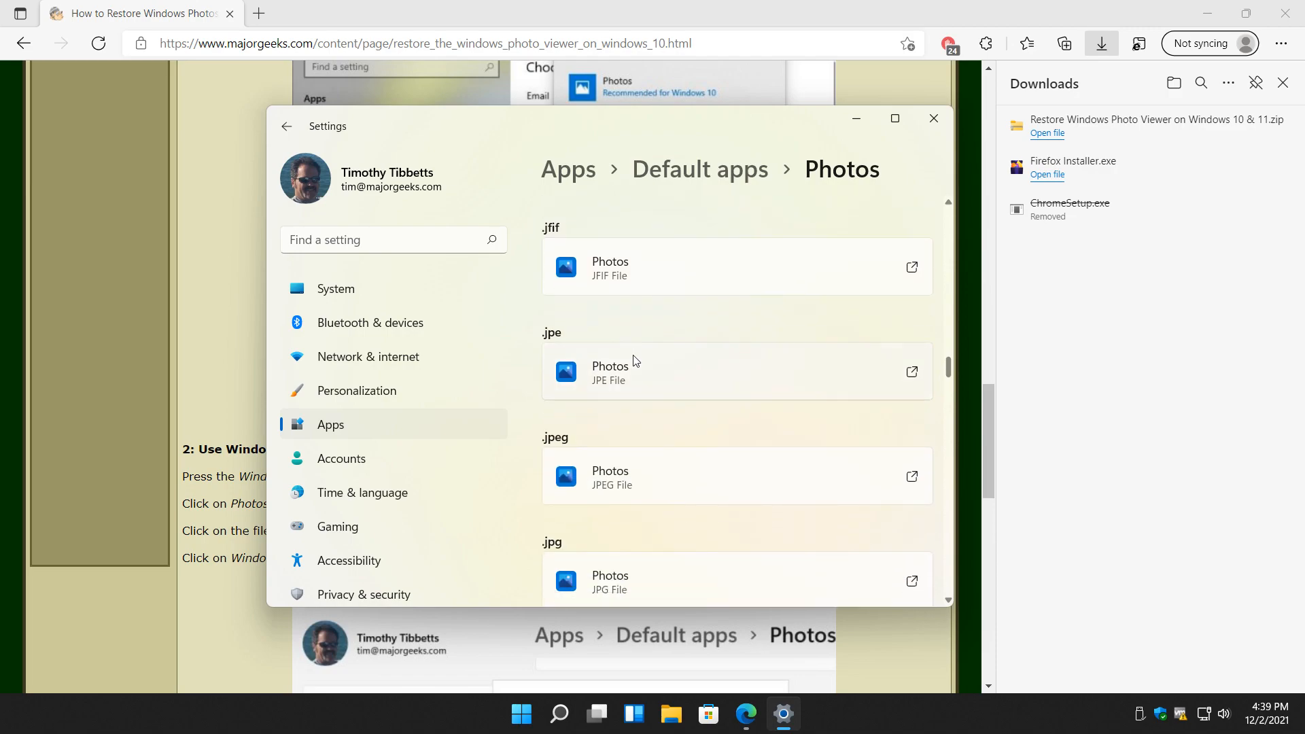
scroll(down, 3)
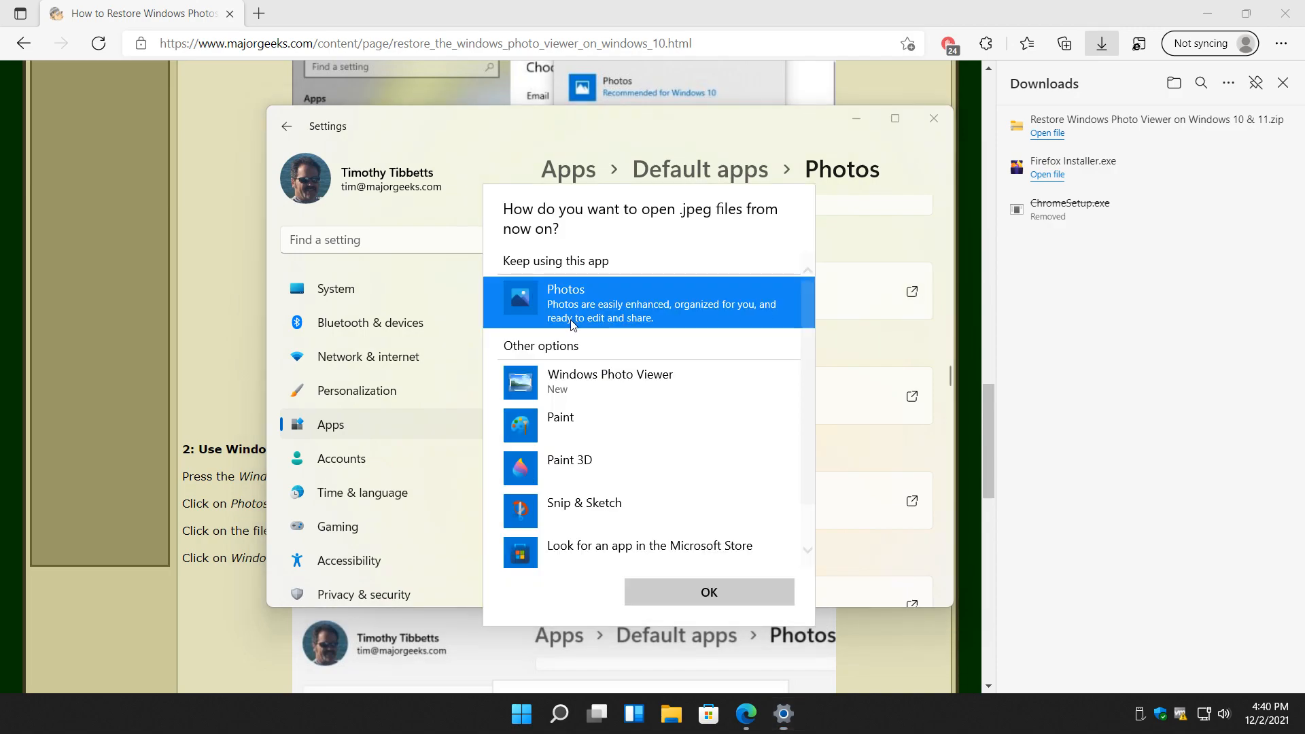
Choose Windows Photo Viewer in the .jpeg chooser and confirm it as the default
scroll(down, 3)
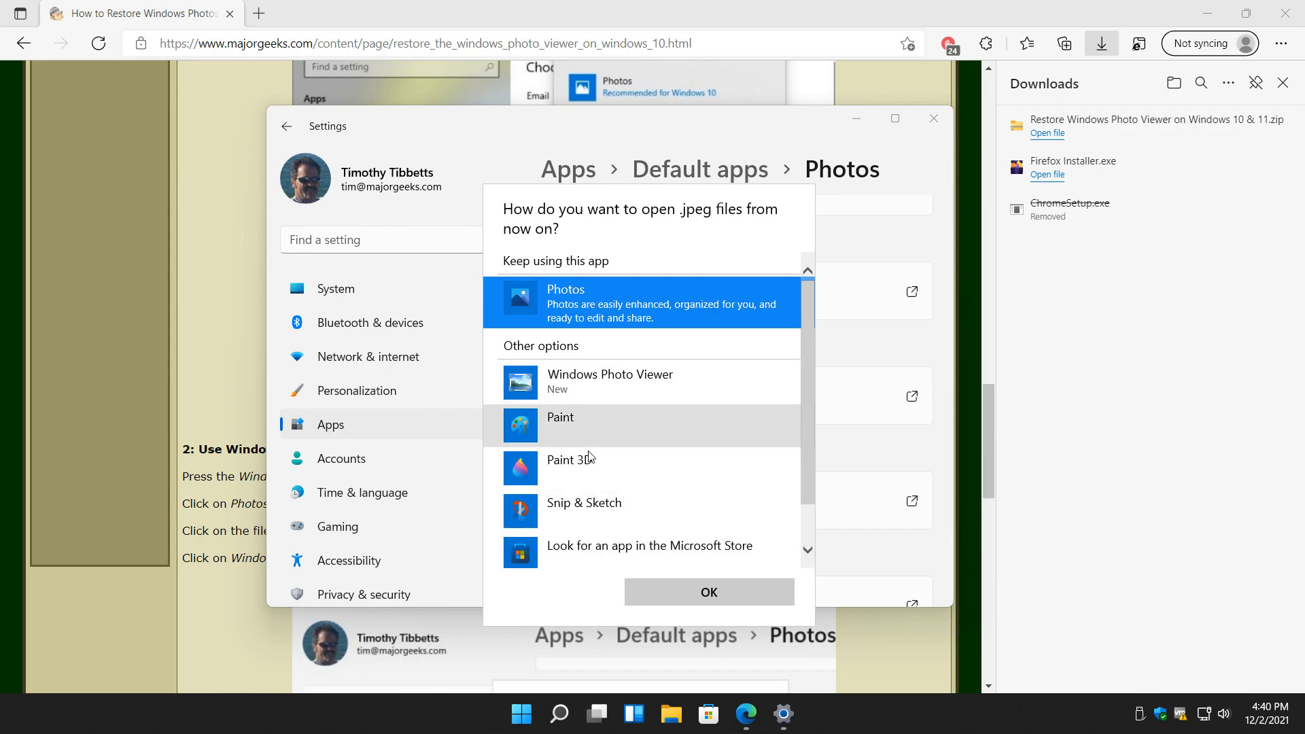
scroll(down, 3)
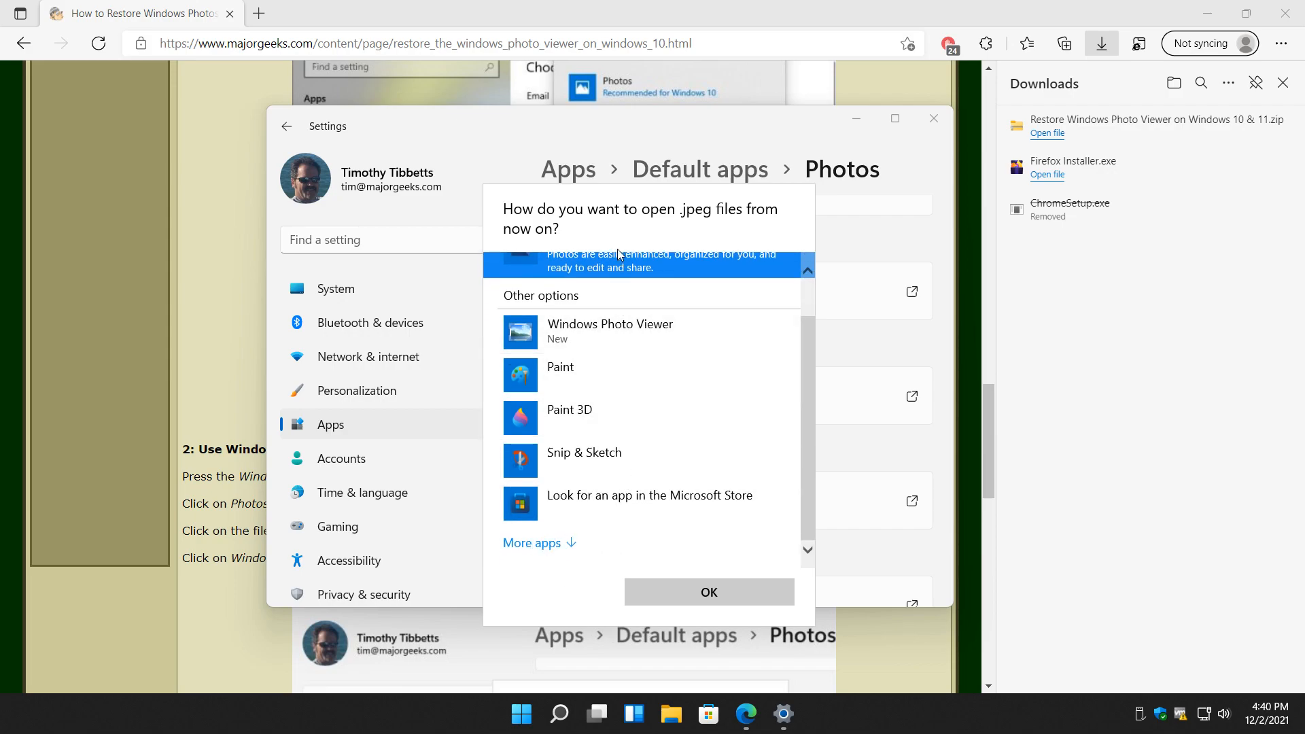
click(610, 331)
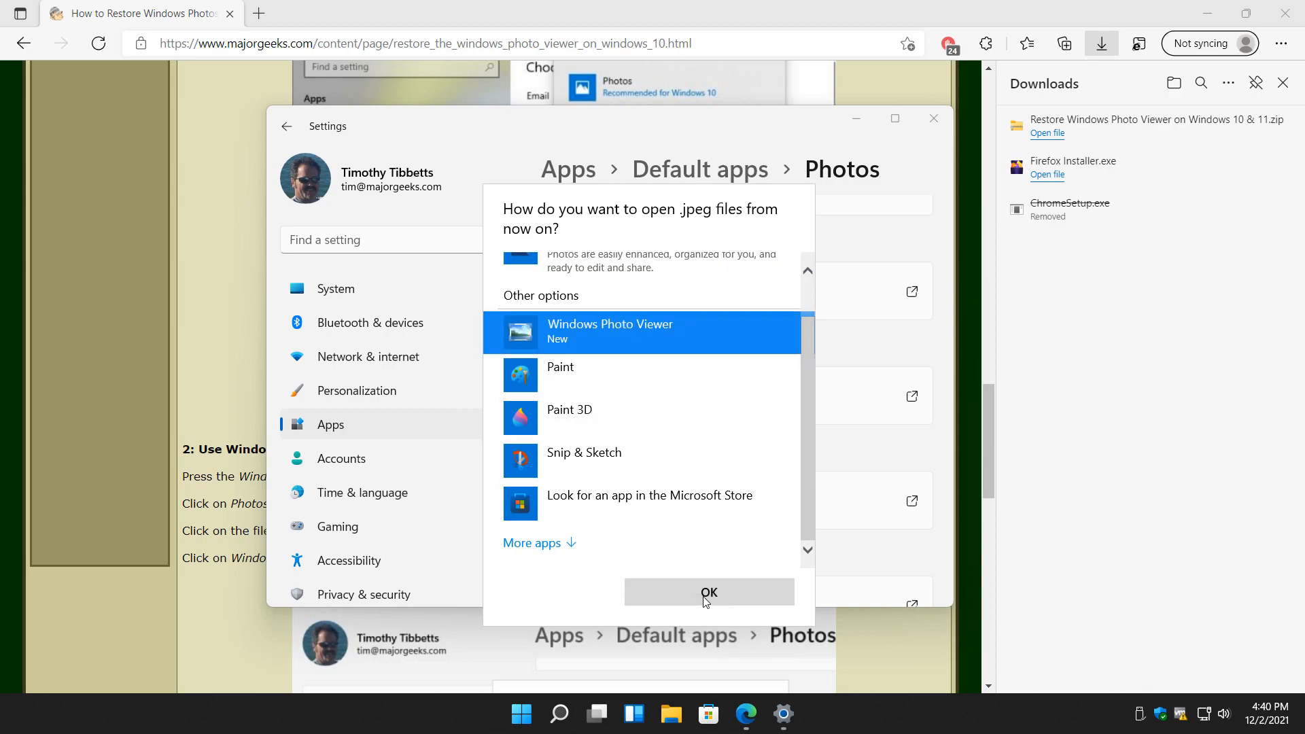
click(708, 593)
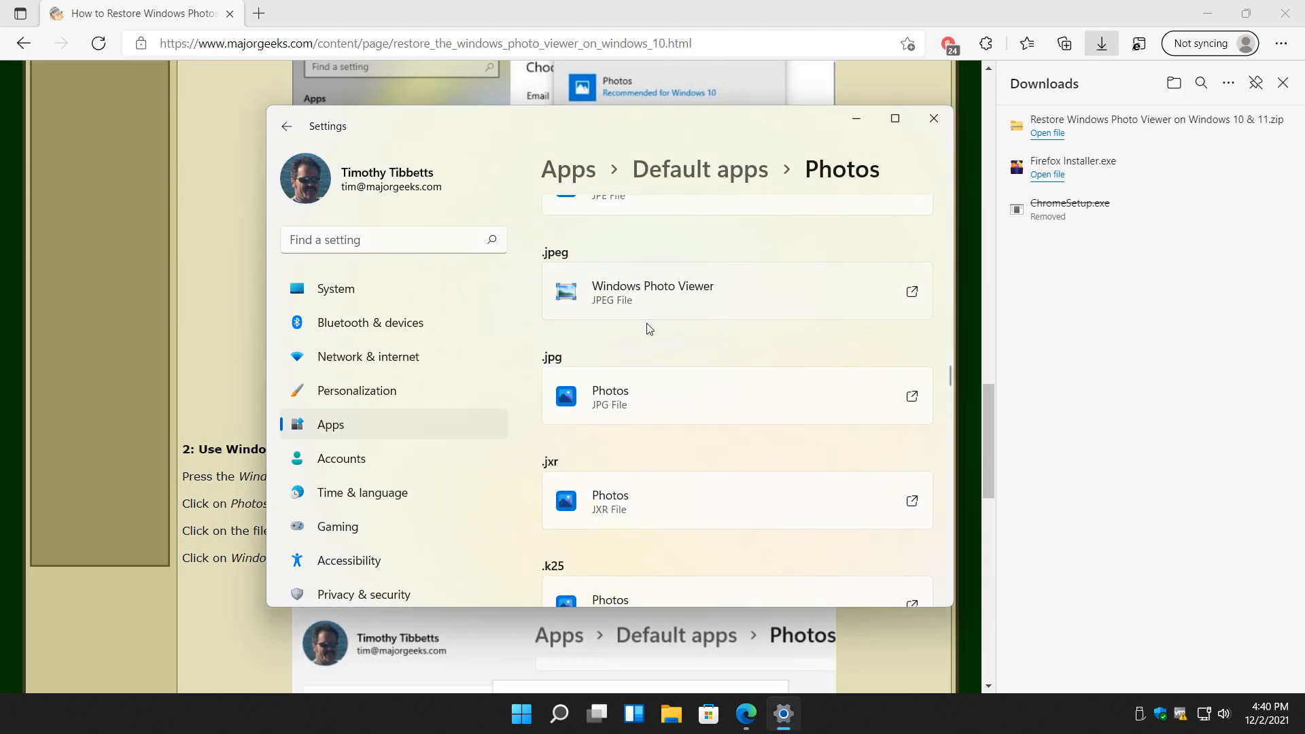
scroll(down, 3)
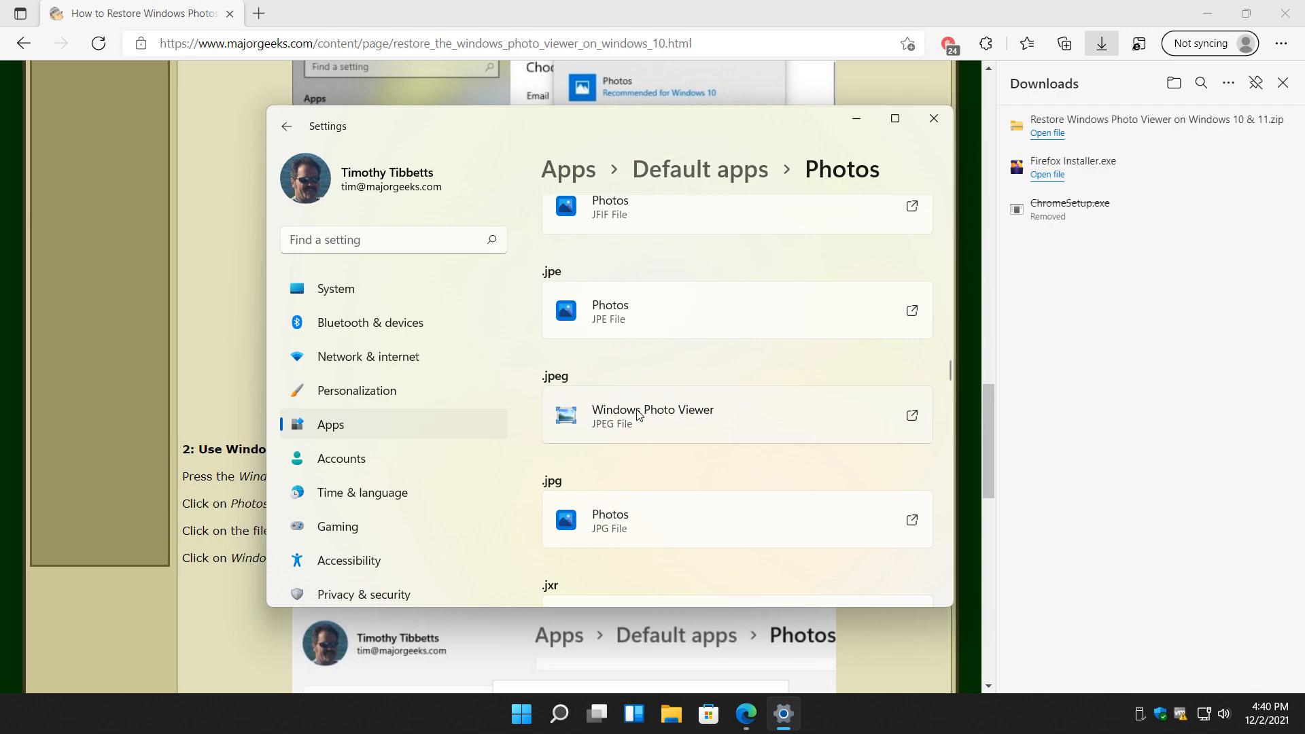
mouse_move(567, 382)
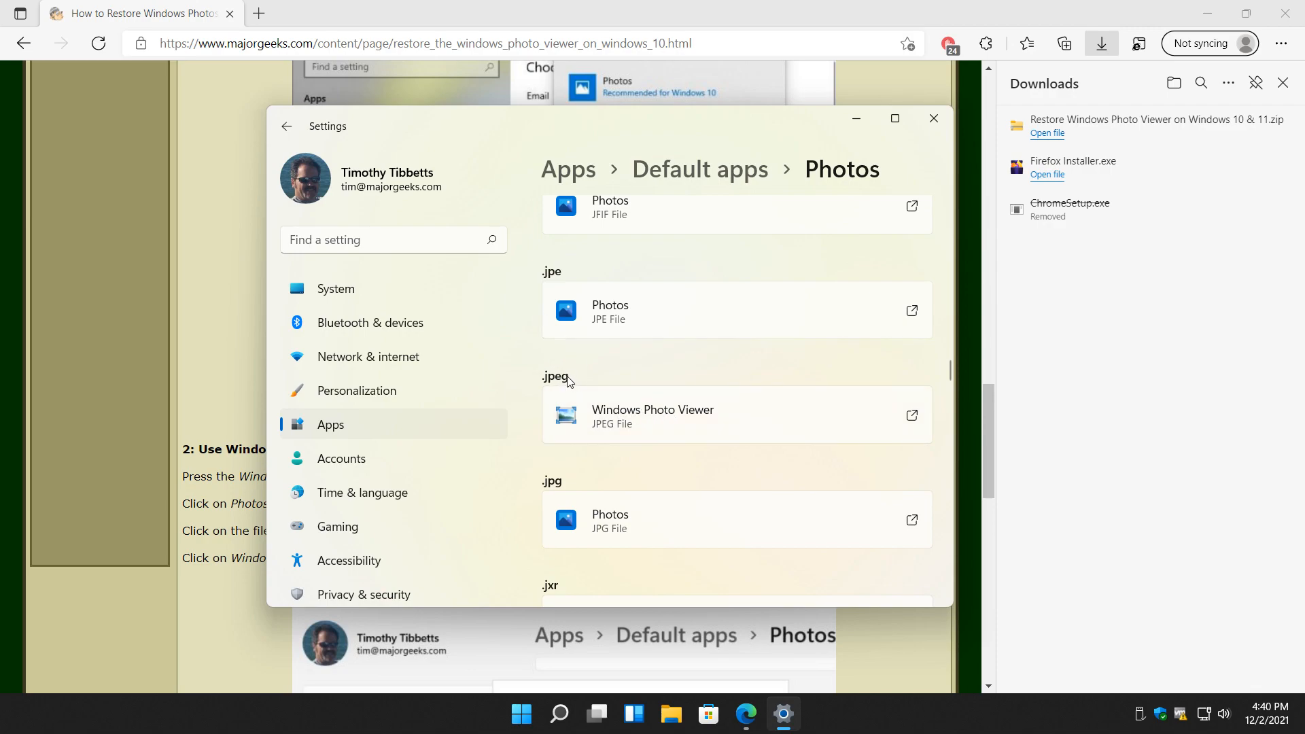
mouse_move(1059, 101)
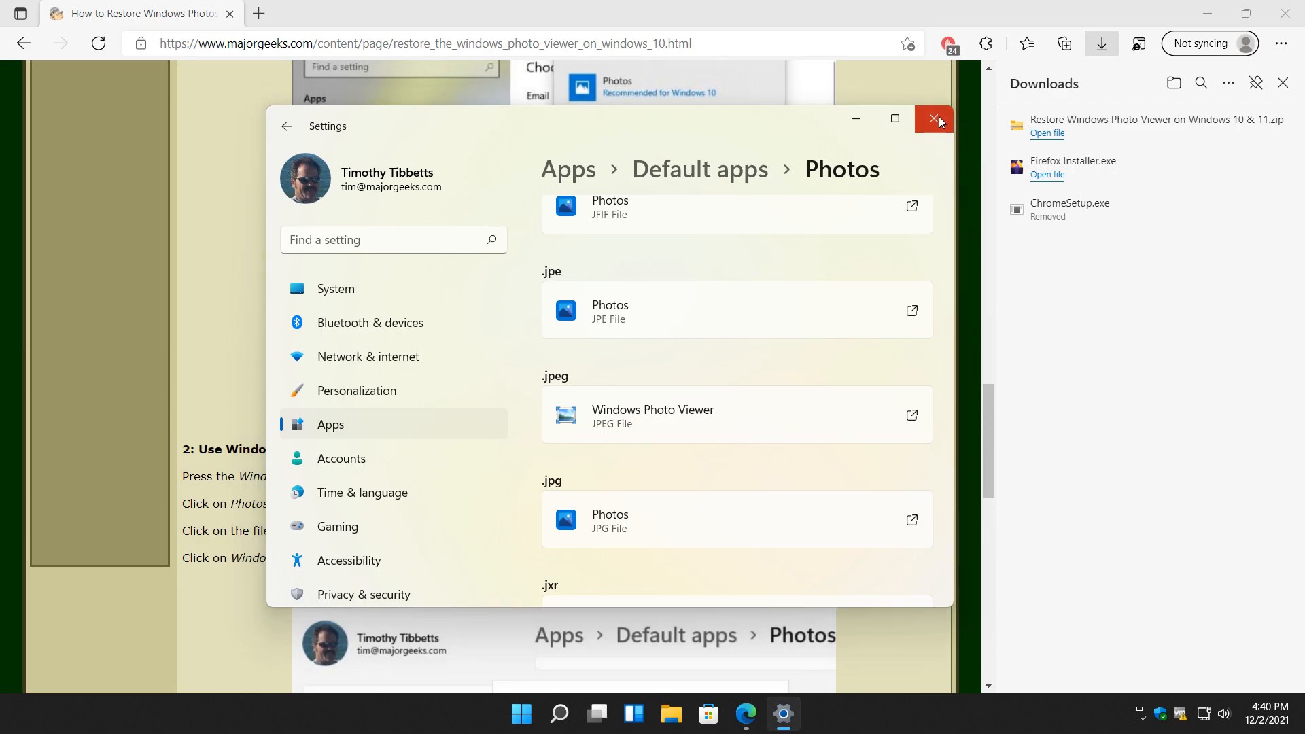
Close Settings and save the article's Choose an app screenshot to the Desktop as a JPG
click(934, 119)
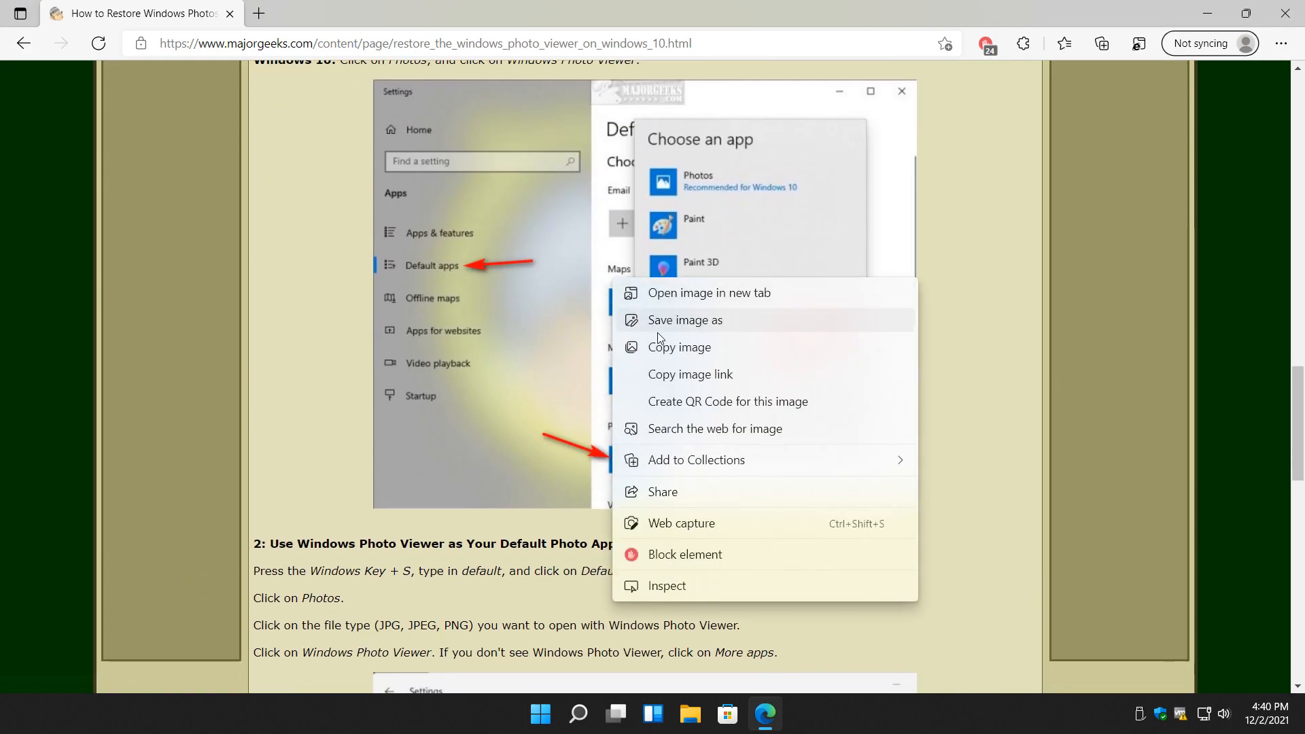
click(685, 320)
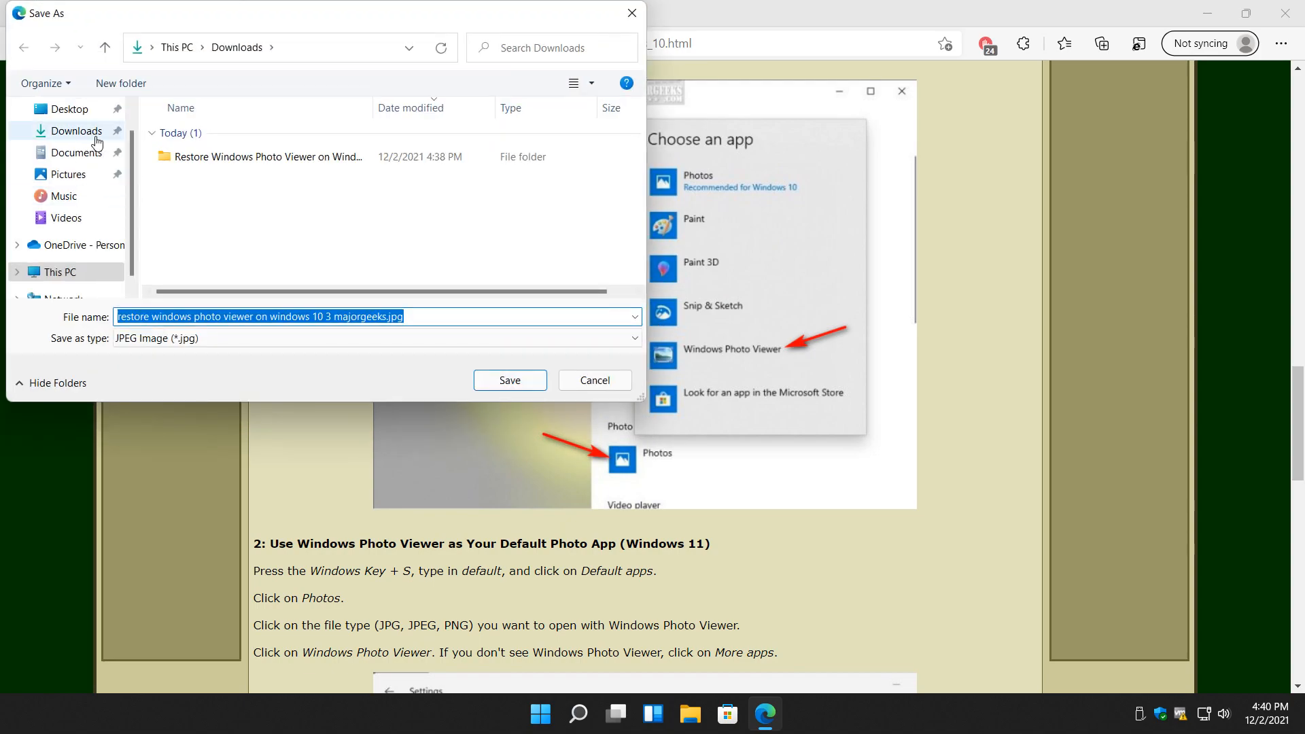
click(68, 109)
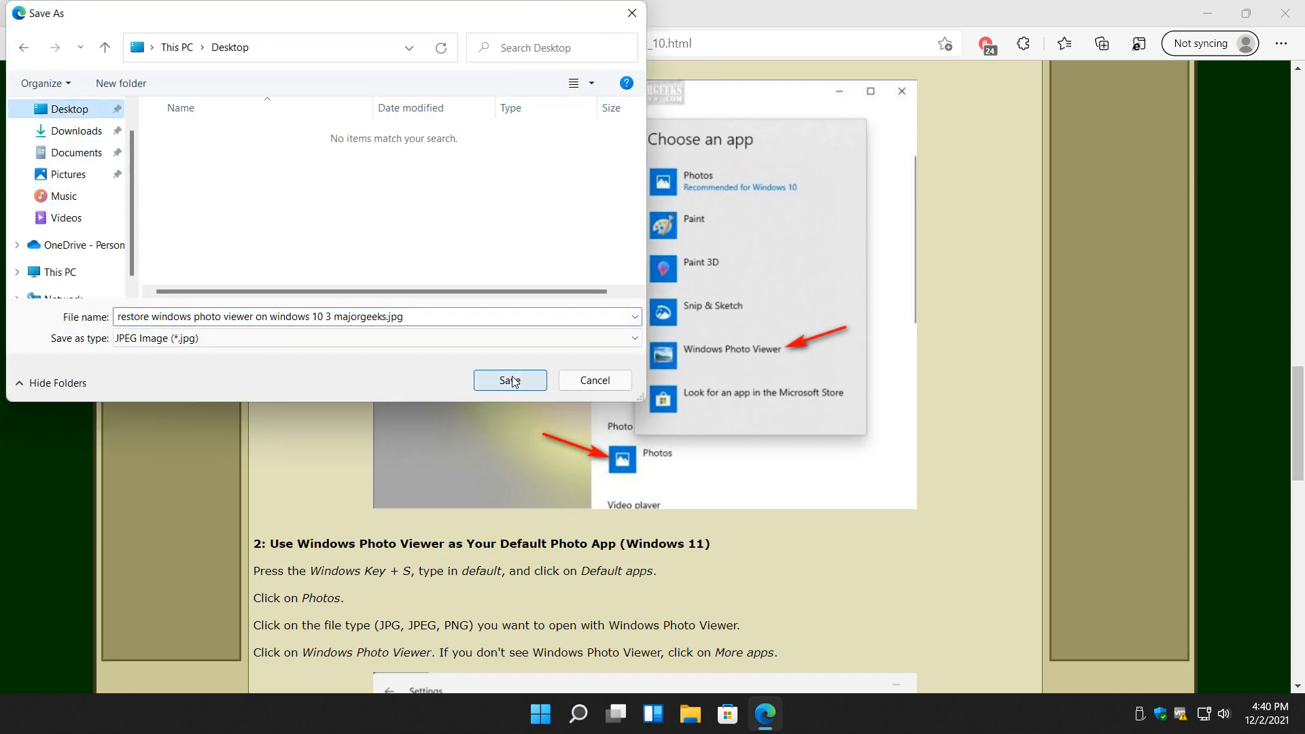
click(509, 381)
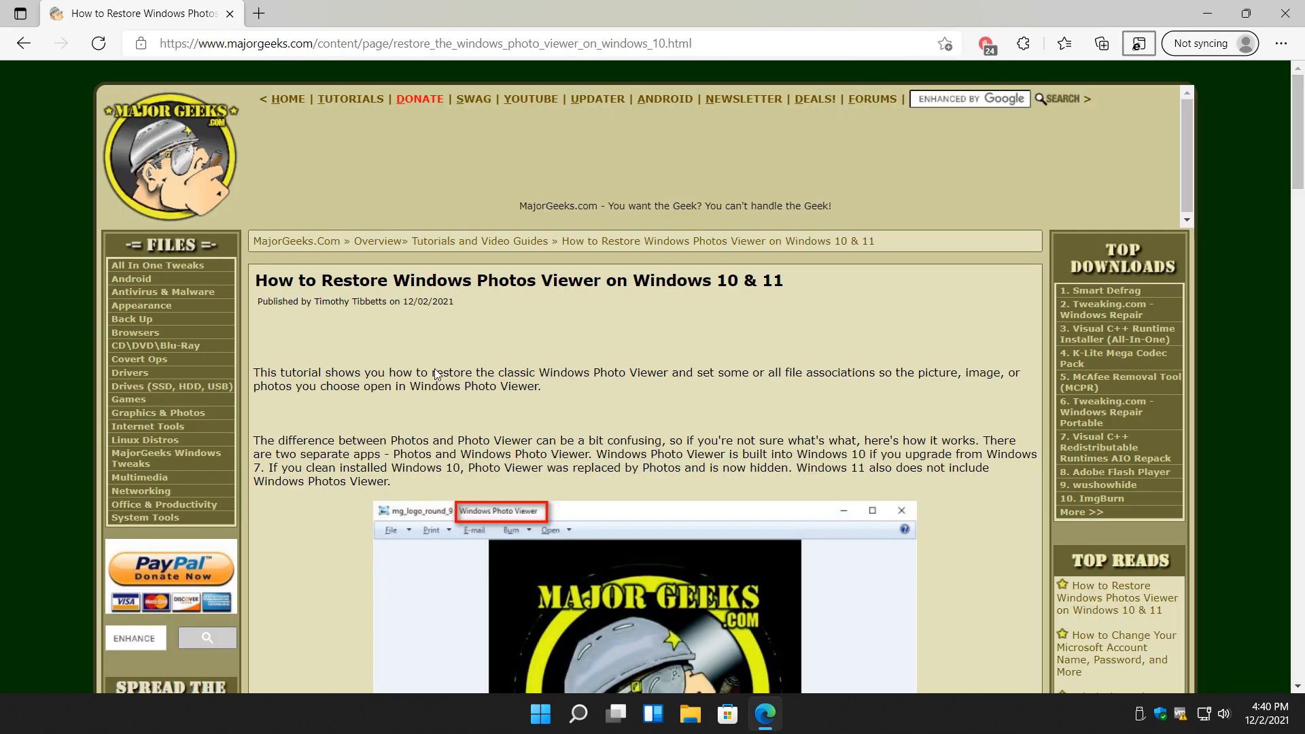
scroll(down, 3)
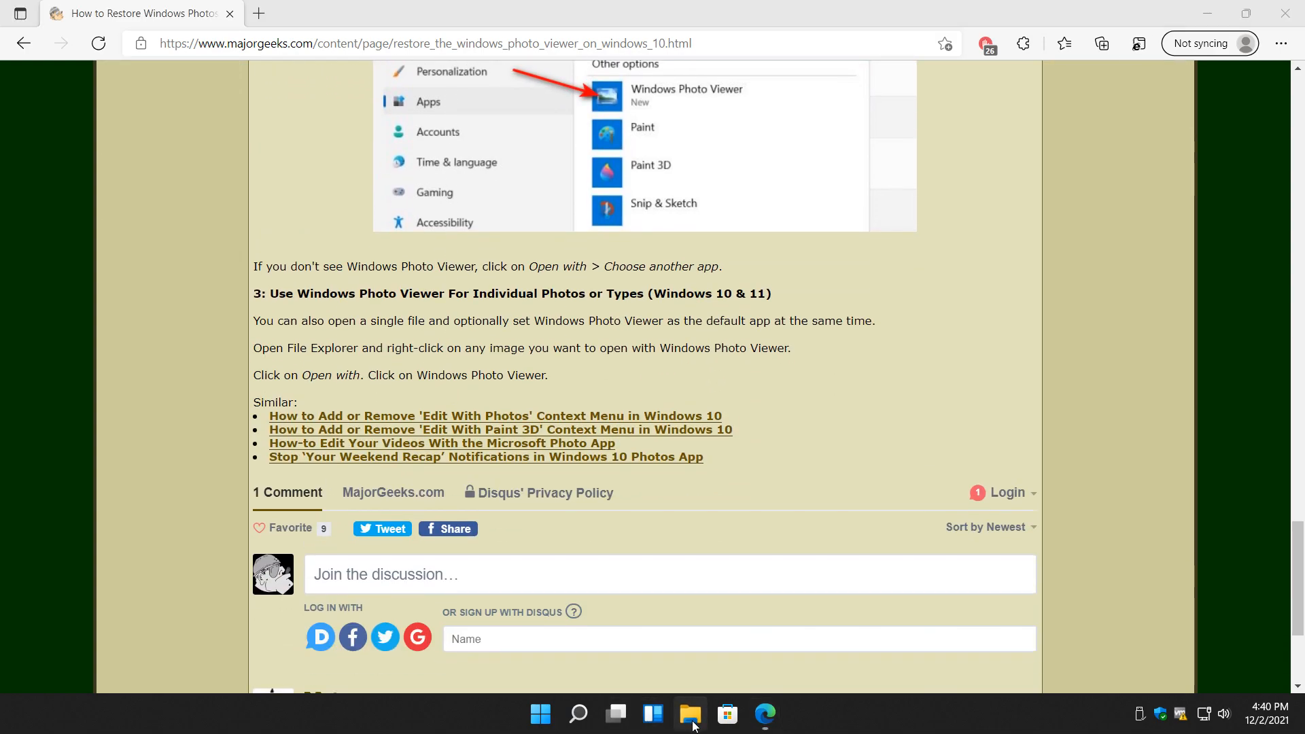
In File Explorer's Desktop folder, select the saved majorgeeks JPG and show its Open with apps
click(689, 714)
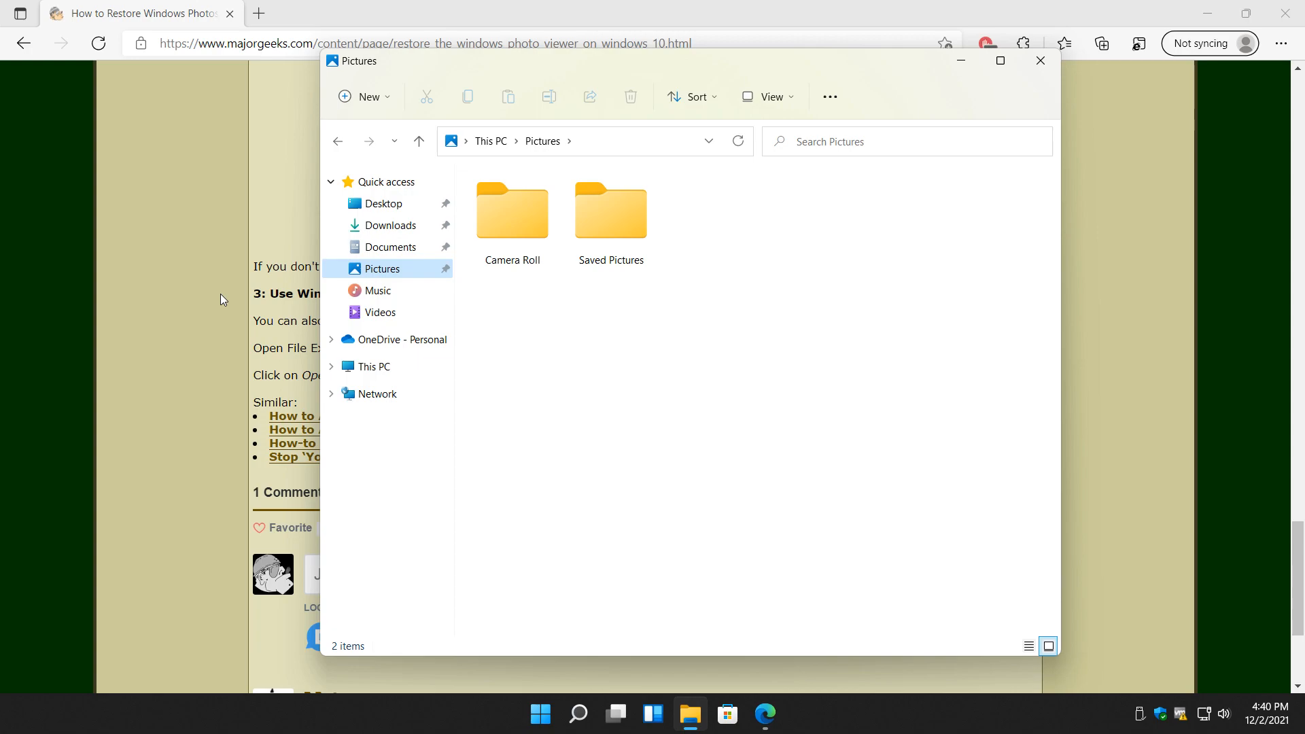
click(383, 203)
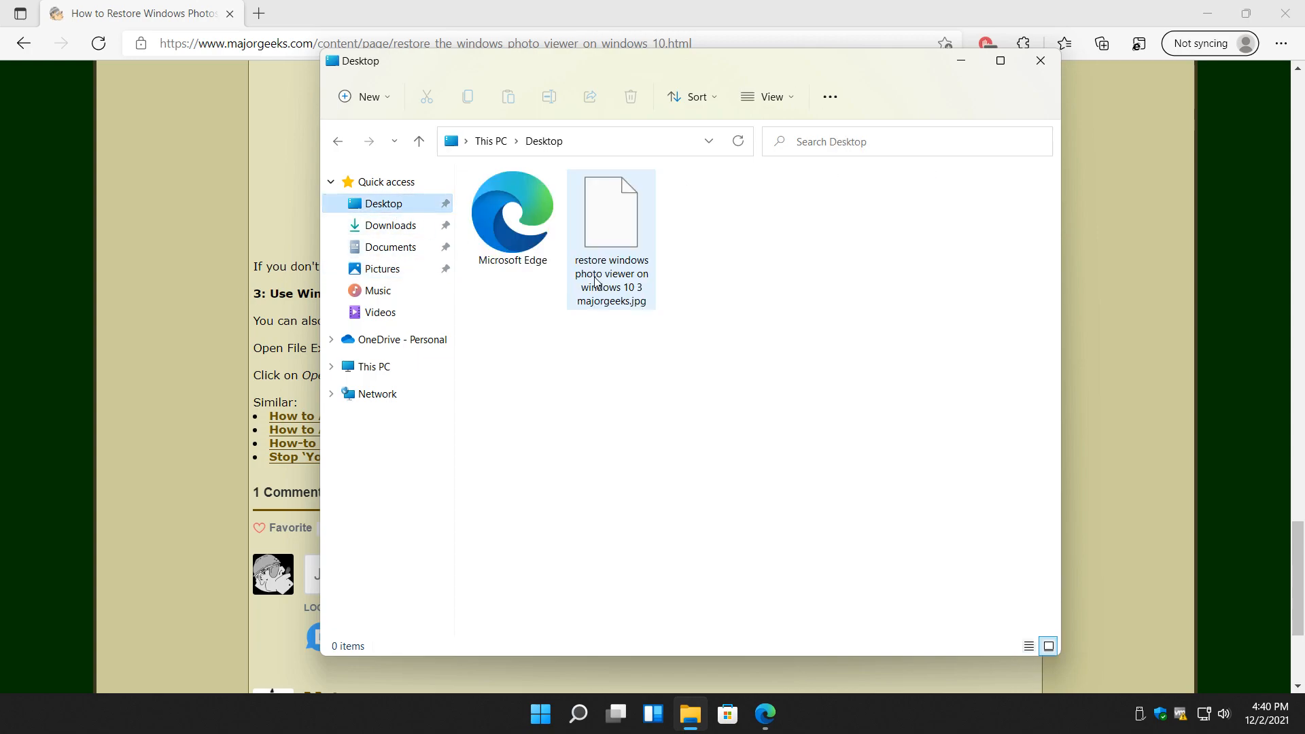
click(611, 211)
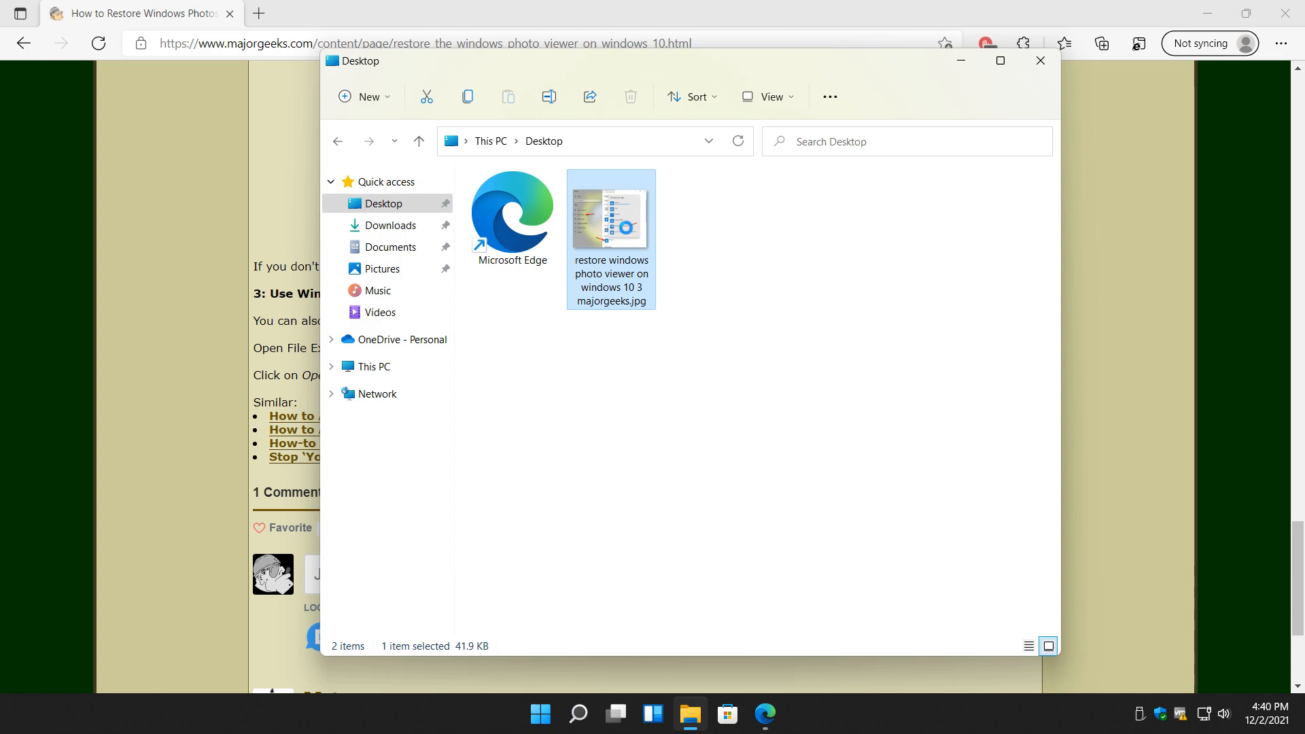
right_click(632, 236)
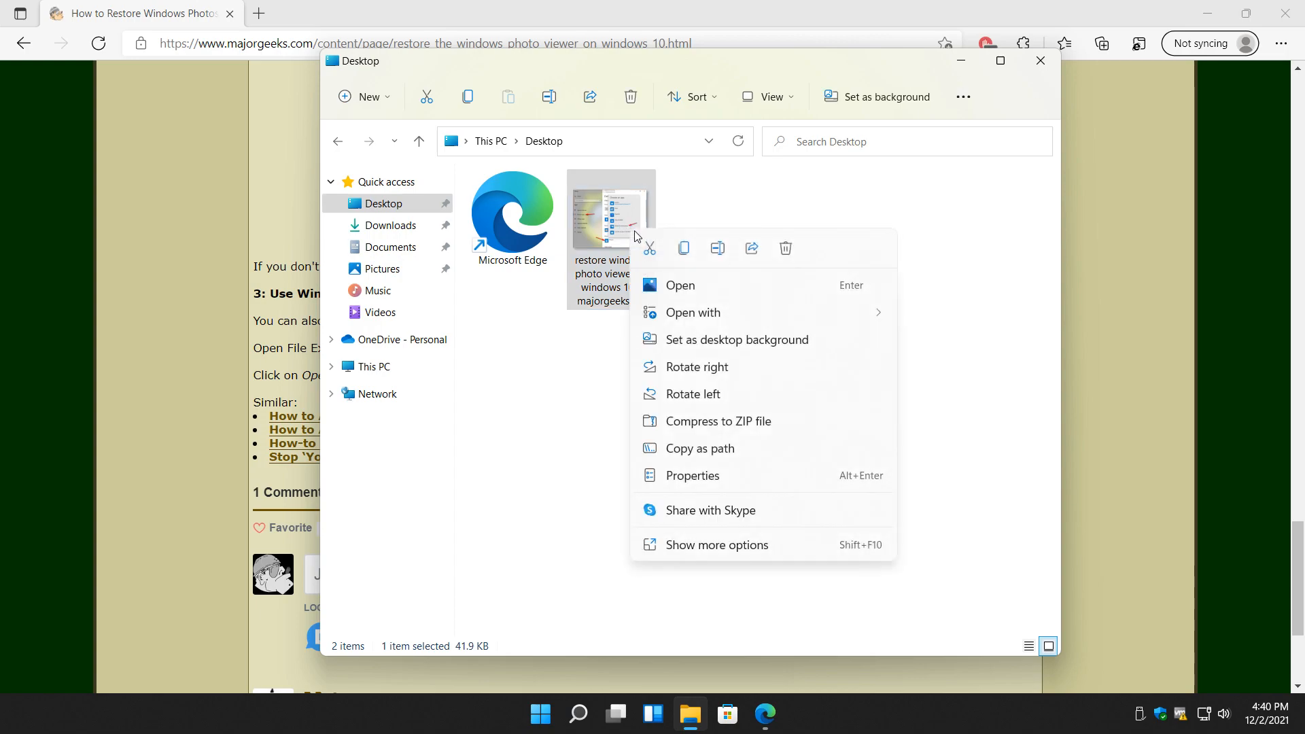
click(692, 312)
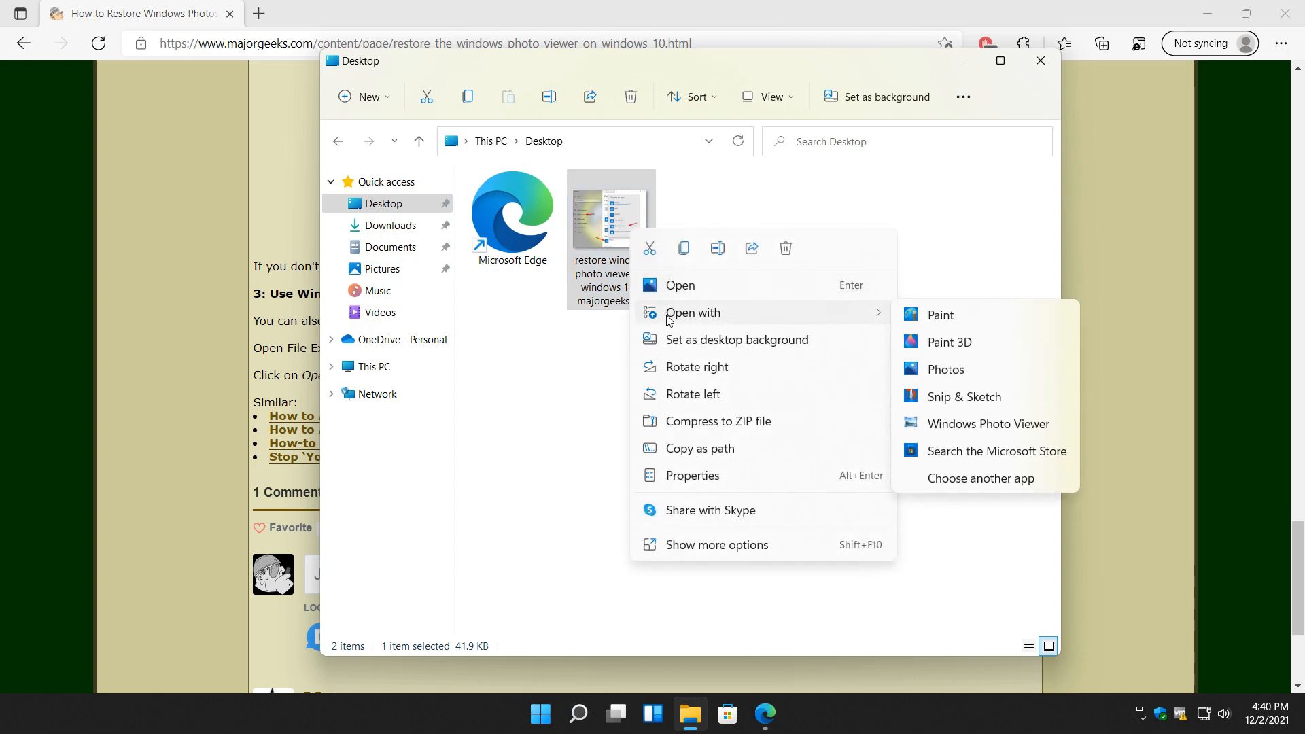
mouse_move(987, 424)
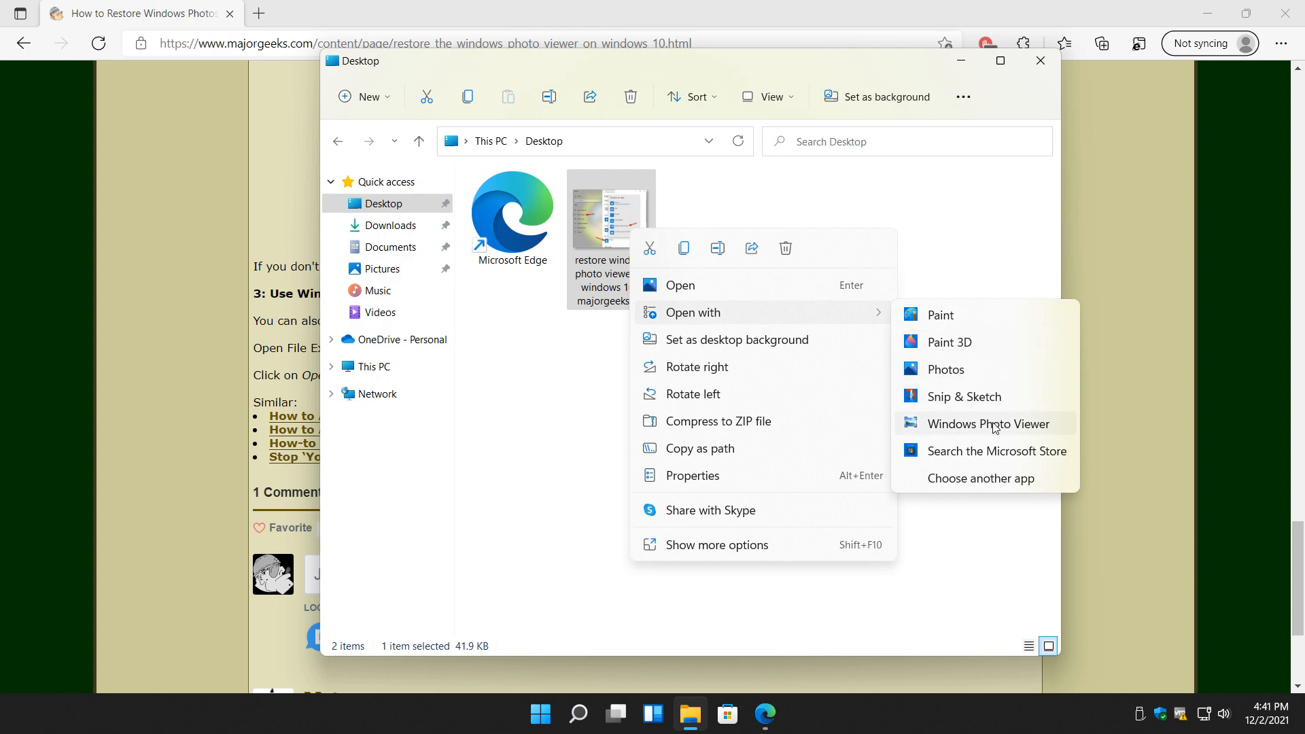
mouse_move(980, 483)
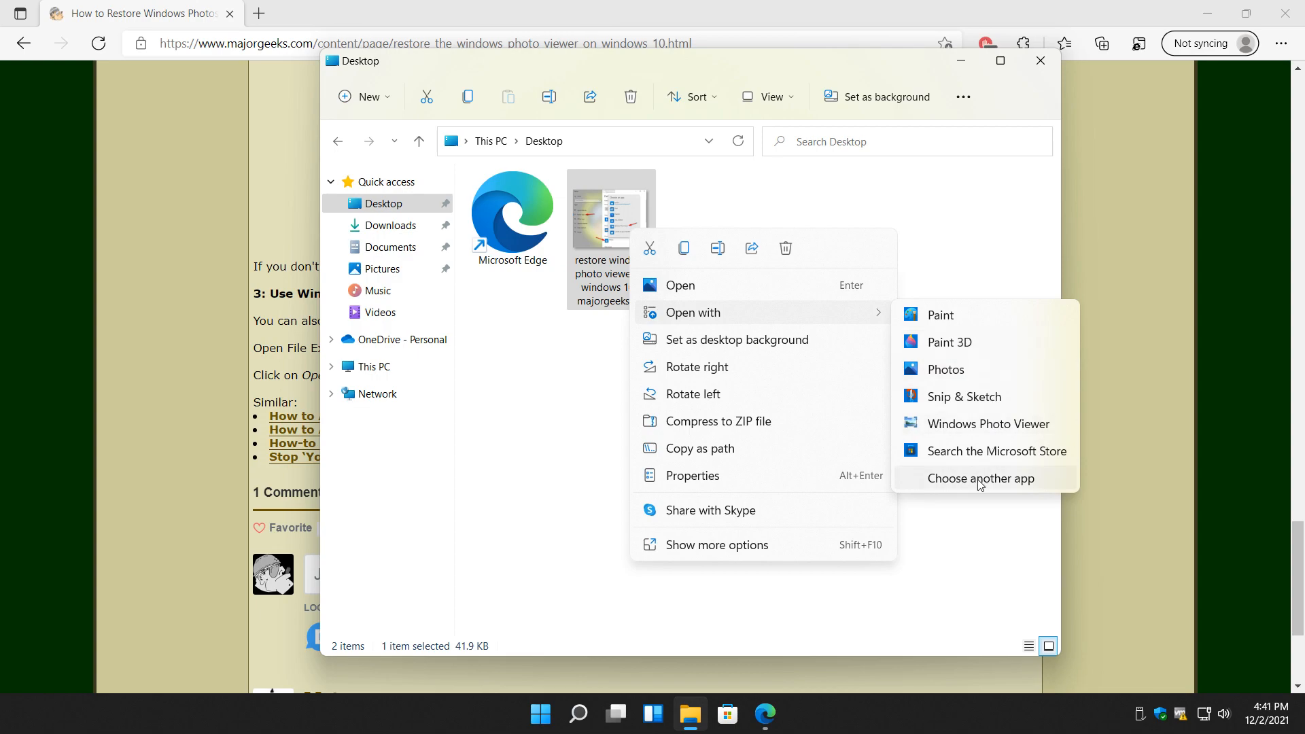
mouse_move(949, 433)
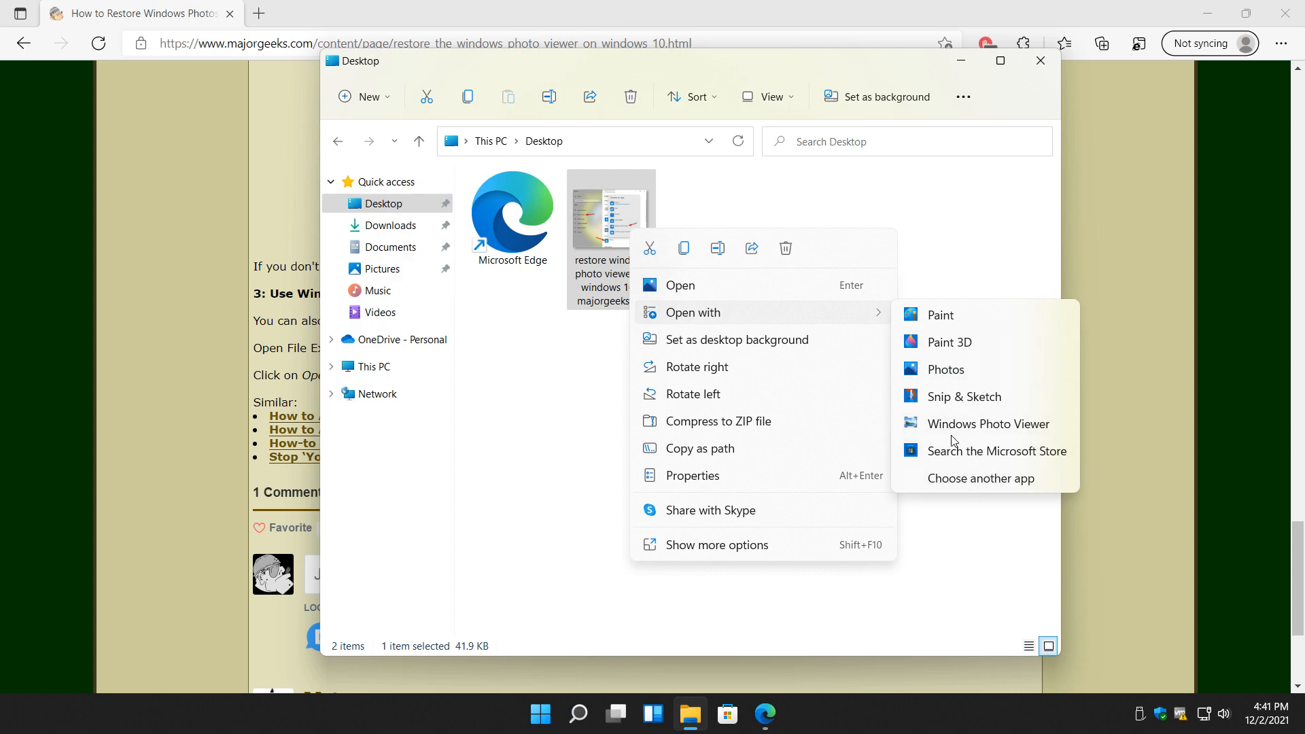
Via Choose another app, pick Windows Photo Viewer with 'Always use this app' for .jpg ticked
click(952, 433)
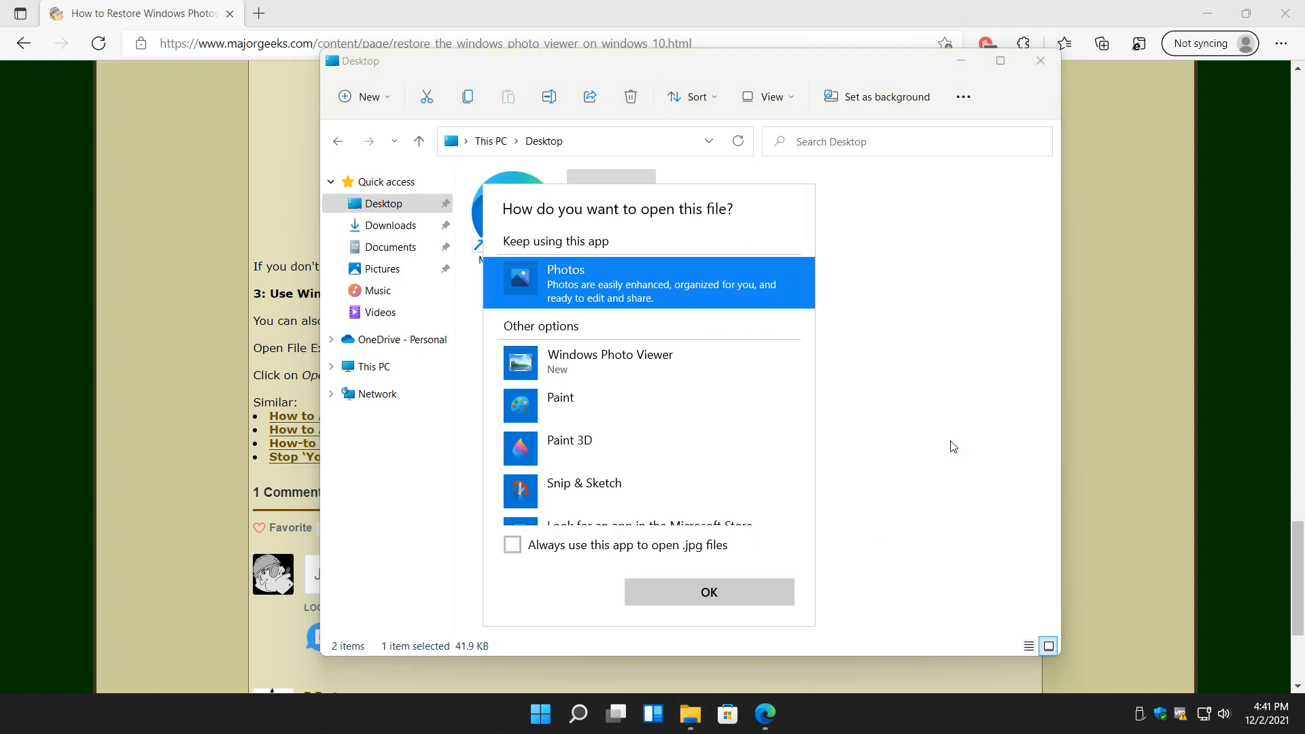
scroll(down, 3)
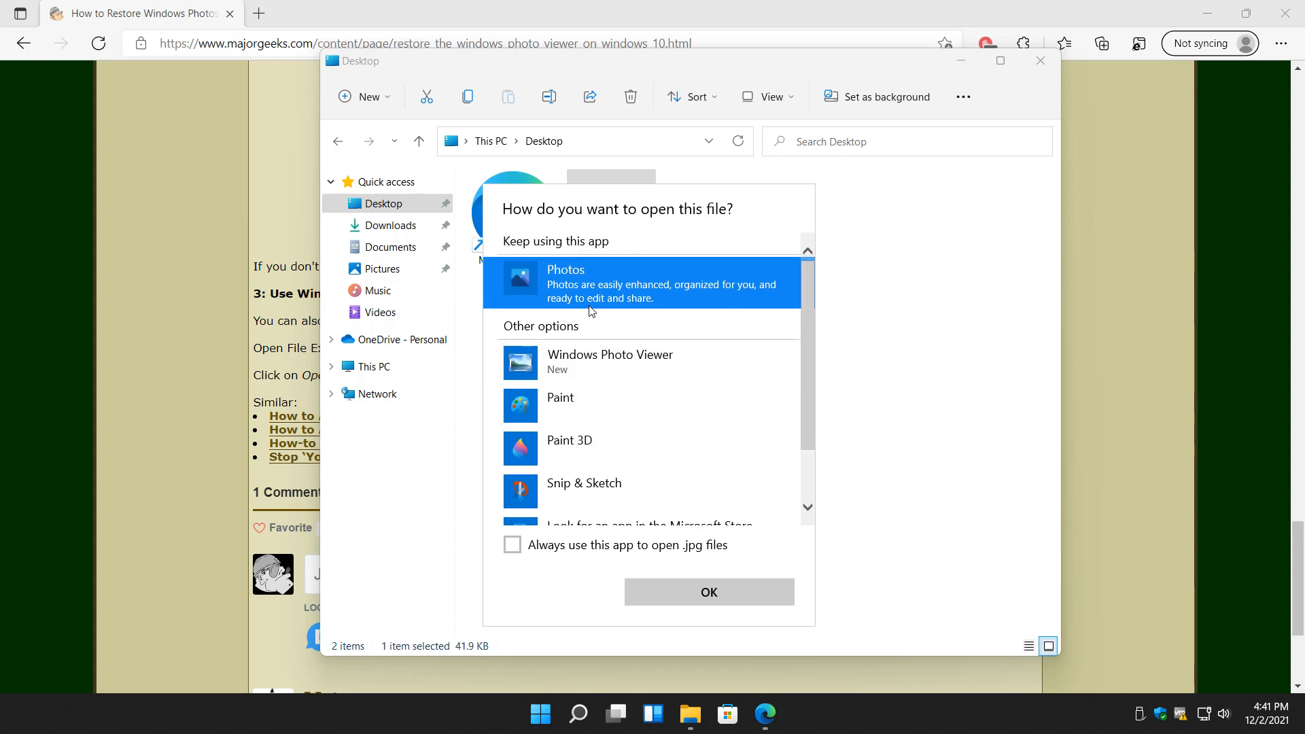
mouse_move(578, 269)
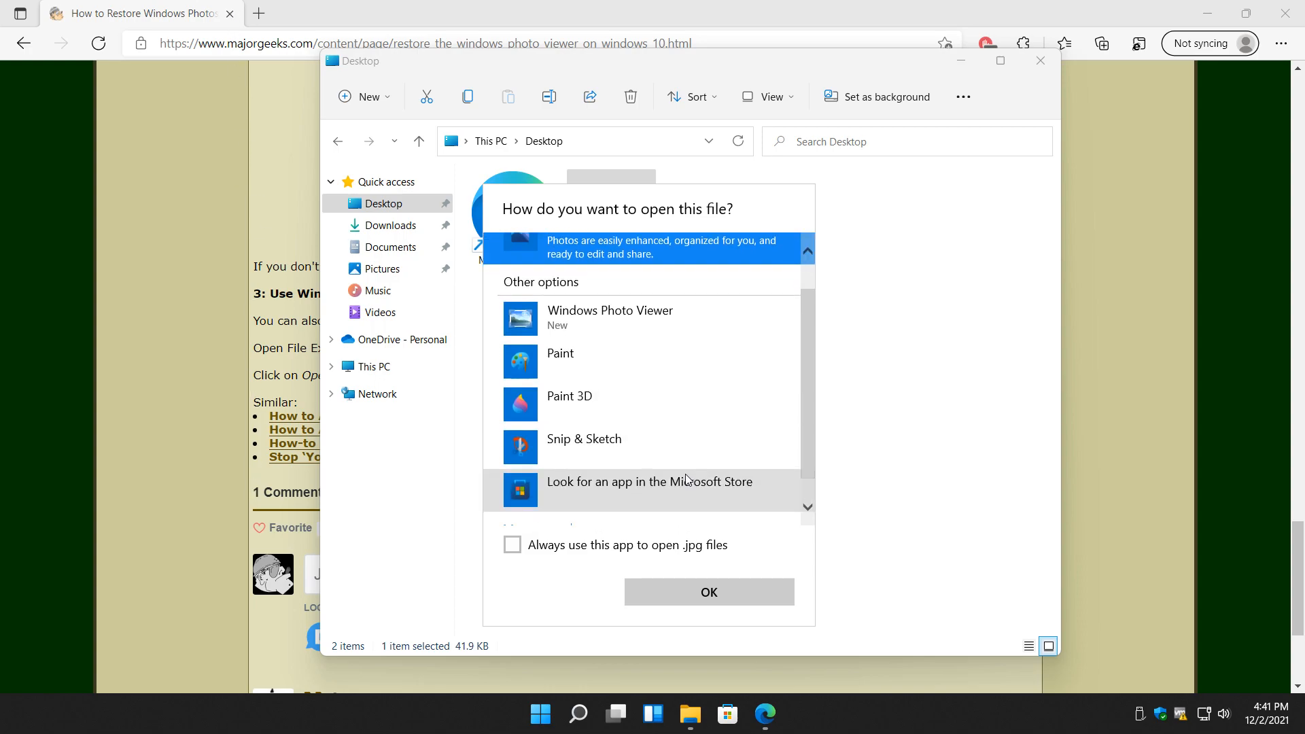
mouse_move(681, 511)
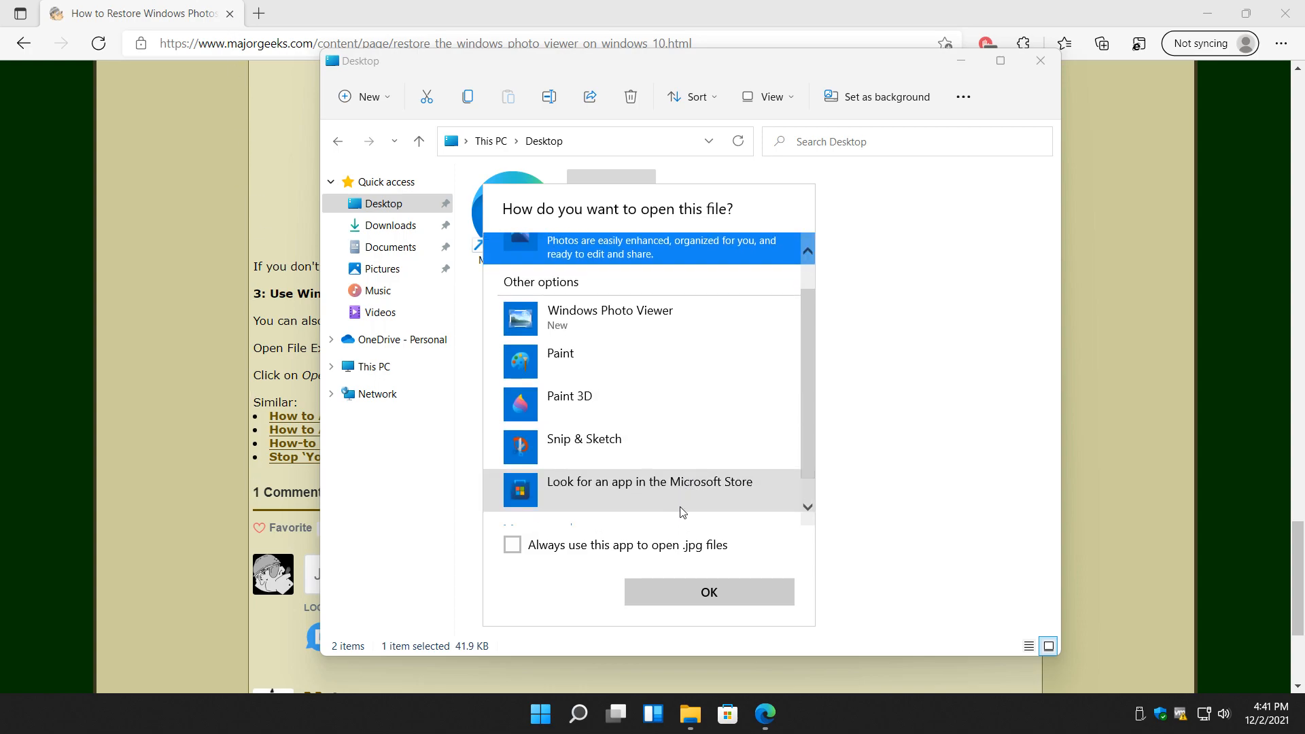
mouse_move(567, 540)
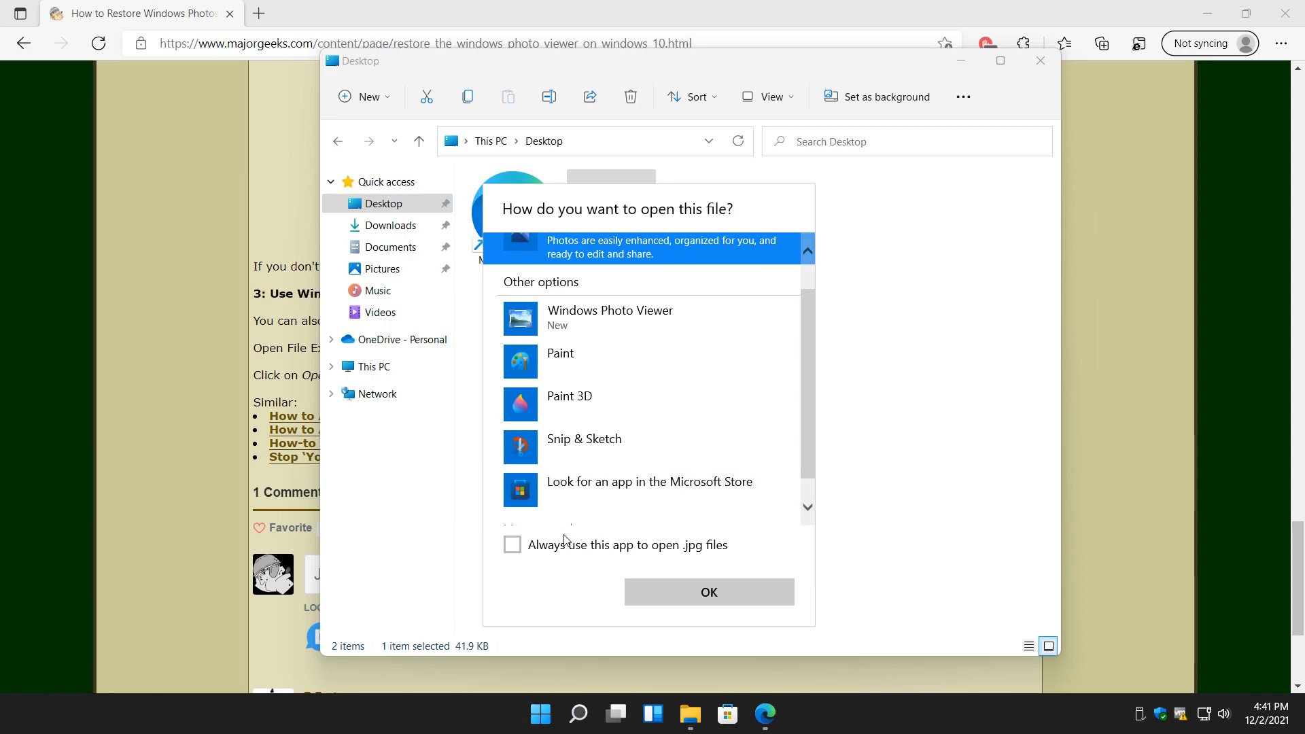
mouse_move(709, 542)
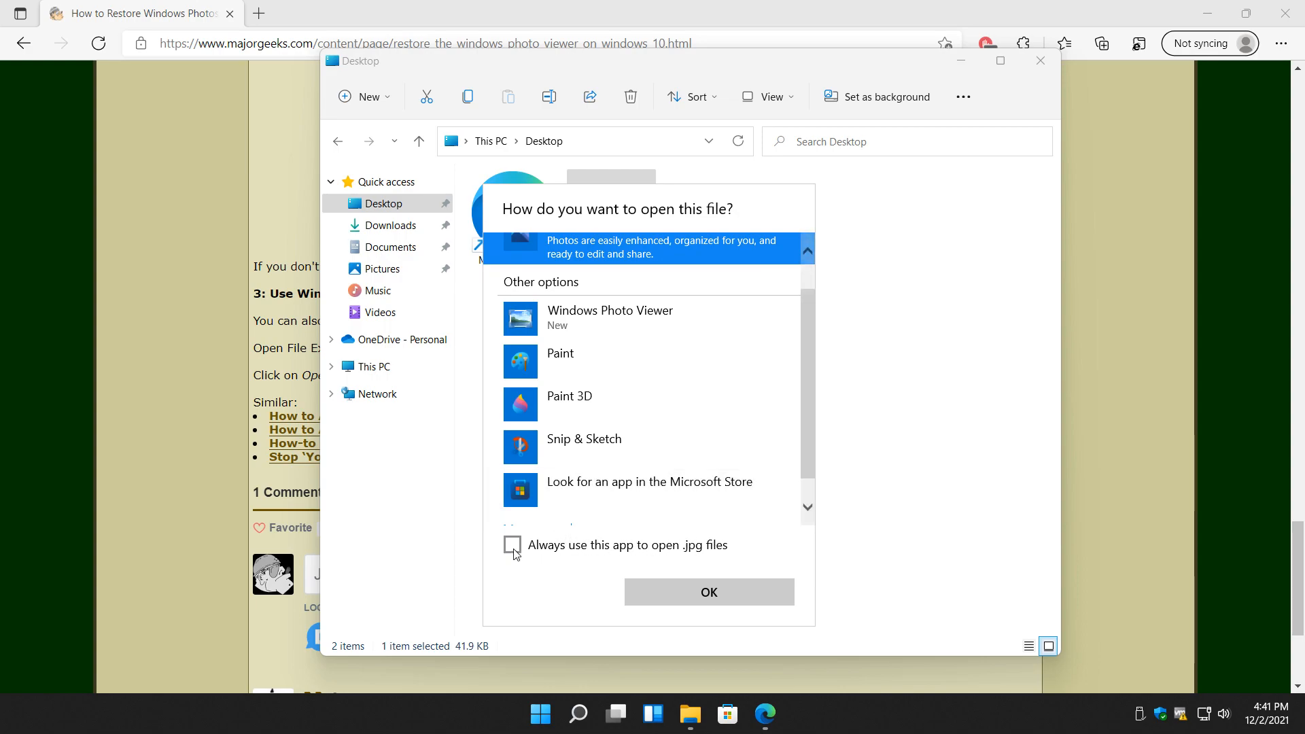
click(512, 545)
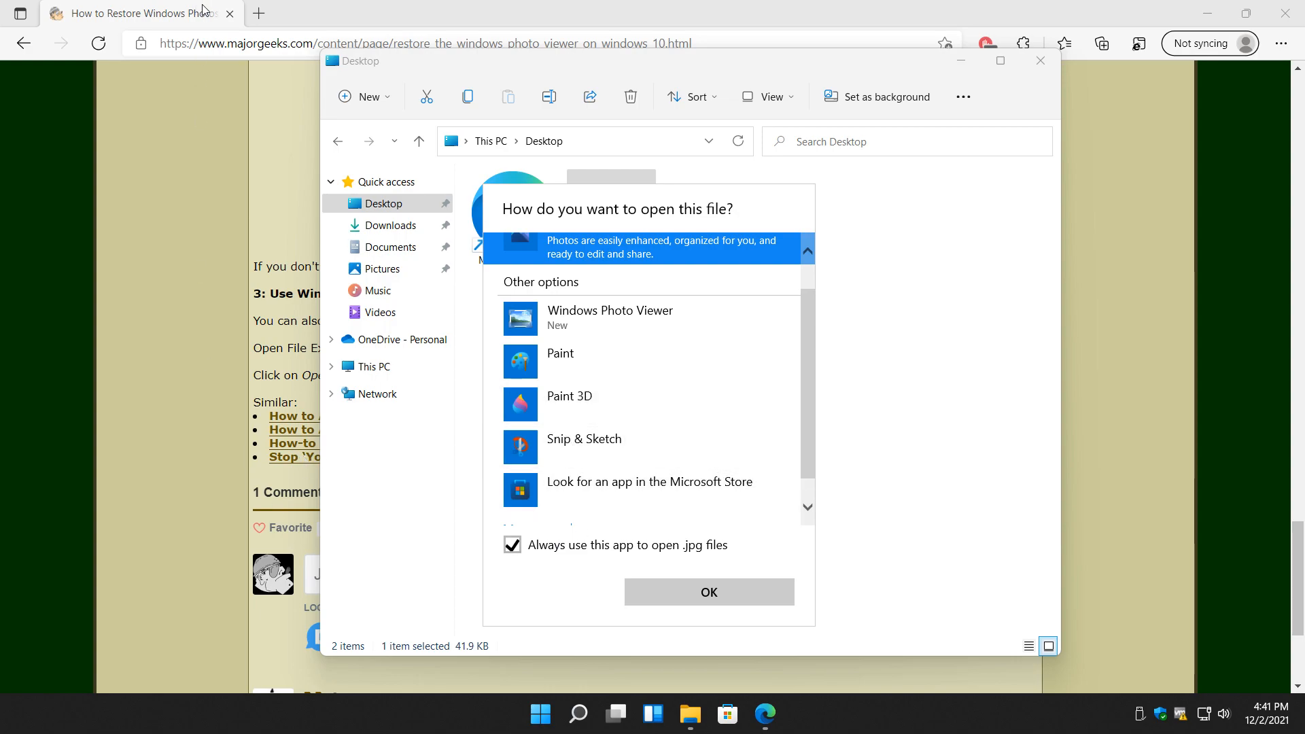
mouse_move(766, 529)
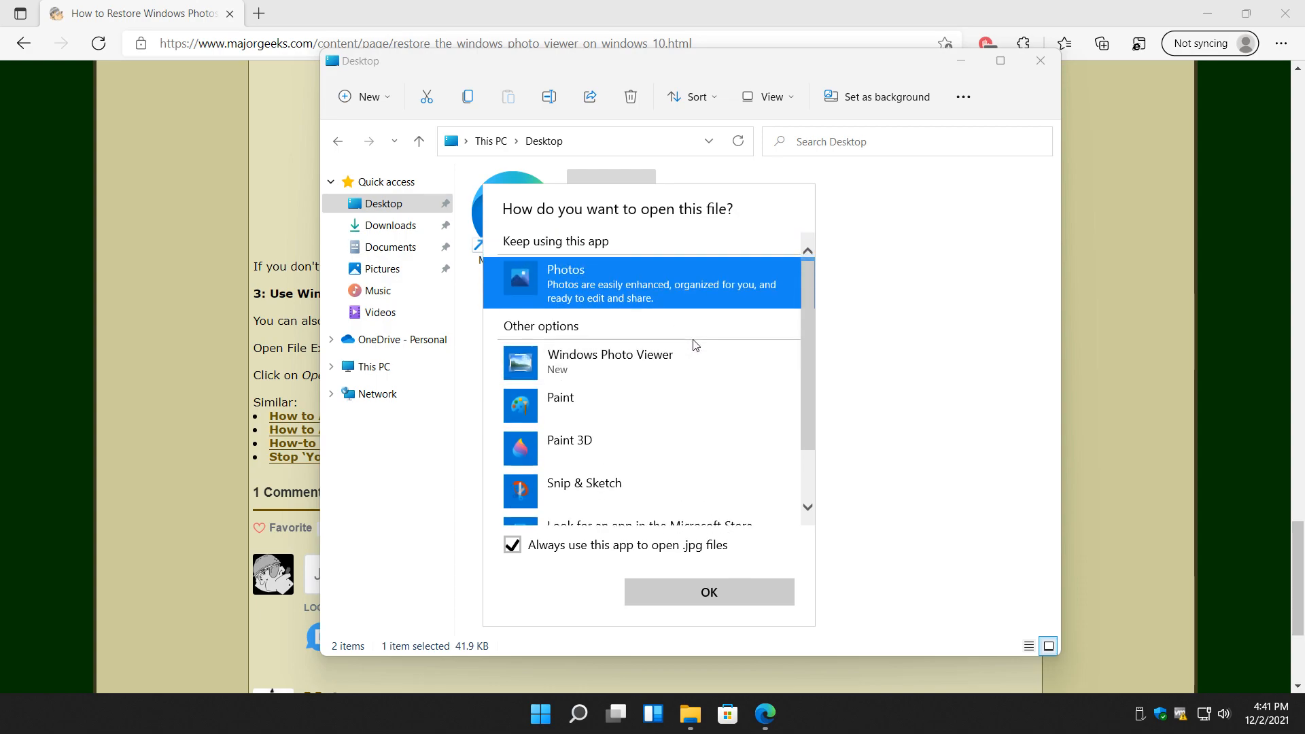
mouse_move(697, 364)
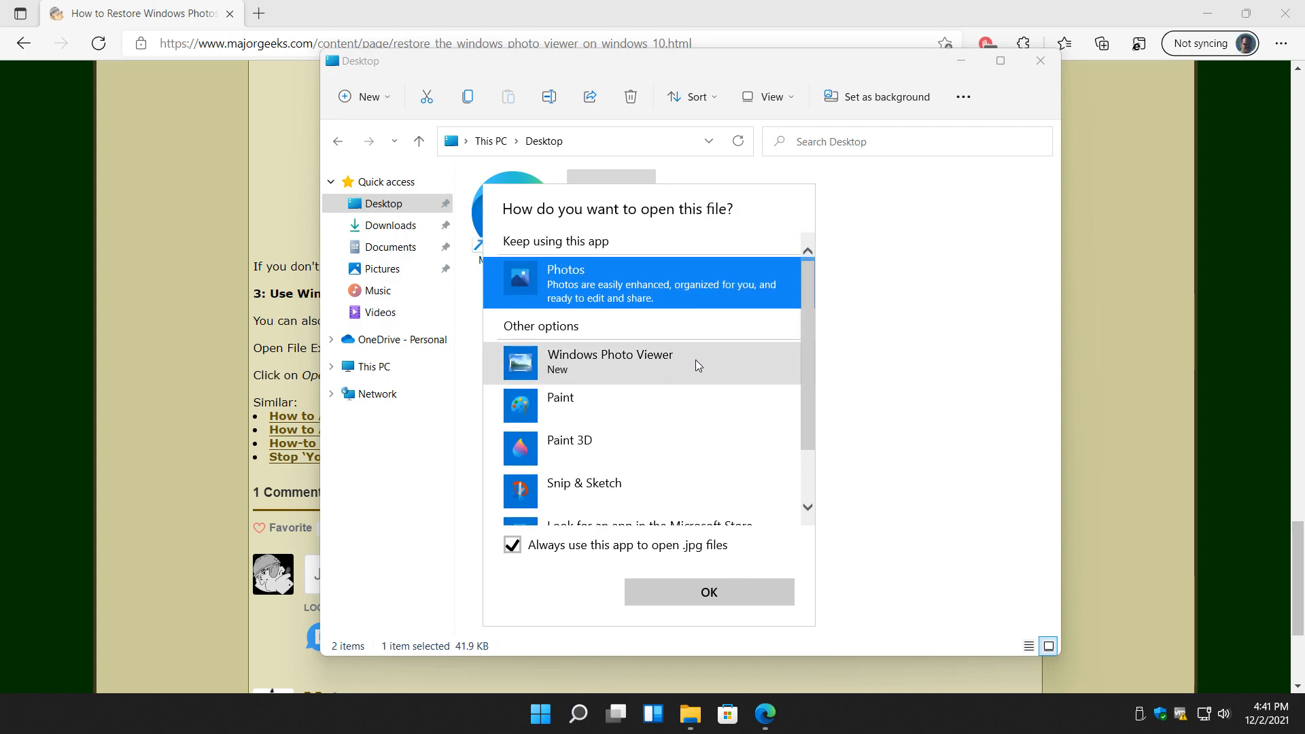
click(611, 361)
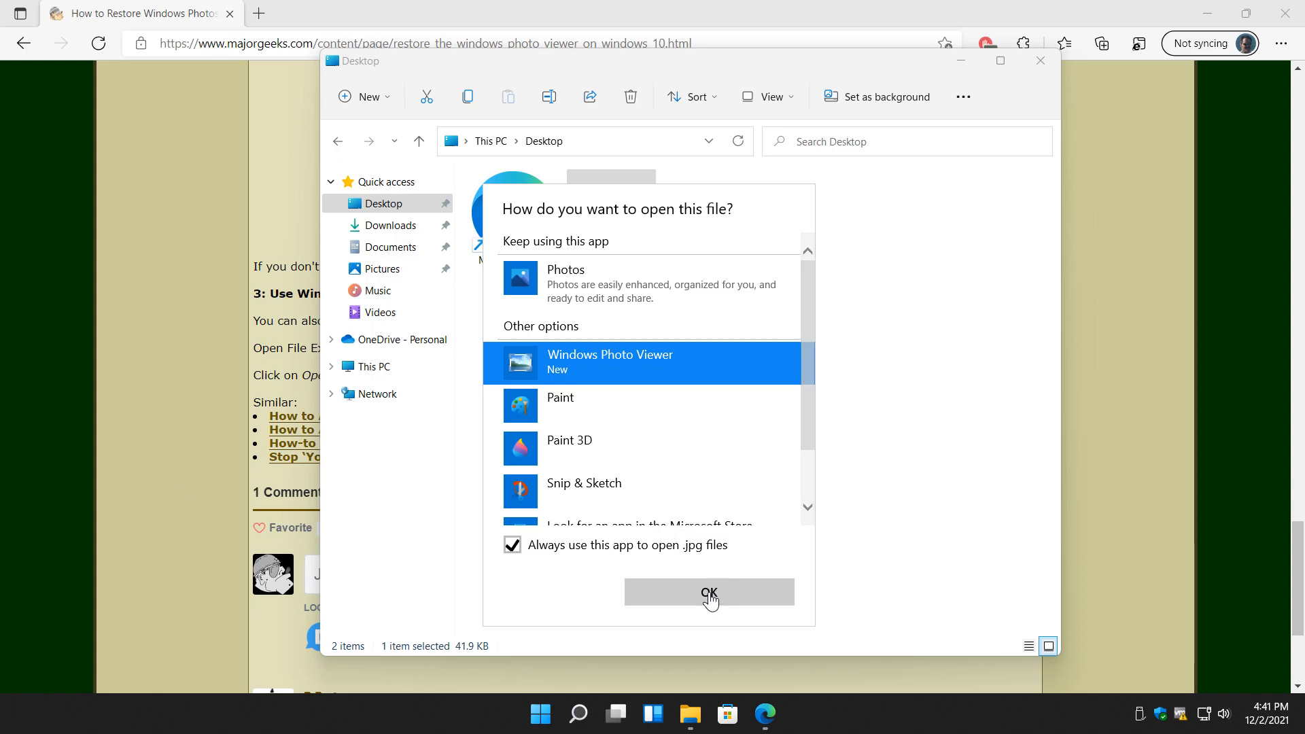
click(708, 593)
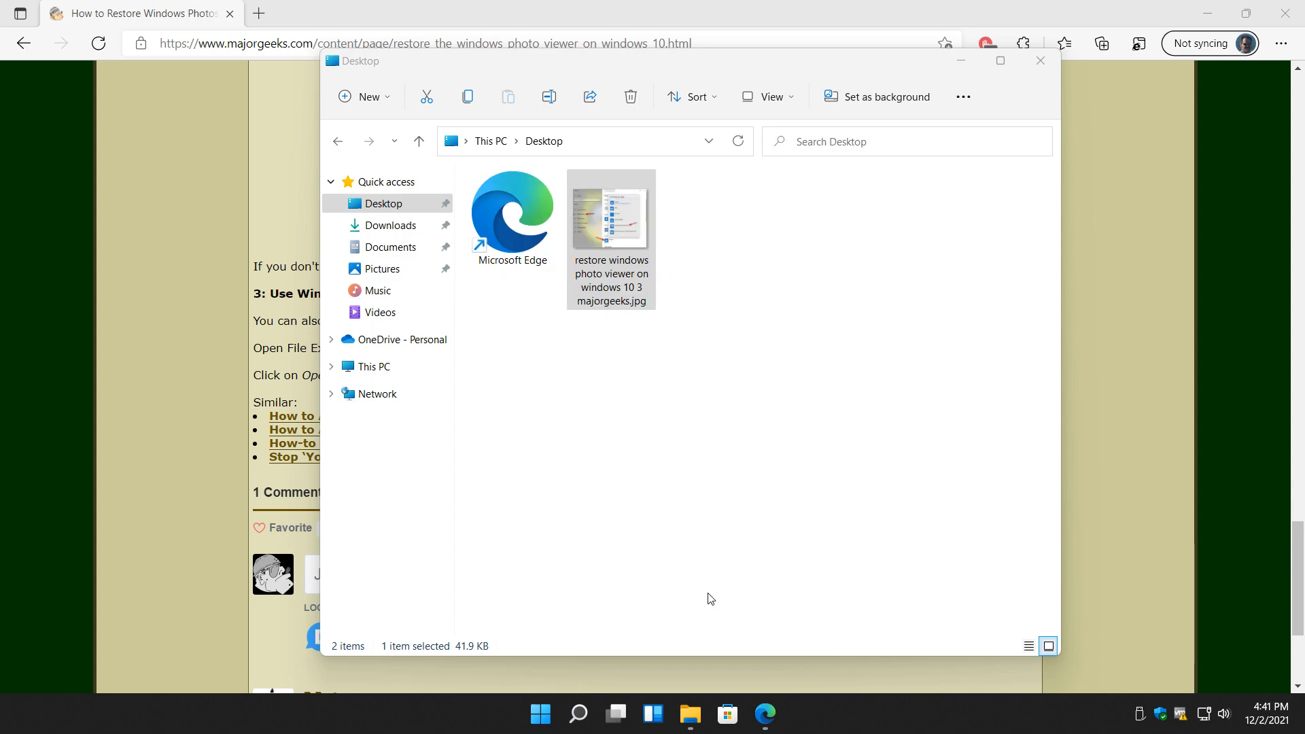
Open the saved JPEG in its new default app twice, then show its actions menu
double_click(611, 204)
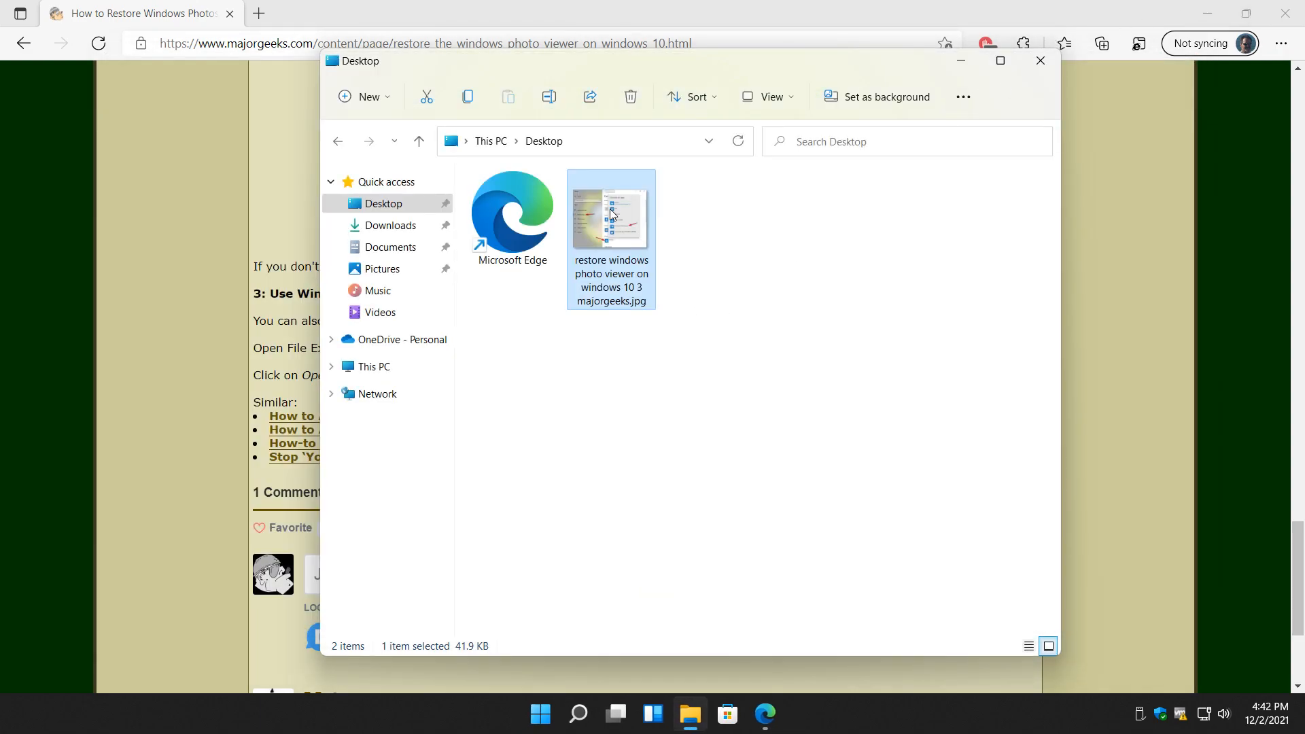
double_click(611, 214)
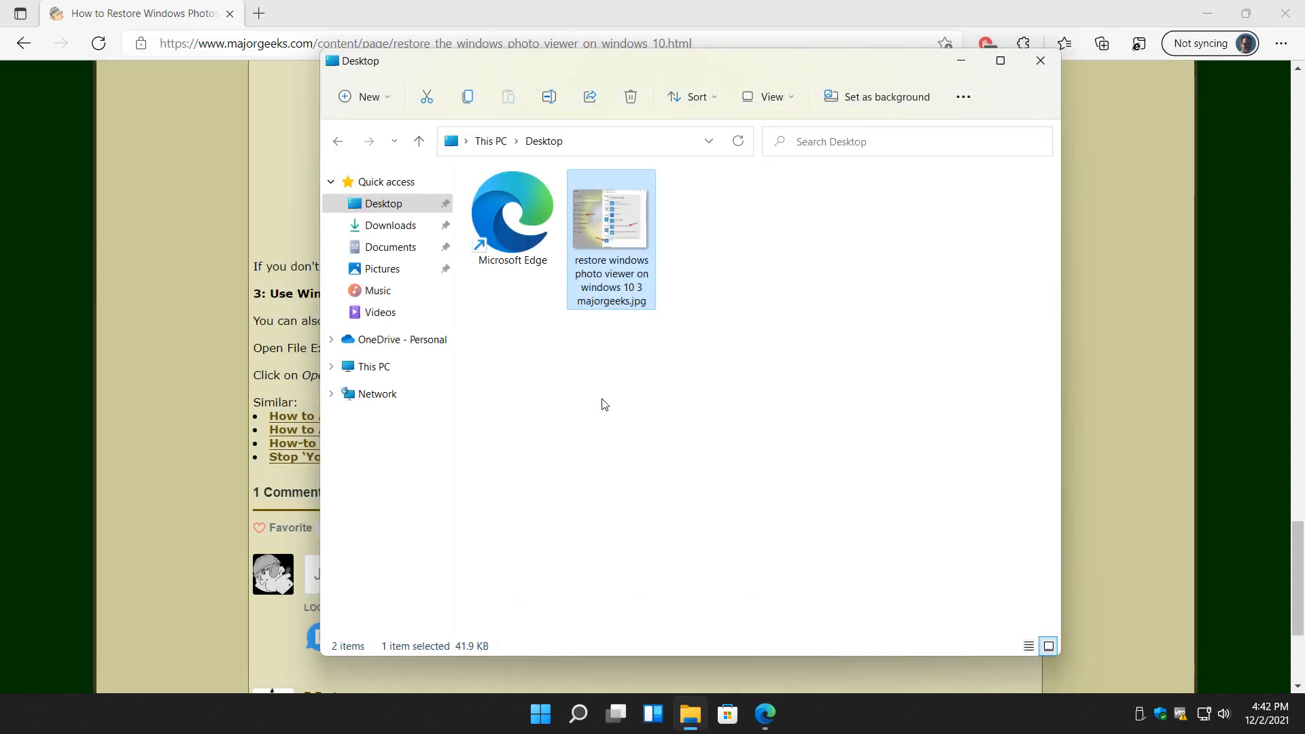
mouse_move(607, 233)
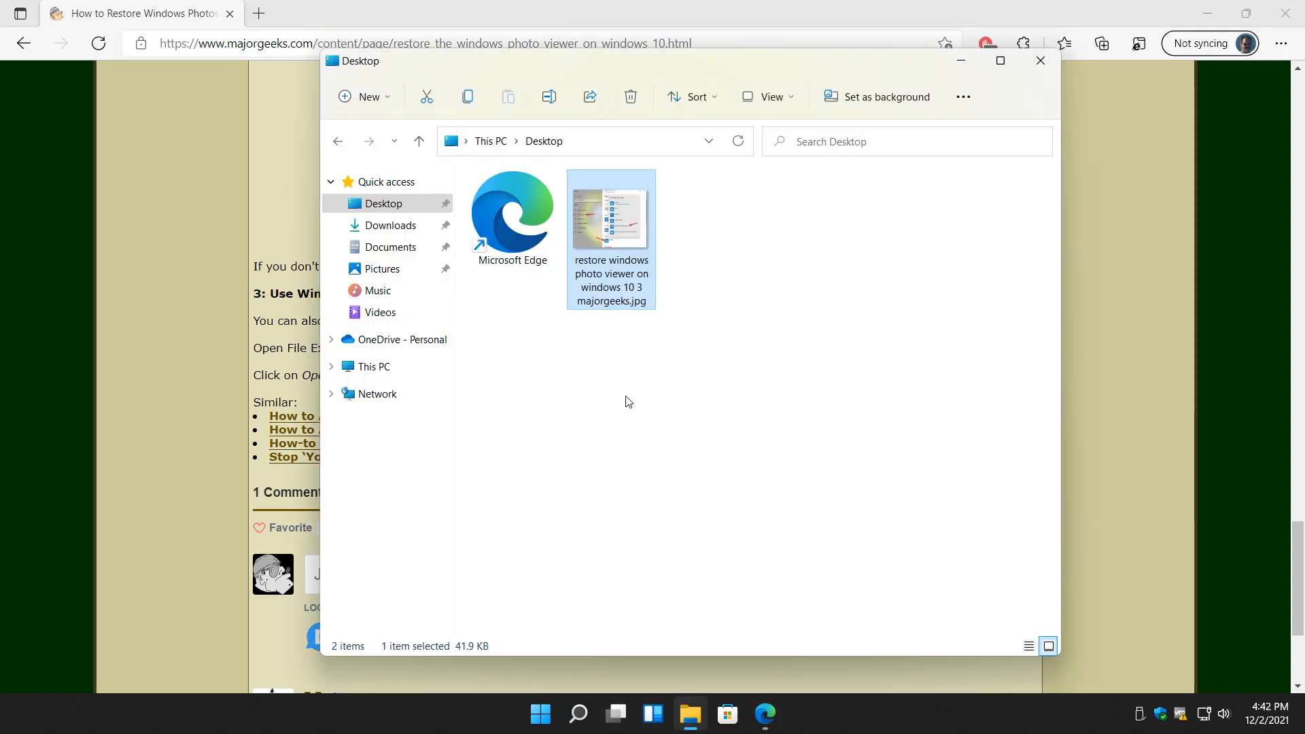
right_click(610, 220)
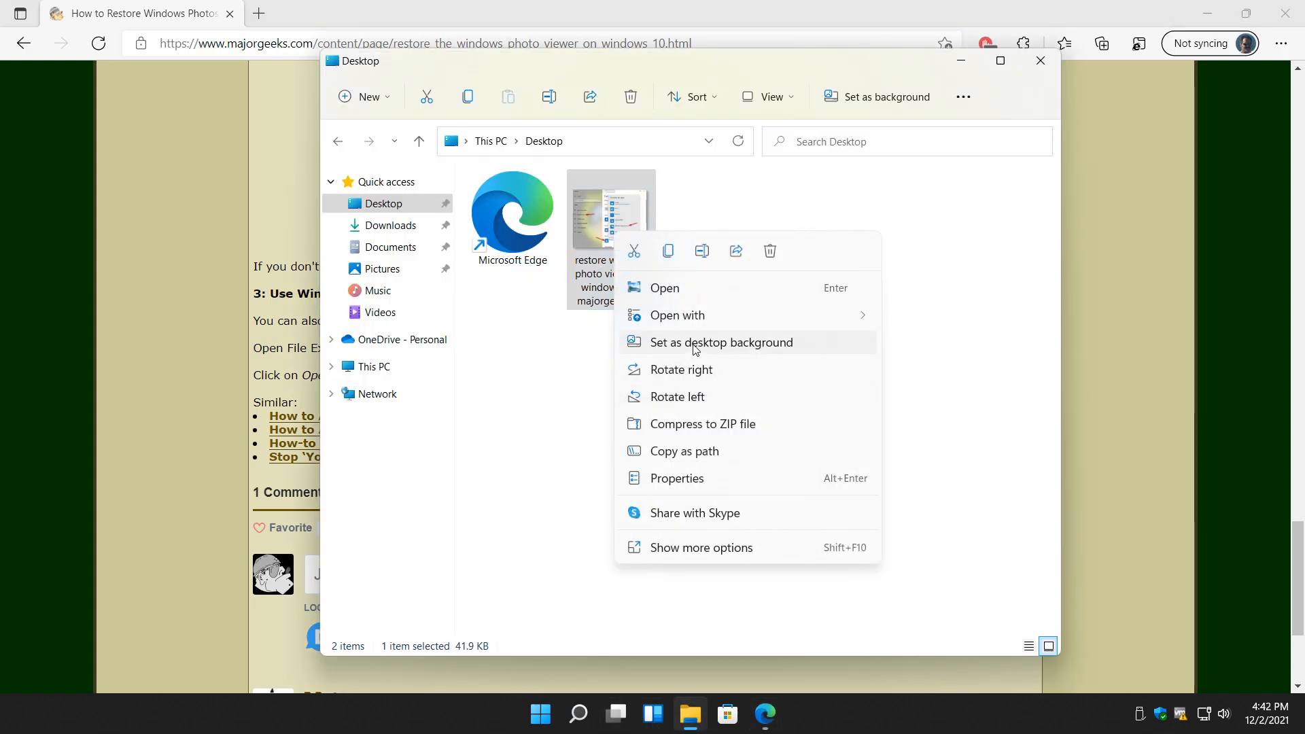
mouse_move(677, 315)
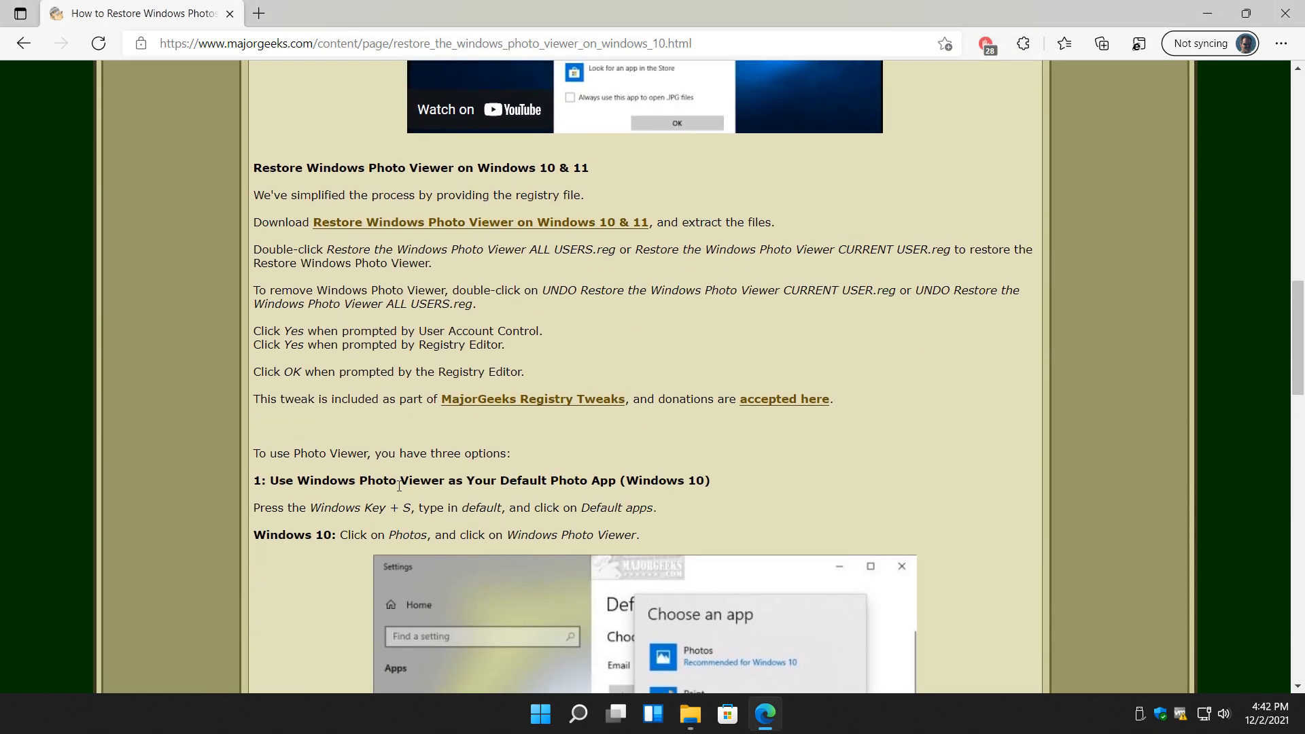
Scroll the MajorGeeks Photo Viewer article to show its title and introduction
scroll(down, 3)
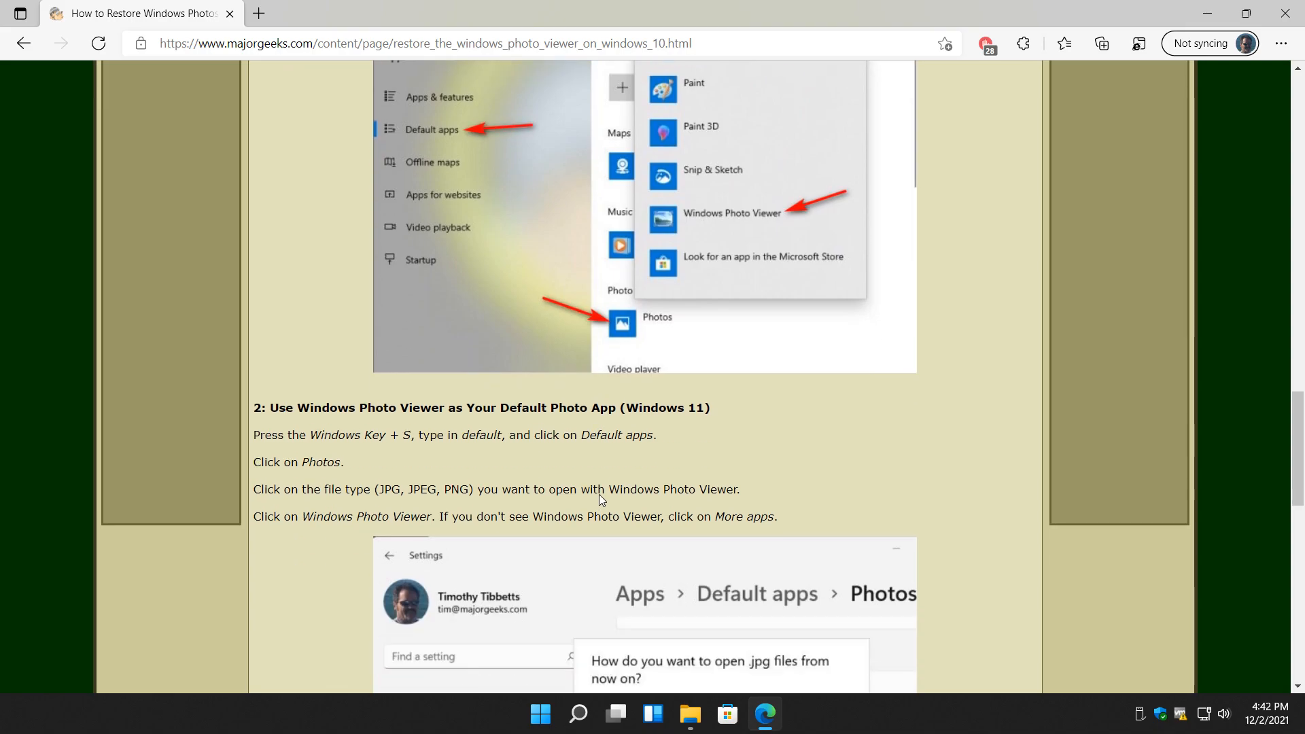
scroll(down, 3)
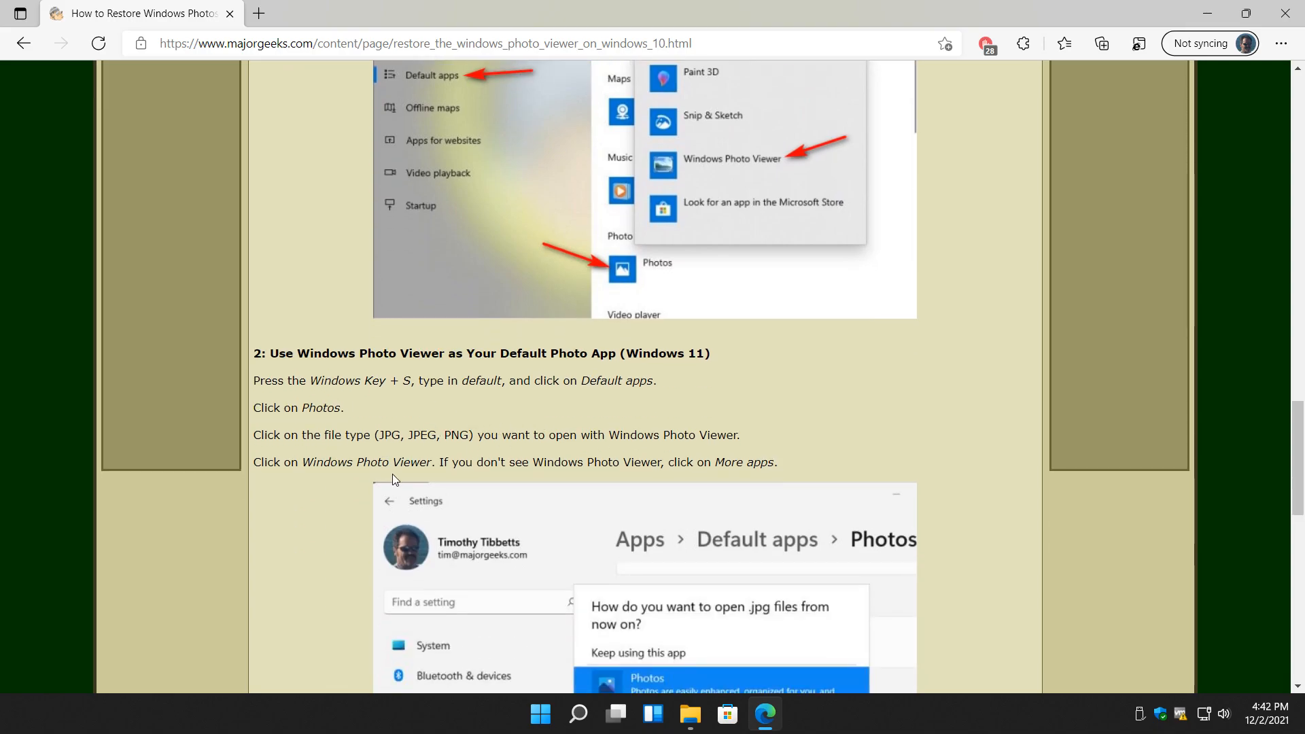
scroll(down, 3)
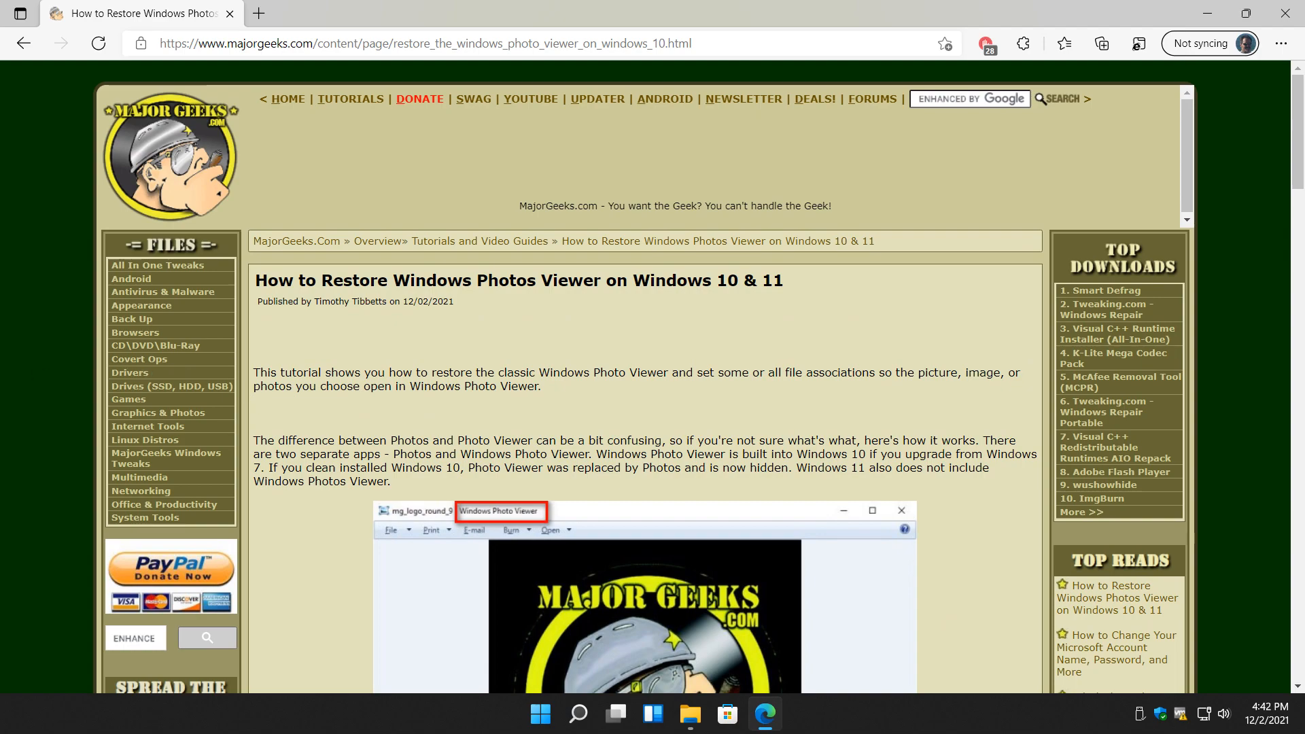
mouse_move(915, 643)
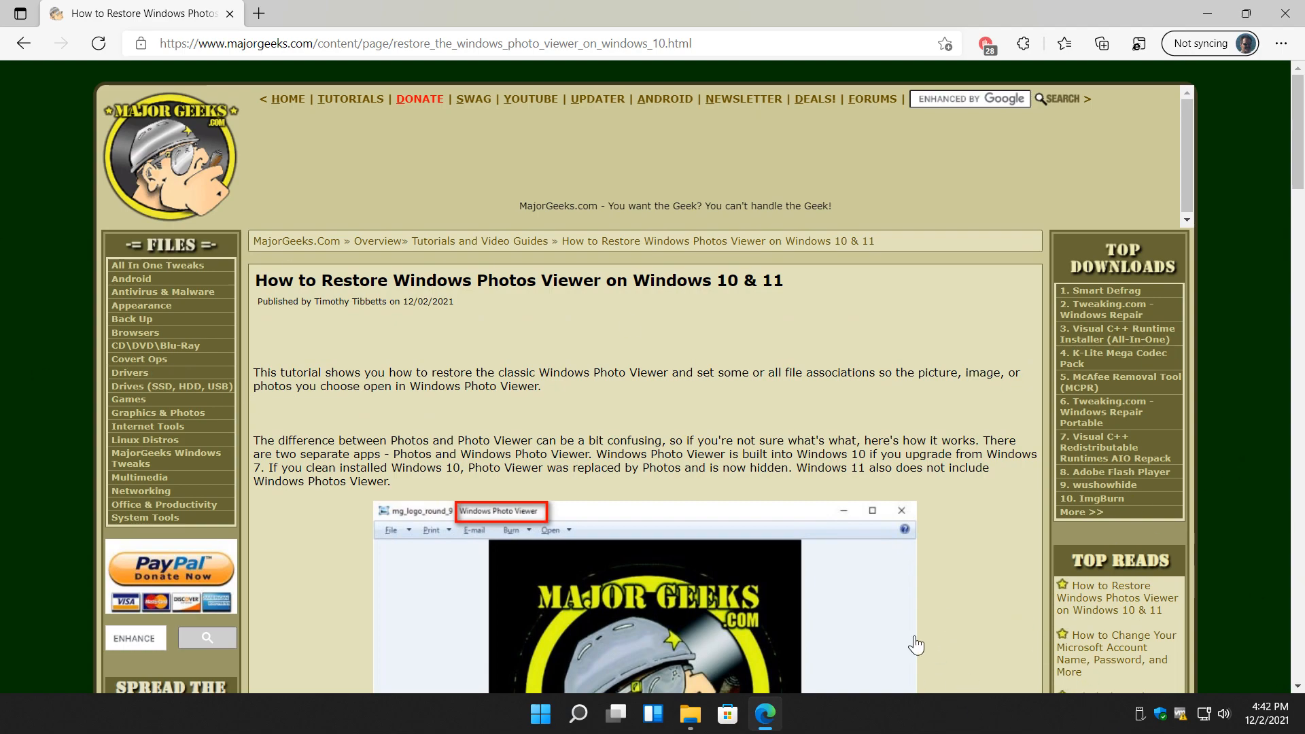